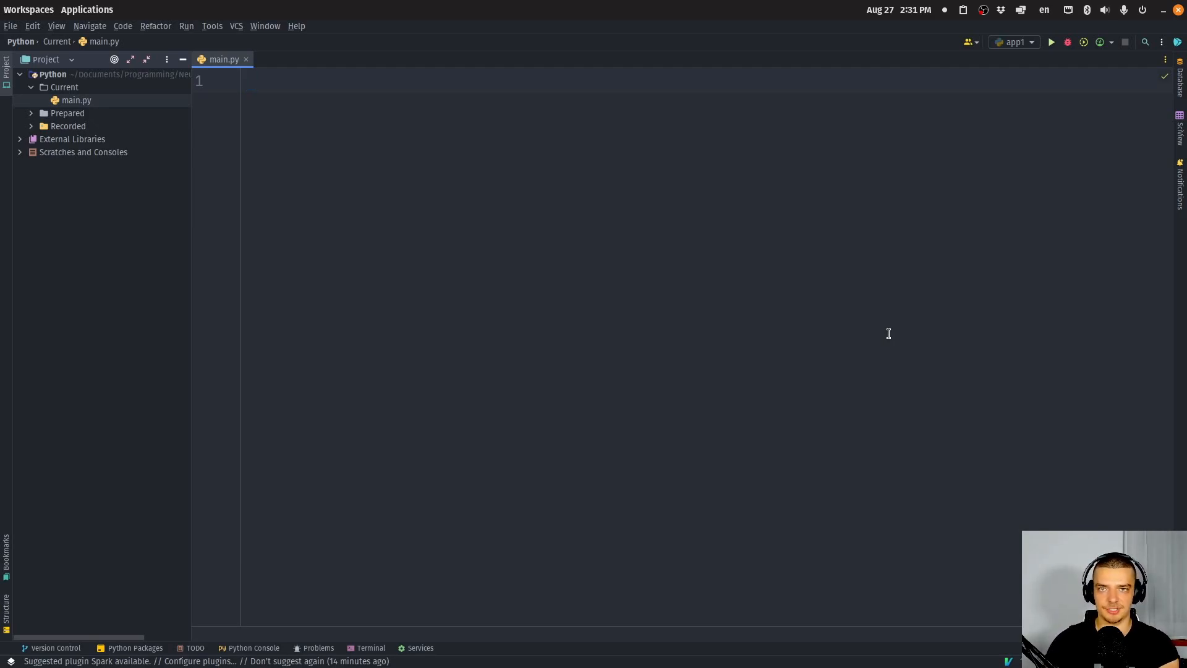
# Step: Add a new empty file named counter.txt under the Current project folder
pyautogui.click(251, 80)
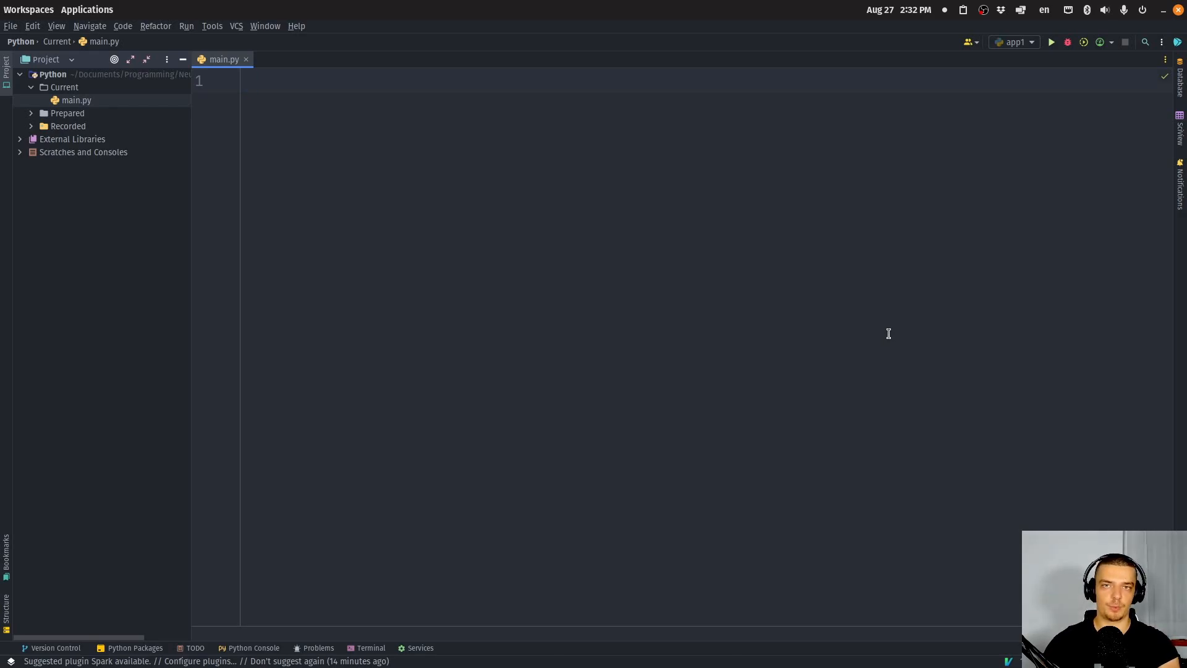
pyautogui.click(252, 81)
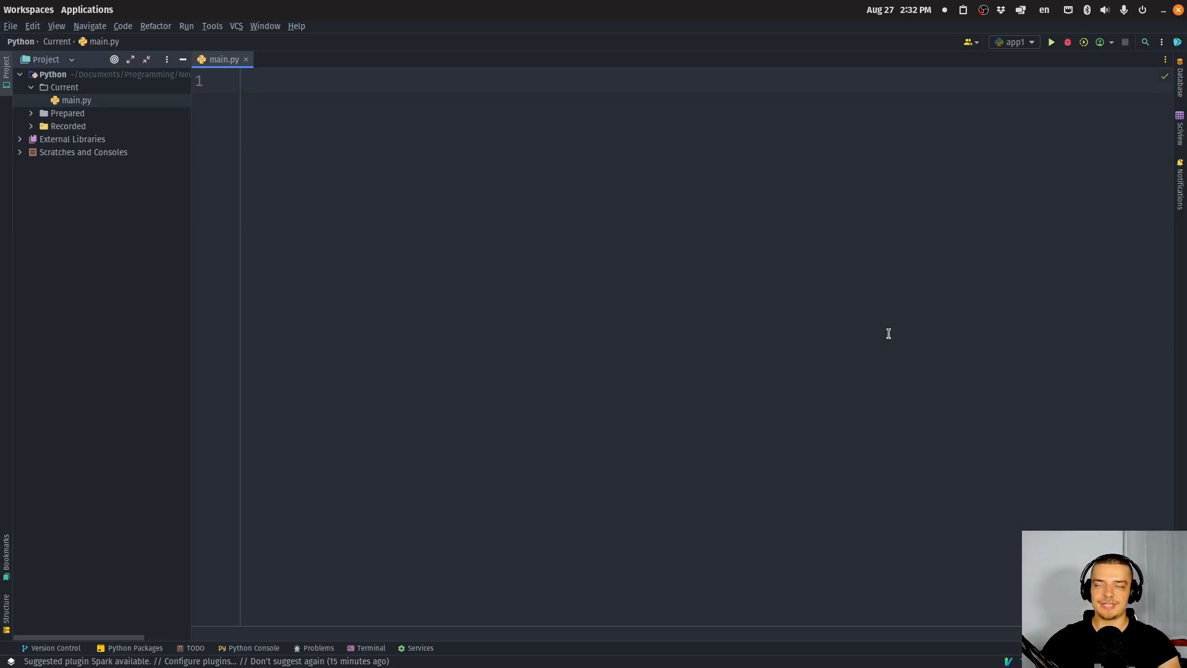
pyautogui.click(252, 81)
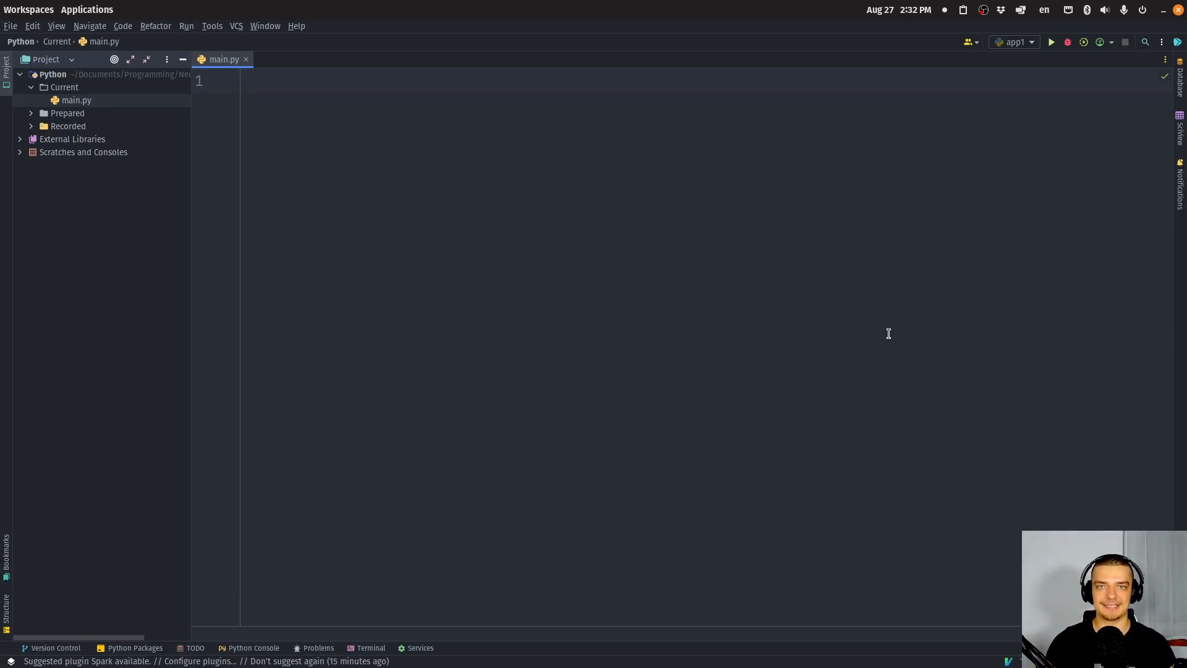
pyautogui.click(252, 81)
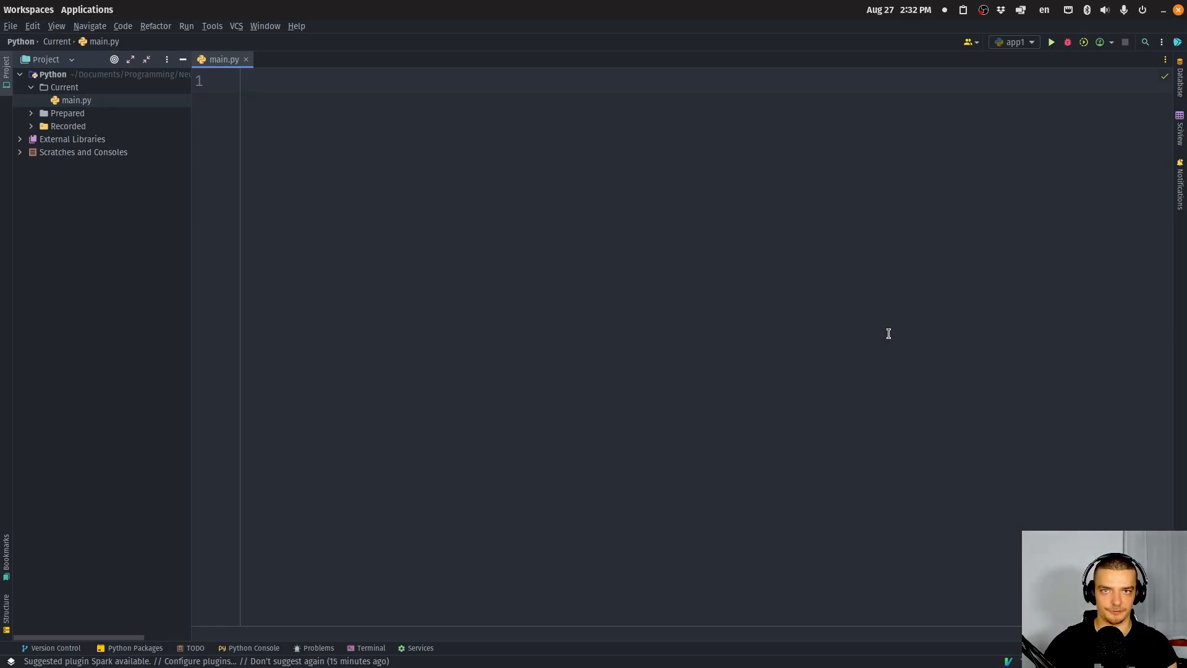
pyautogui.click(252, 80)
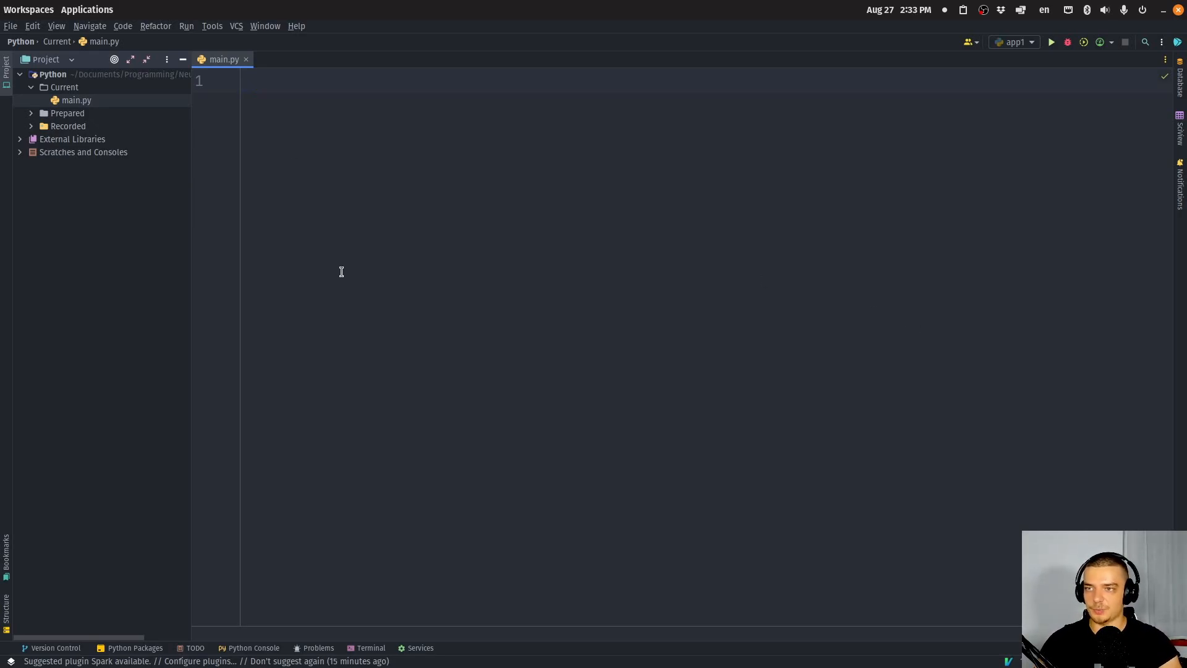
pyautogui.rightClick(75, 99)
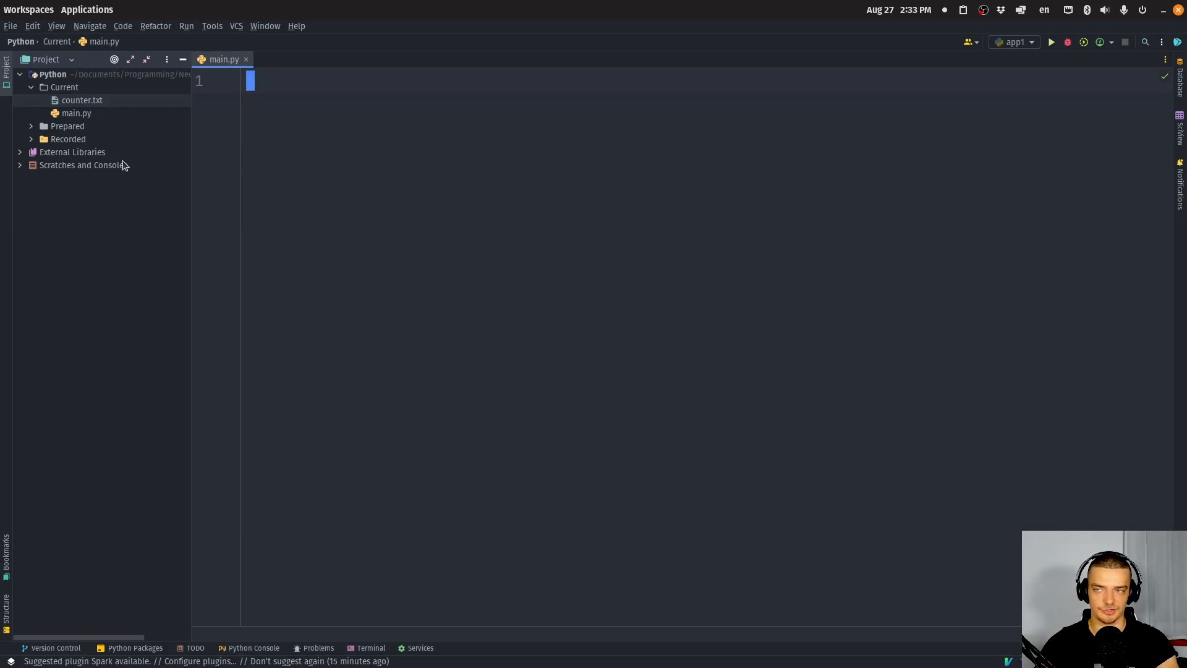
pyautogui.moveTo(573, 442)
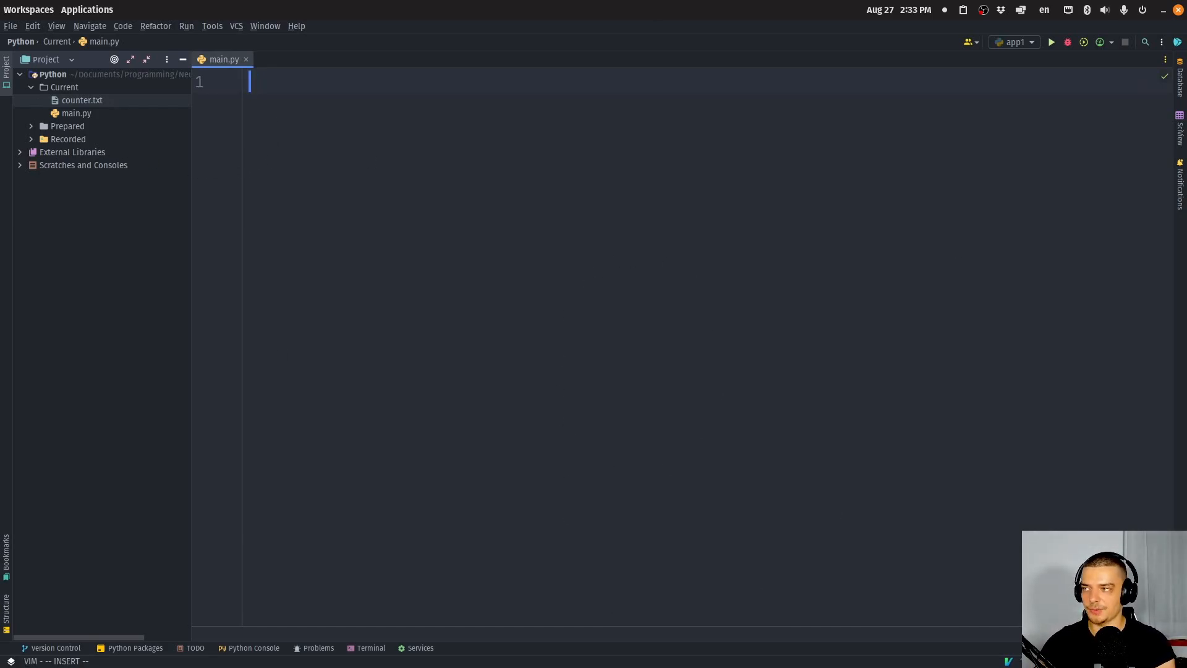
# Step: Write the time and threading imports and def increase_counter(amount: int) looping over range(amount)
pyautogui.write('import time')
pyautogui.write('import threading')
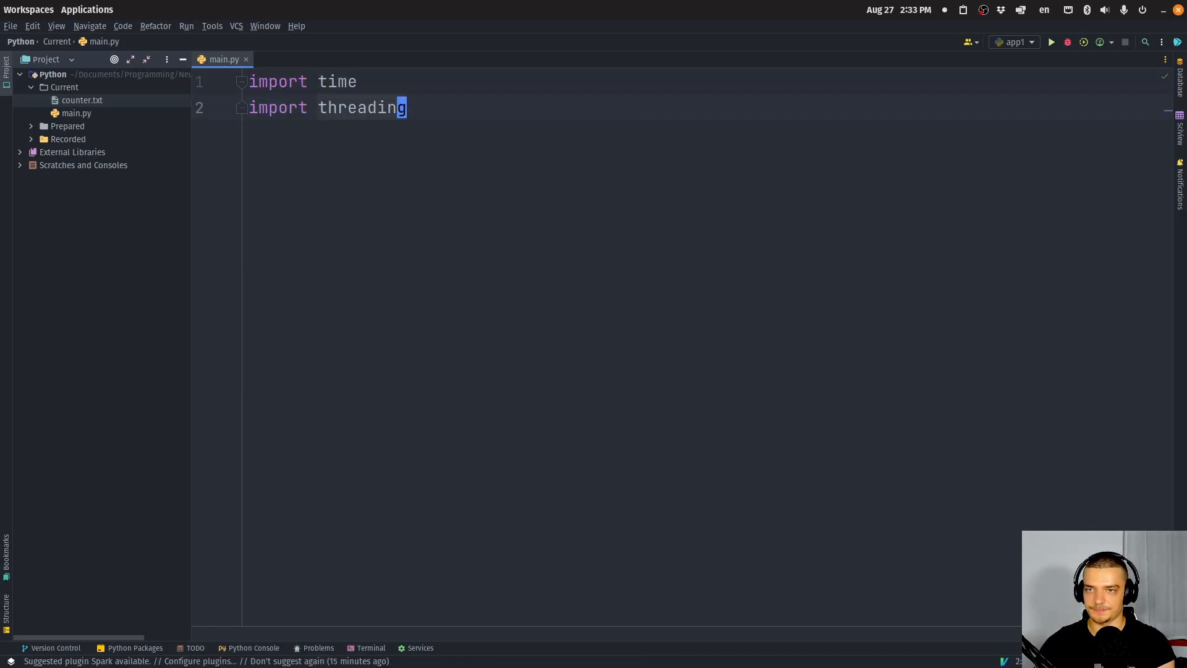
pyautogui.press('enter')
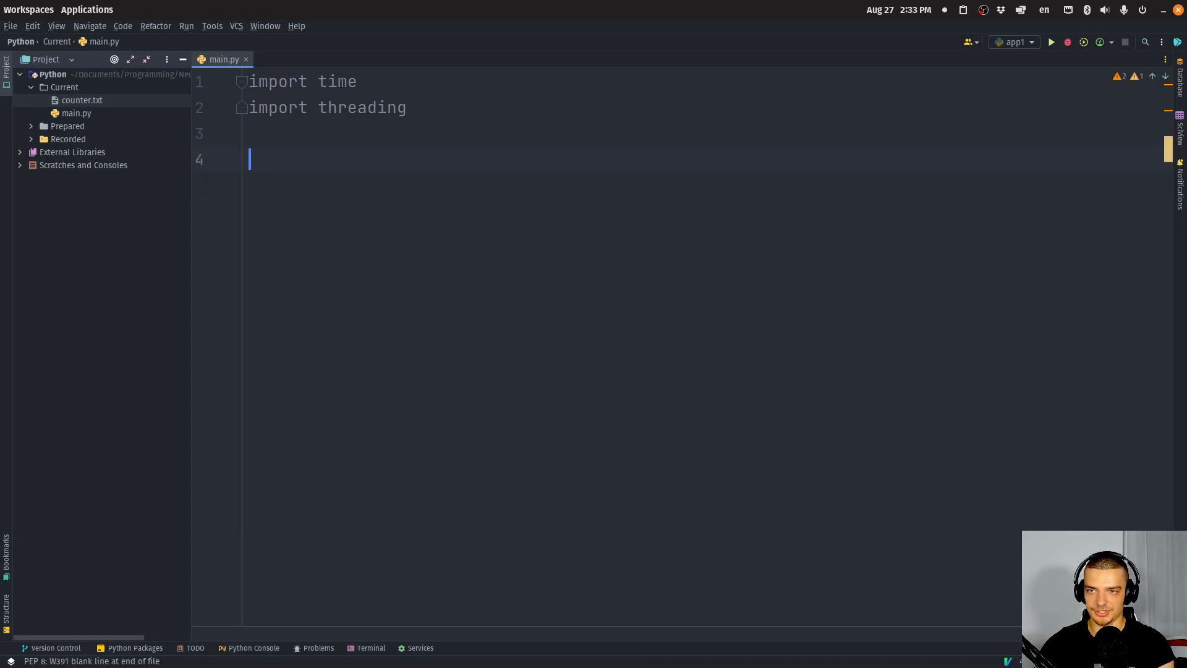
pyautogui.write('def incrre')
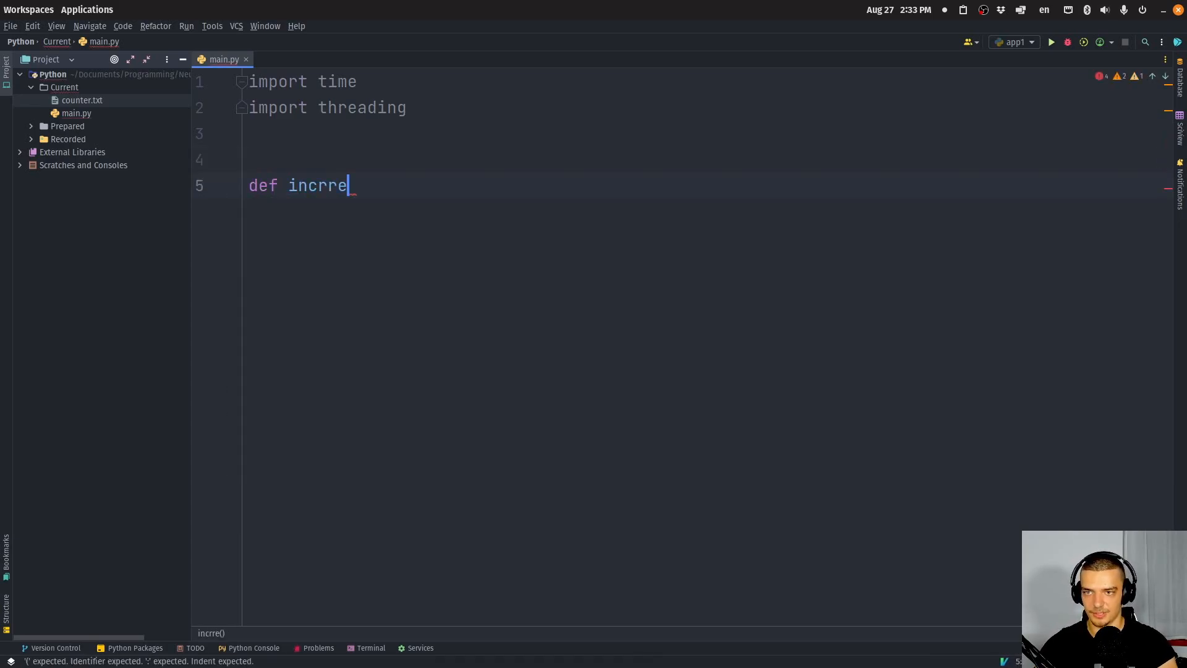
pyautogui.press('Backspace')
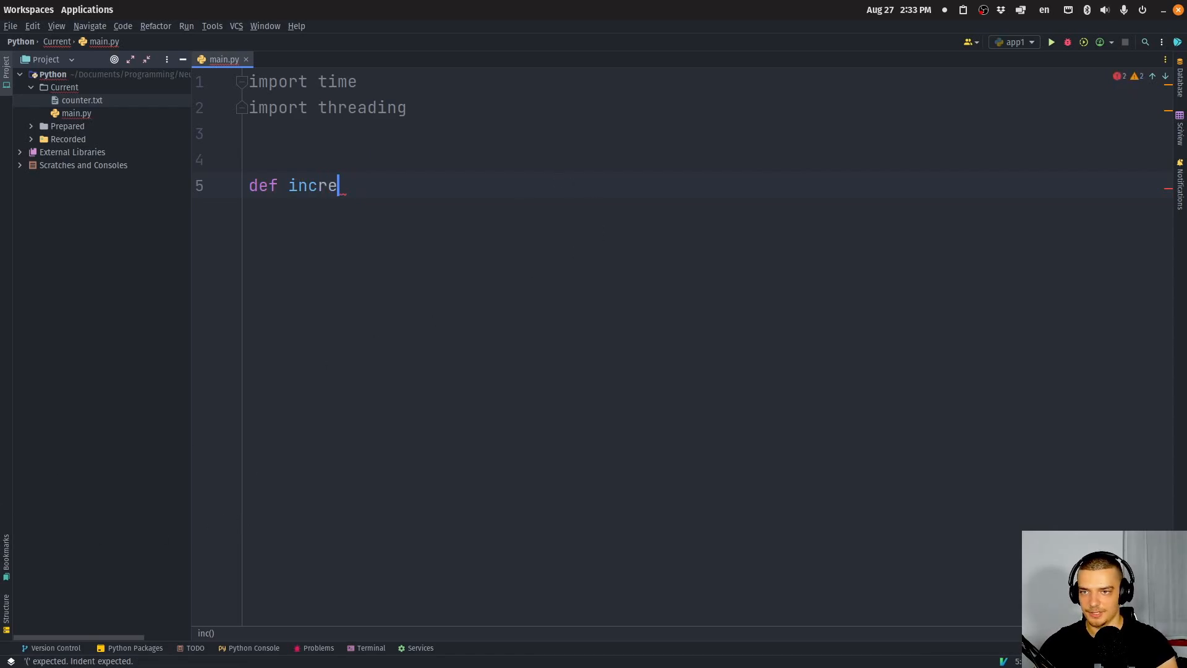
pyautogui.write('ase_counter(amount:')
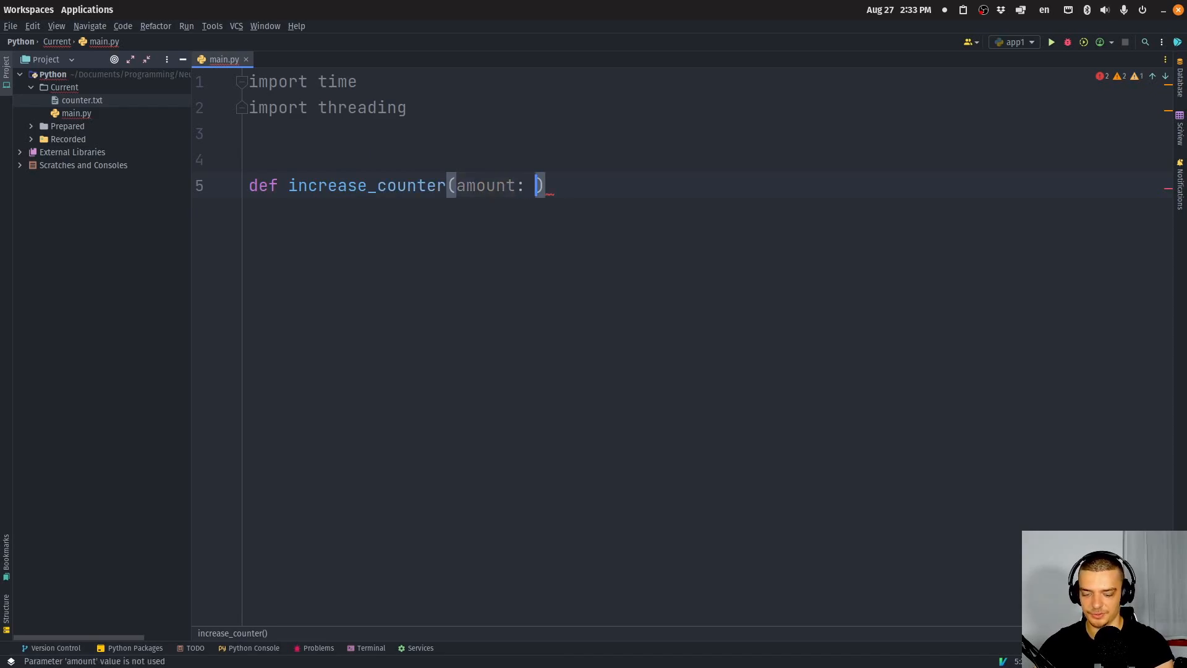
pyautogui.write('int:')
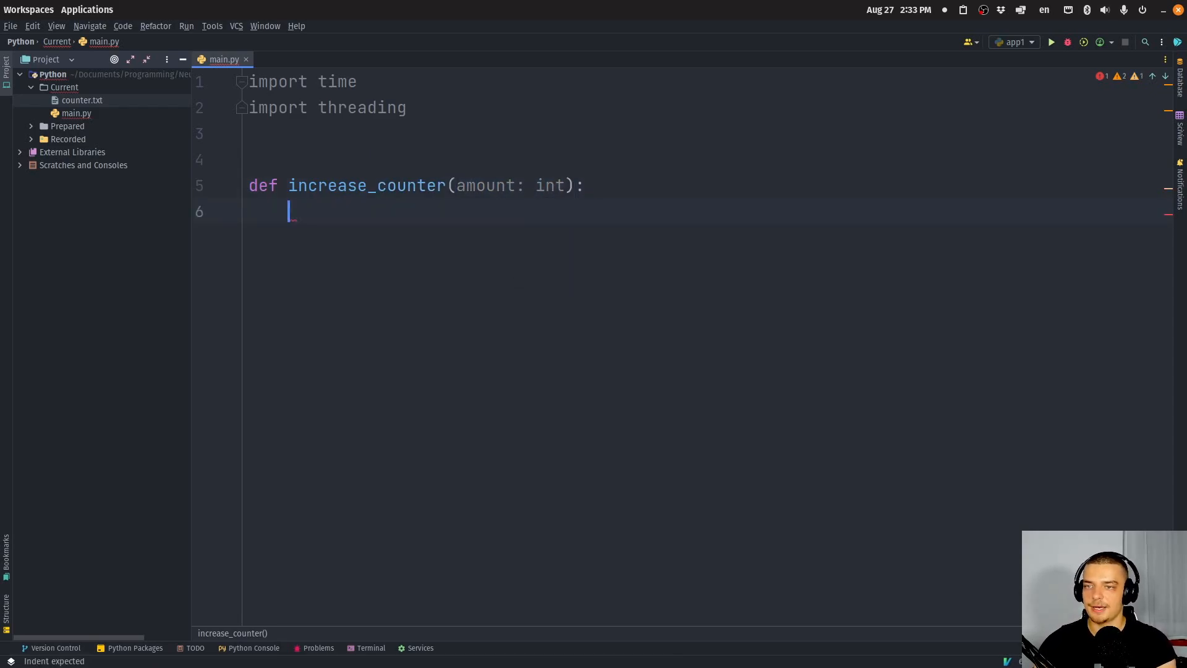
pyautogui.write('for')
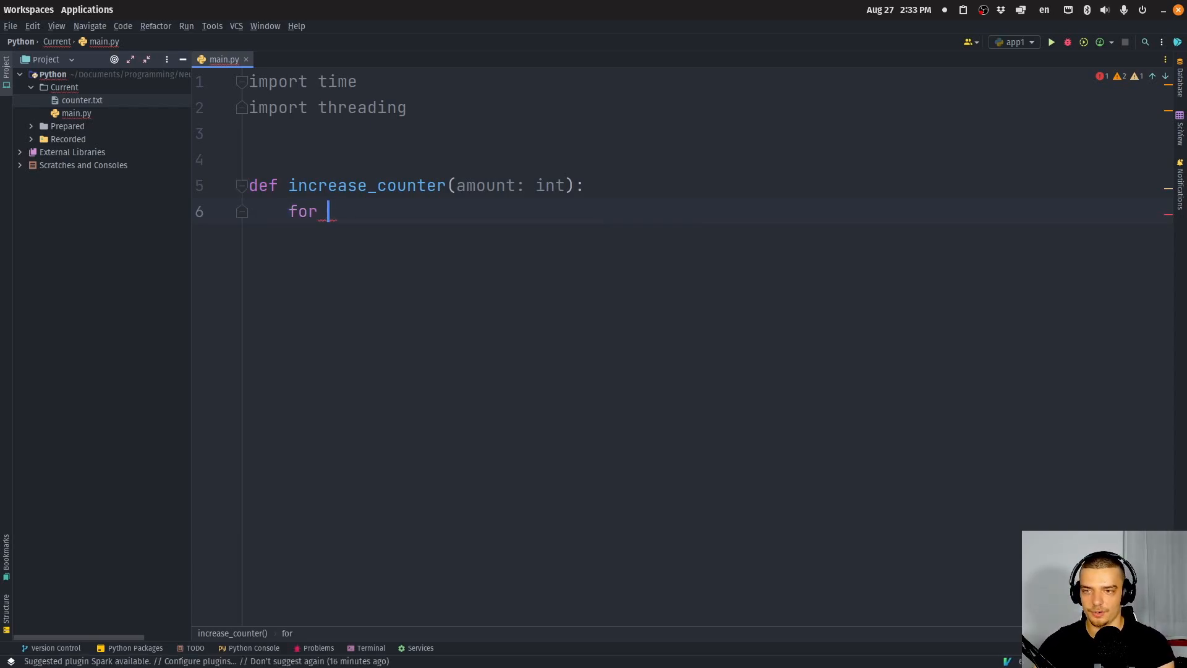
pyautogui.write('_ in range(')
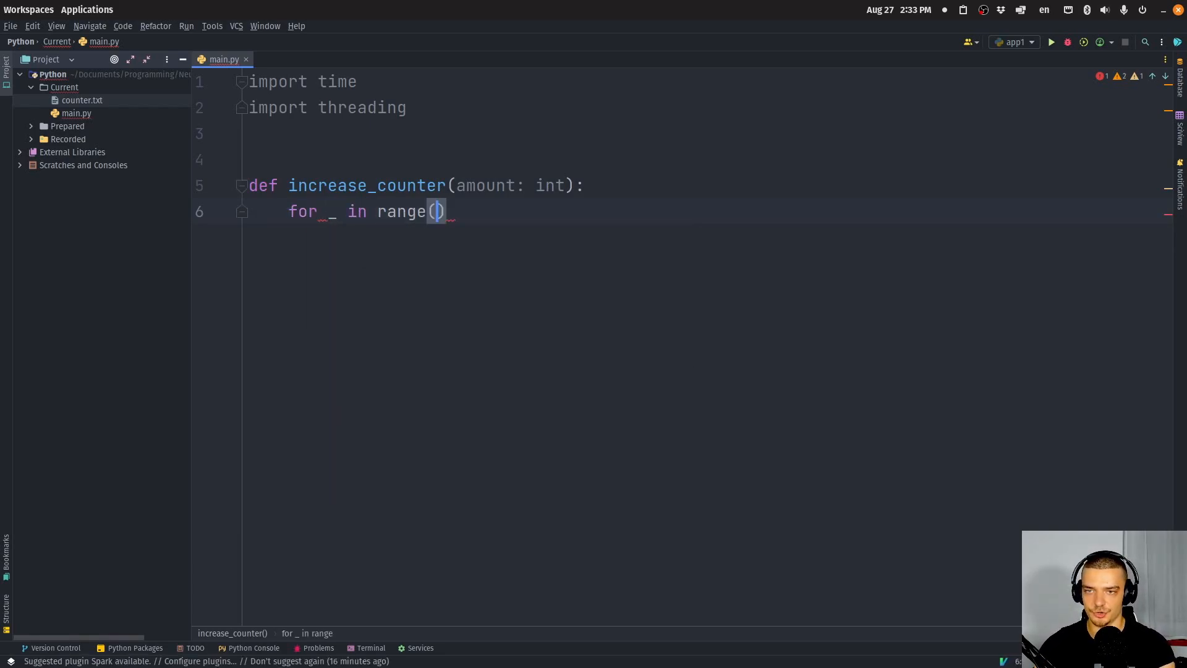
pyautogui.write('amou')
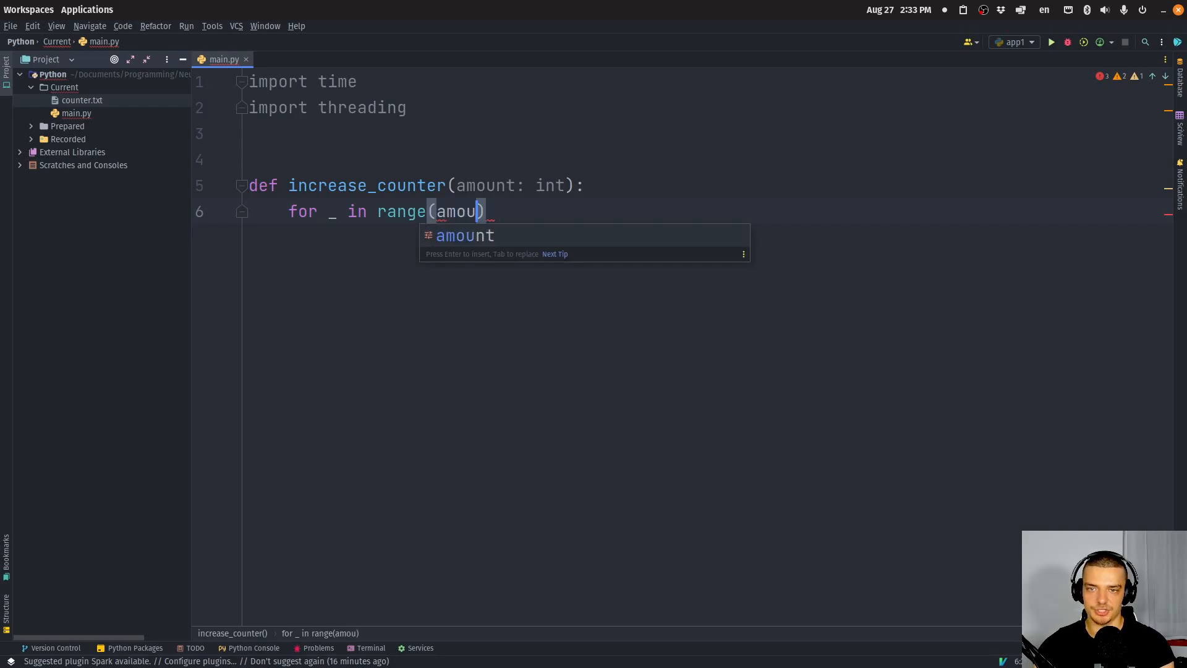
pyautogui.press('Enter')
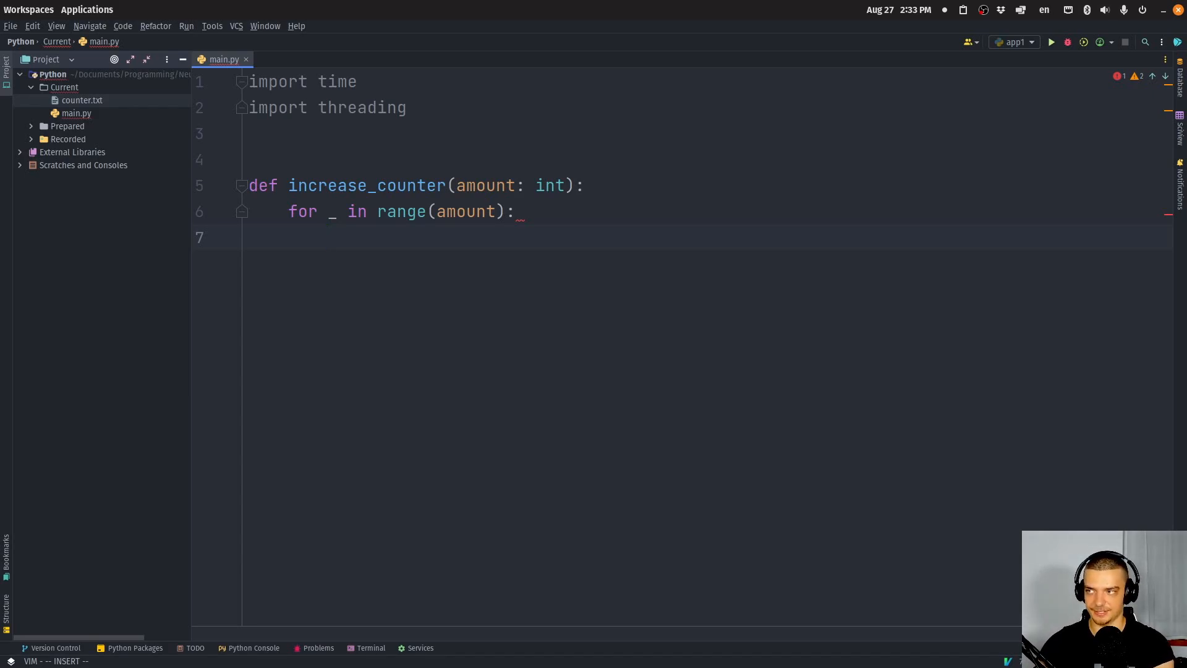
# Step: Read counter.txt into current and increment current by 1
pyautogui.write('with oi')
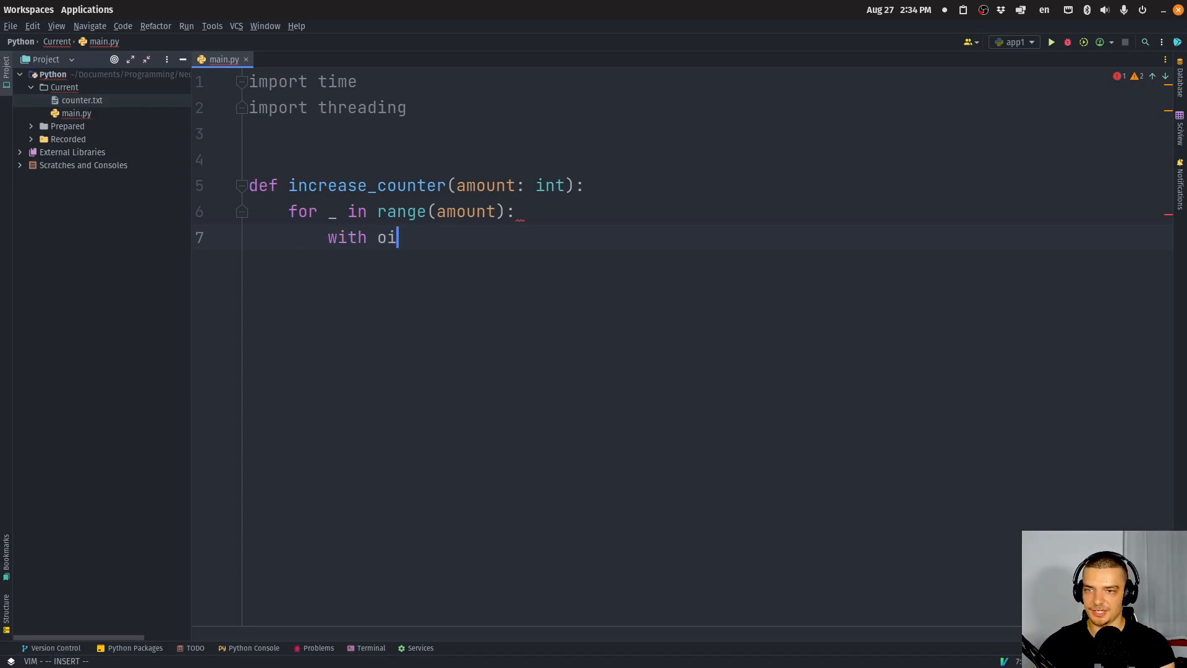
pyautogui.write("pen('counter.txt',")
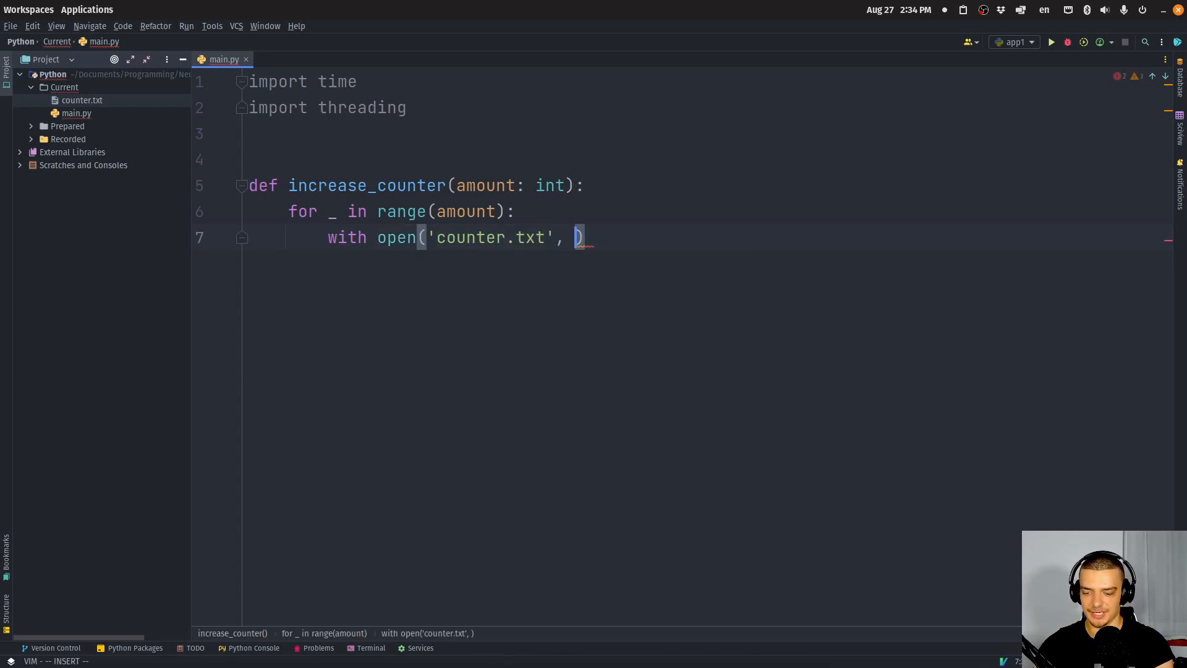
pyautogui.write("'r'")
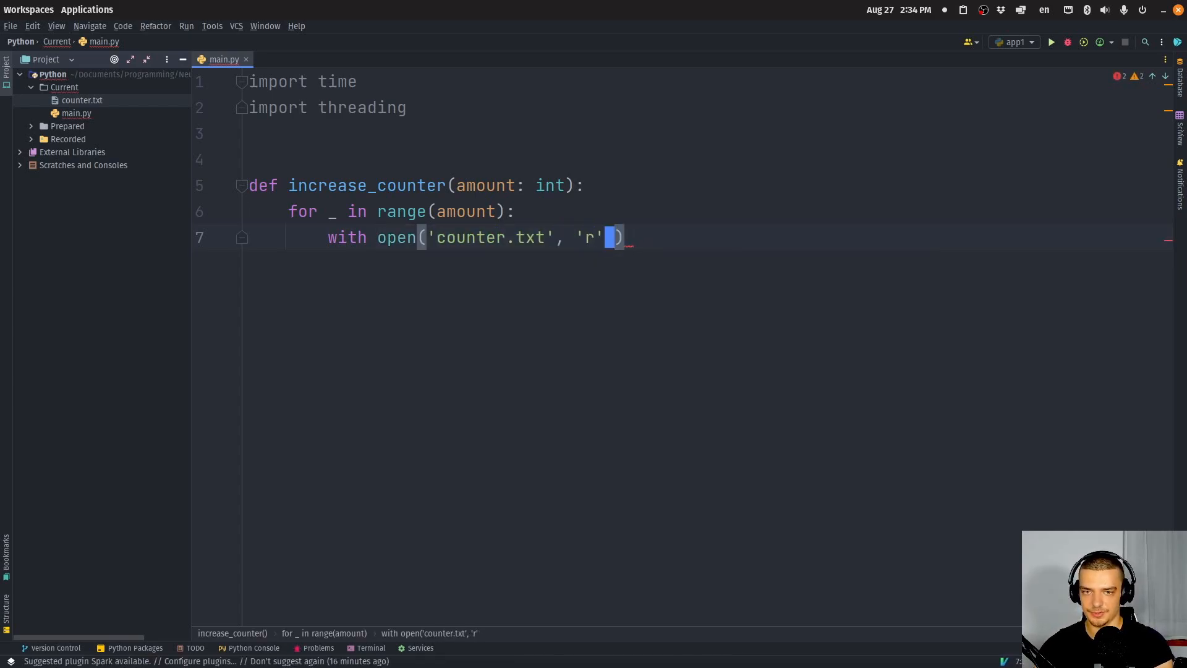
pyautogui.press('Backspace')
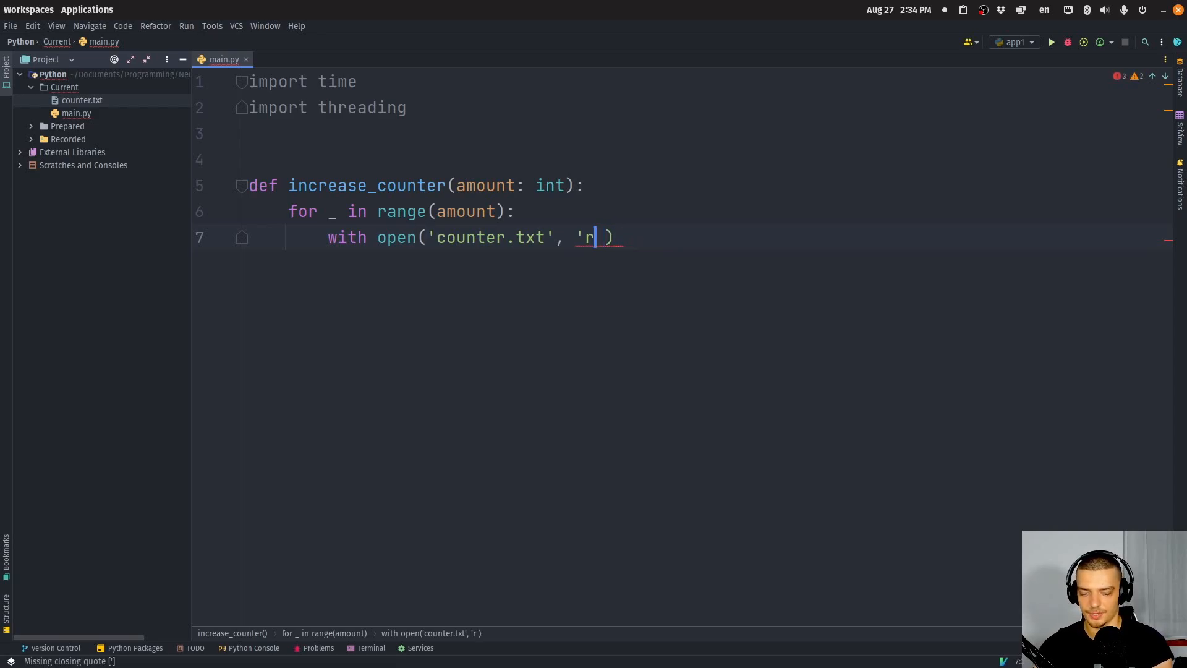
pyautogui.write("') as f")
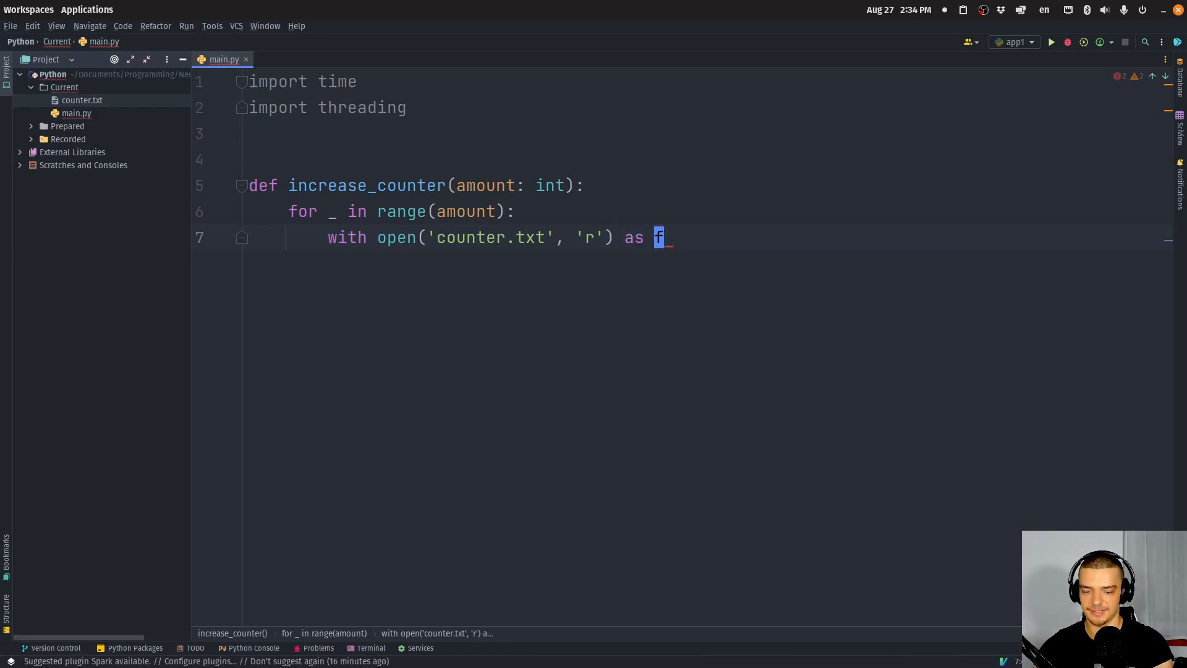
pyautogui.write(':')
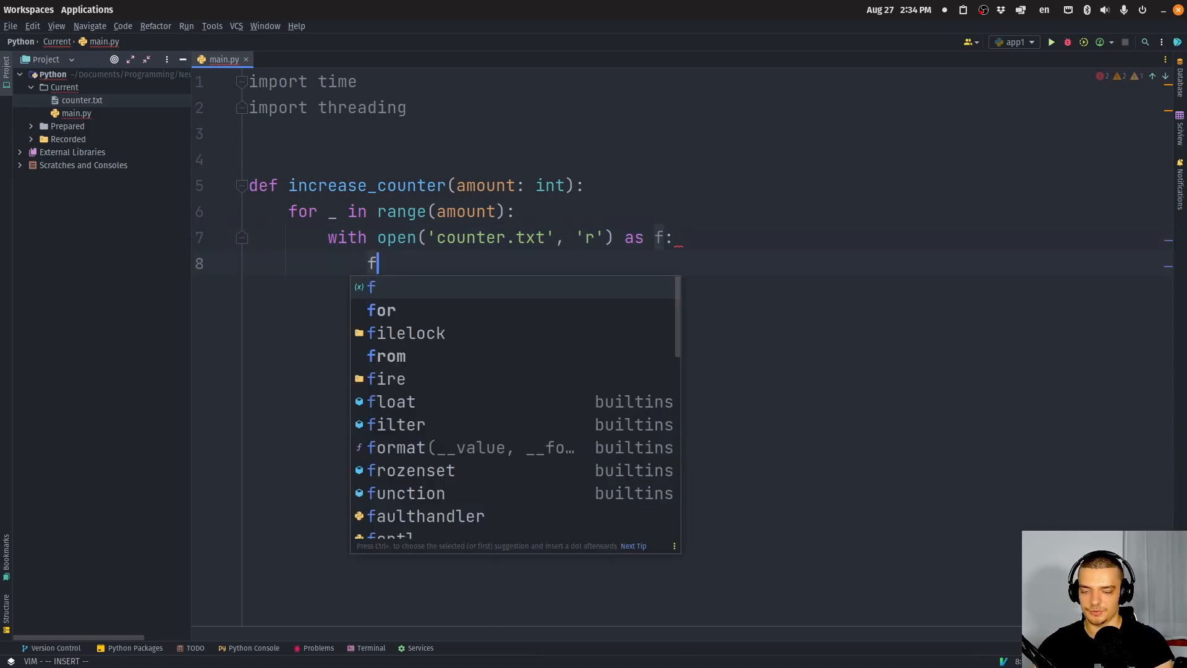
pyautogui.write('.read()')
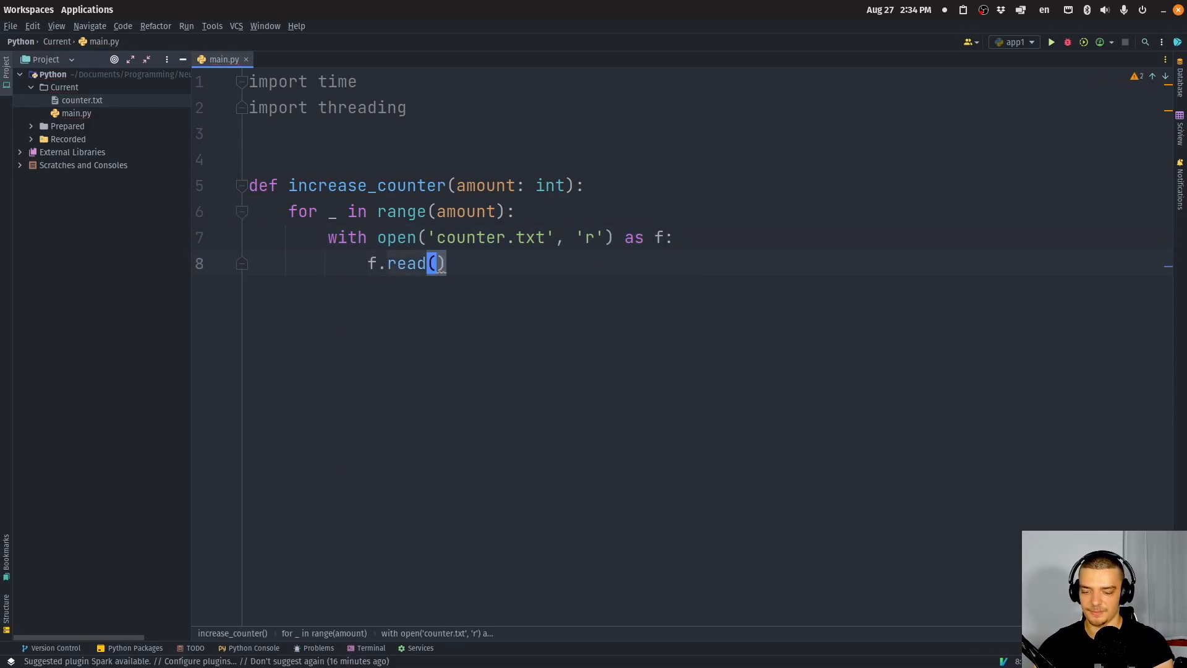
pyautogui.write('current = int(')
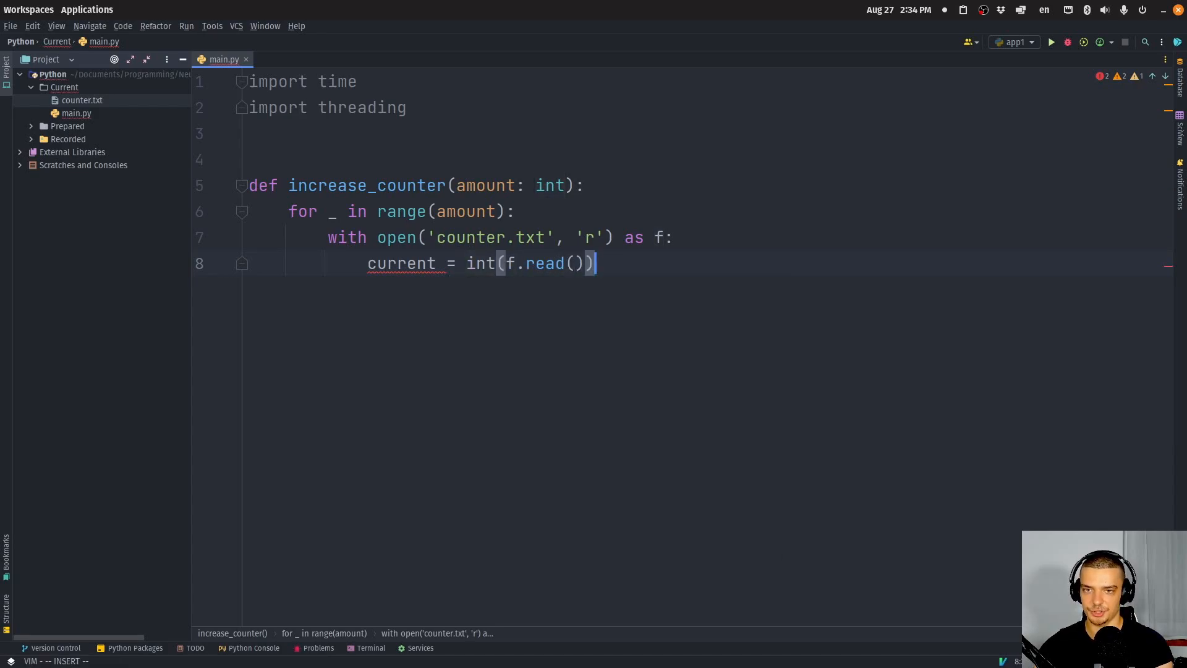
pyautogui.write('c')
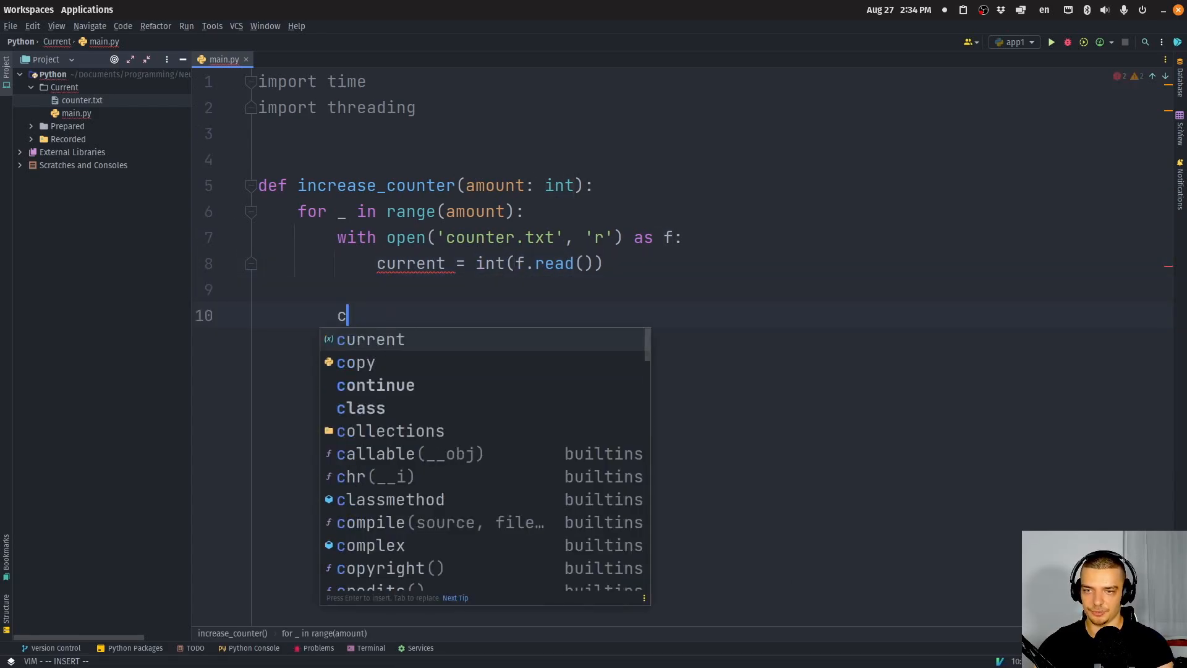
pyautogui.write('urrent +=')
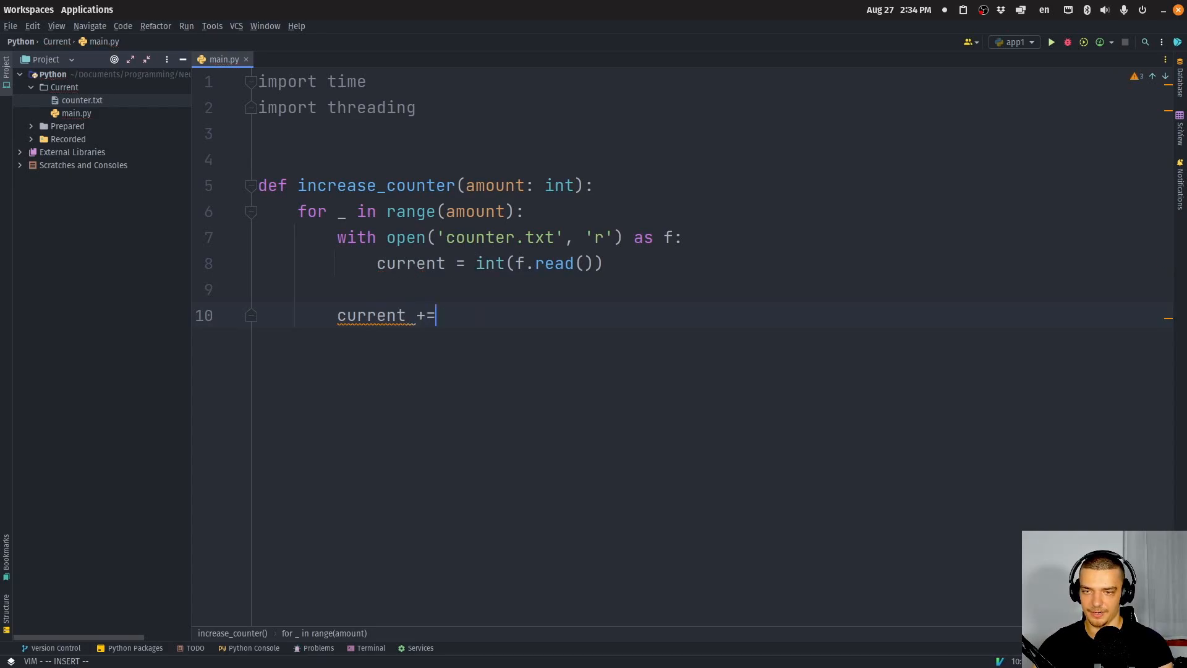
pyautogui.write('1')
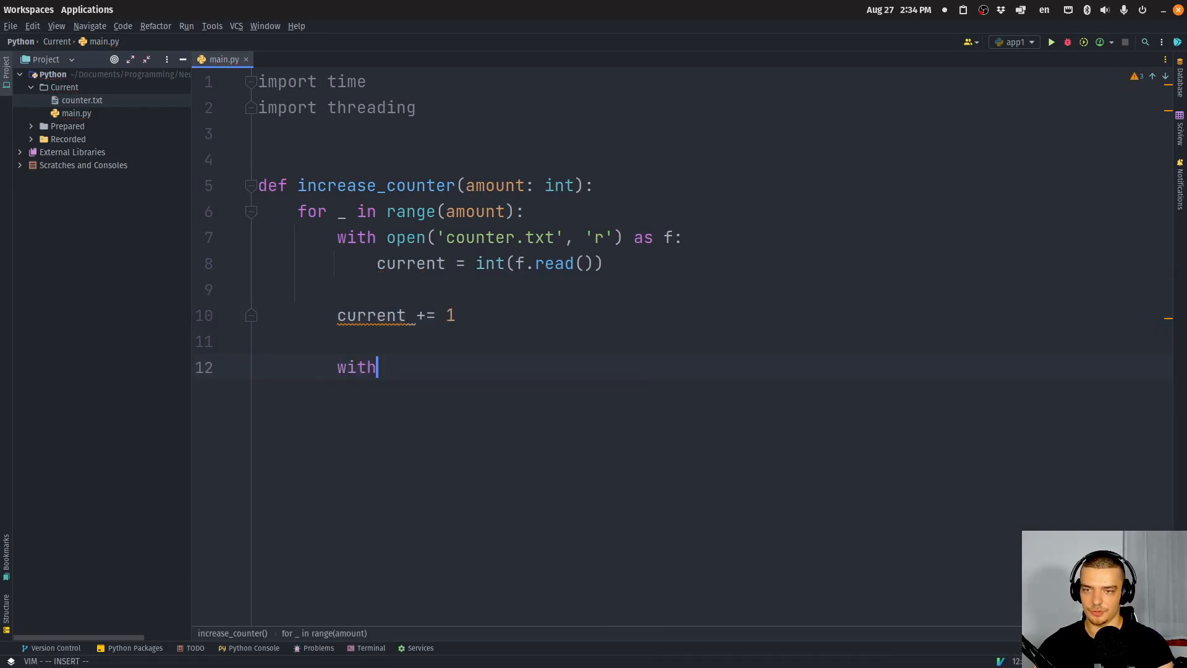
# Step: Write current back to counter.txt in 'w' mode, then pause with time.sleep(1)
pyautogui.write('open()')
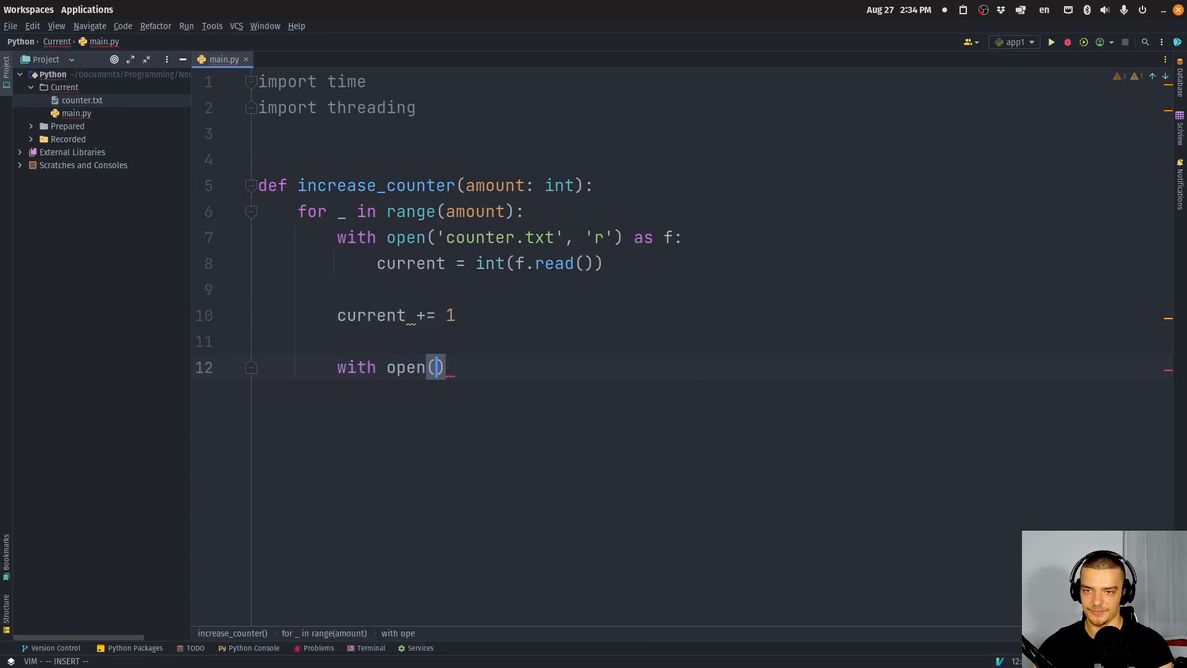
pyautogui.write("'counter.txt'")
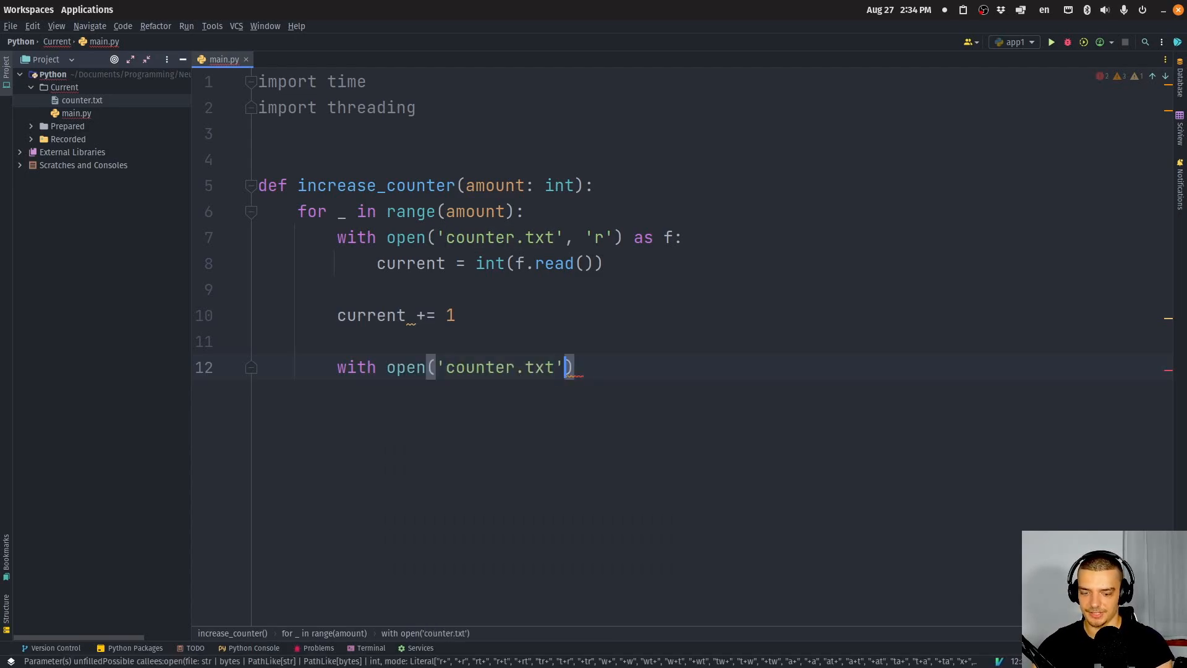
pyautogui.write(", 'w') as f:")
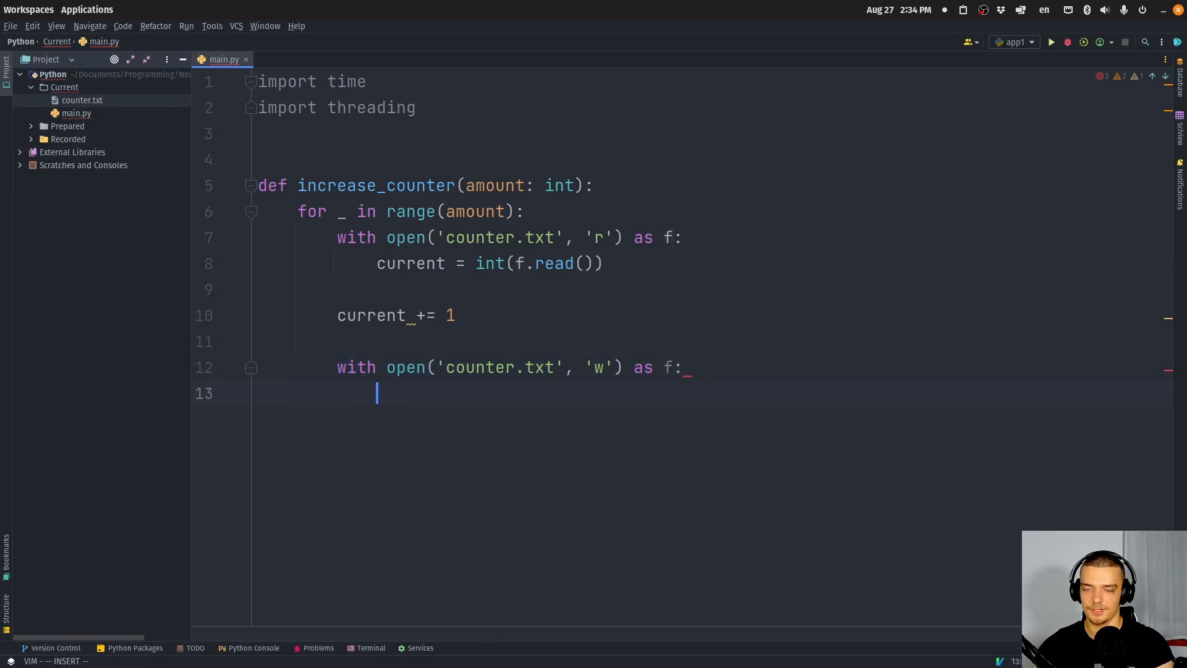
pyautogui.write('f.write(current)')
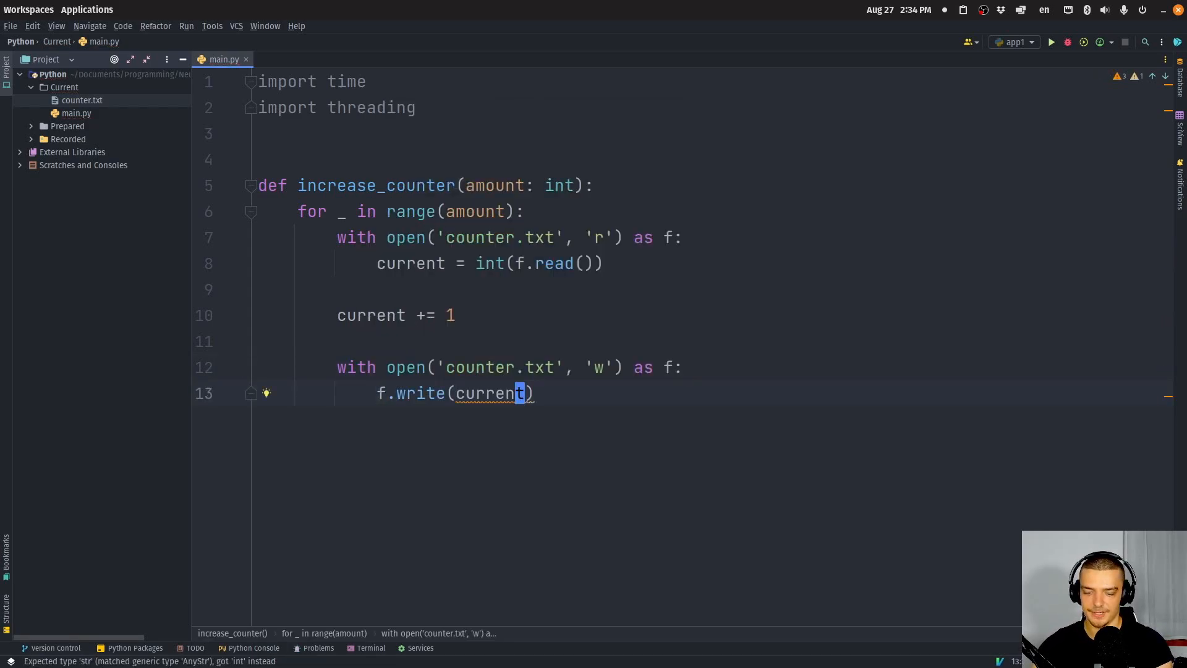
pyautogui.write('str')
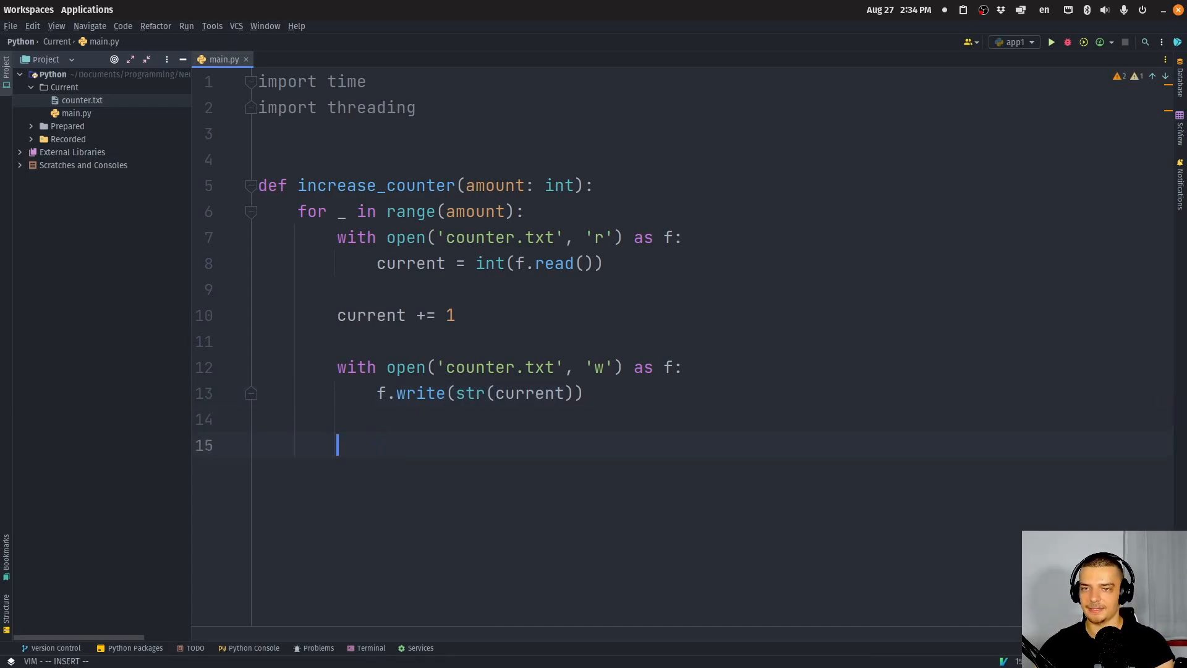
pyautogui.write('time.sleep(1')
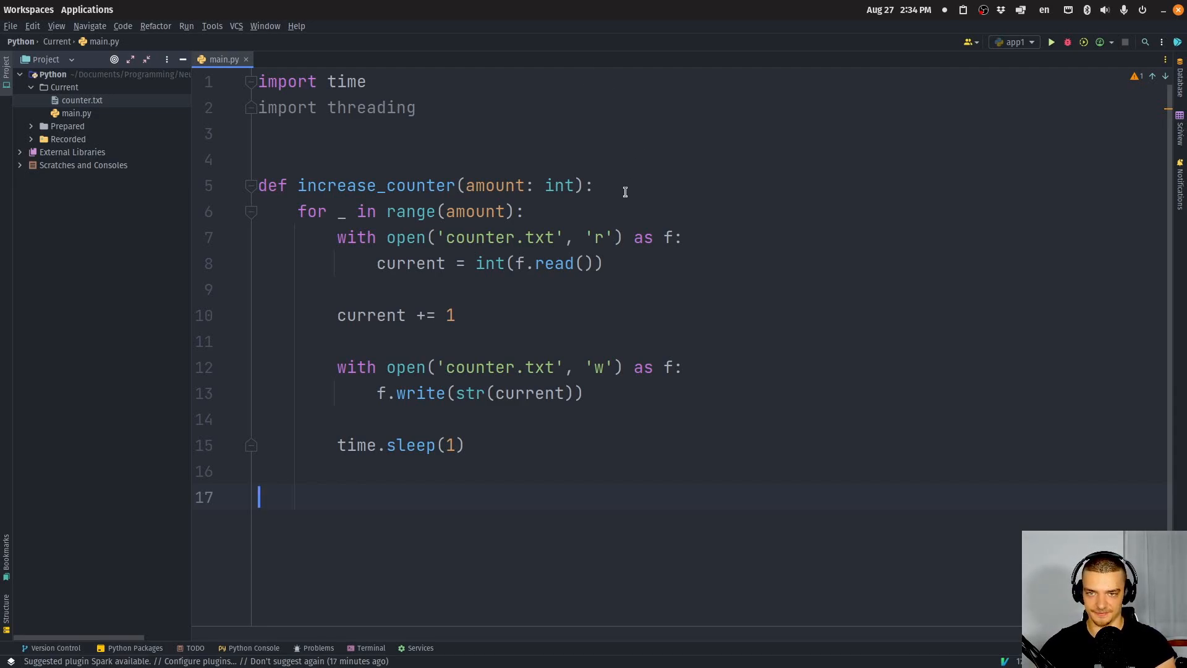
# Step: Loop 15 times creating threading.Thread targeting increase_counter with args (10,)
pyautogui.scroll(-3)
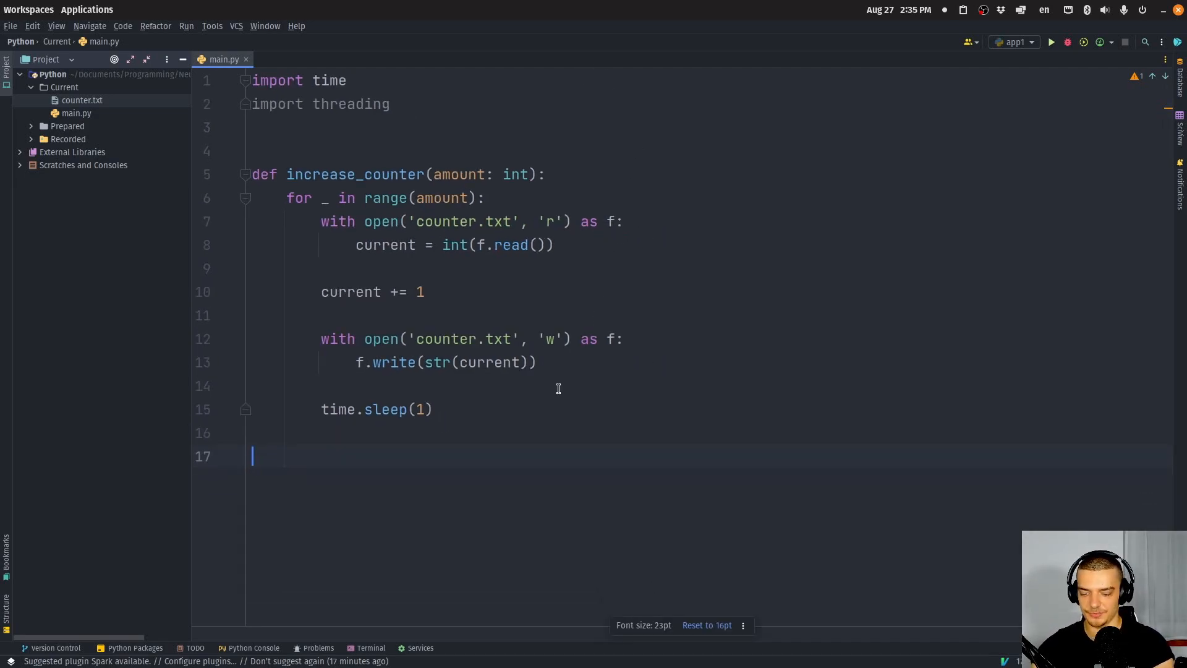
pyautogui.write('for')
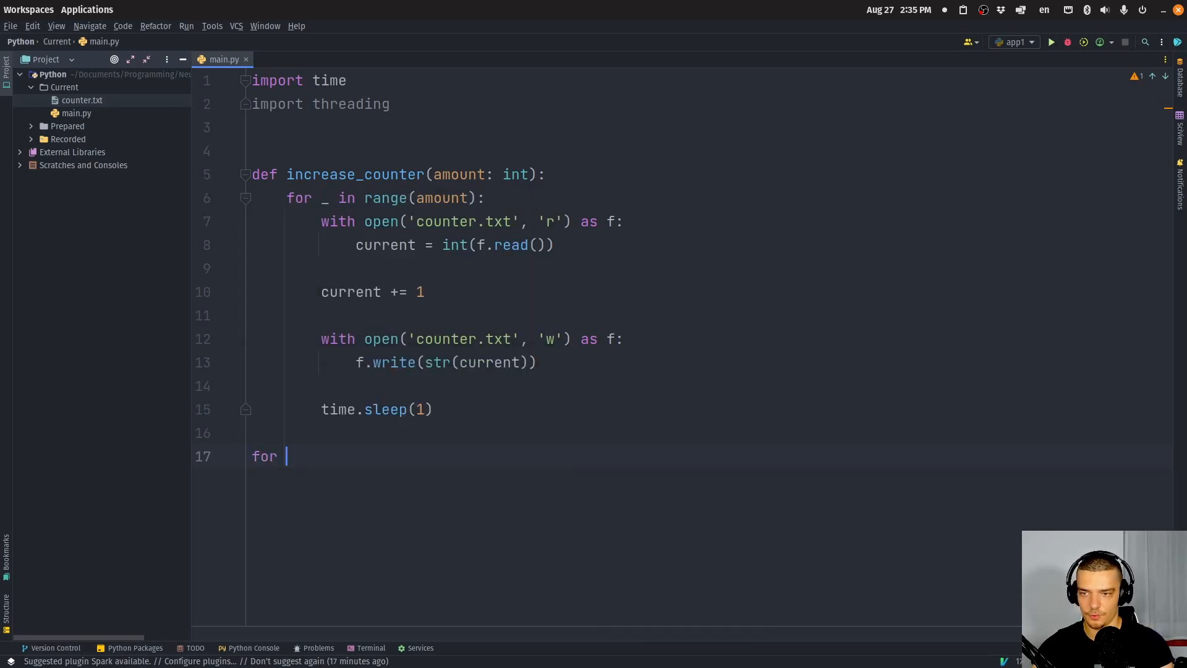
pyautogui.write('_ in range')
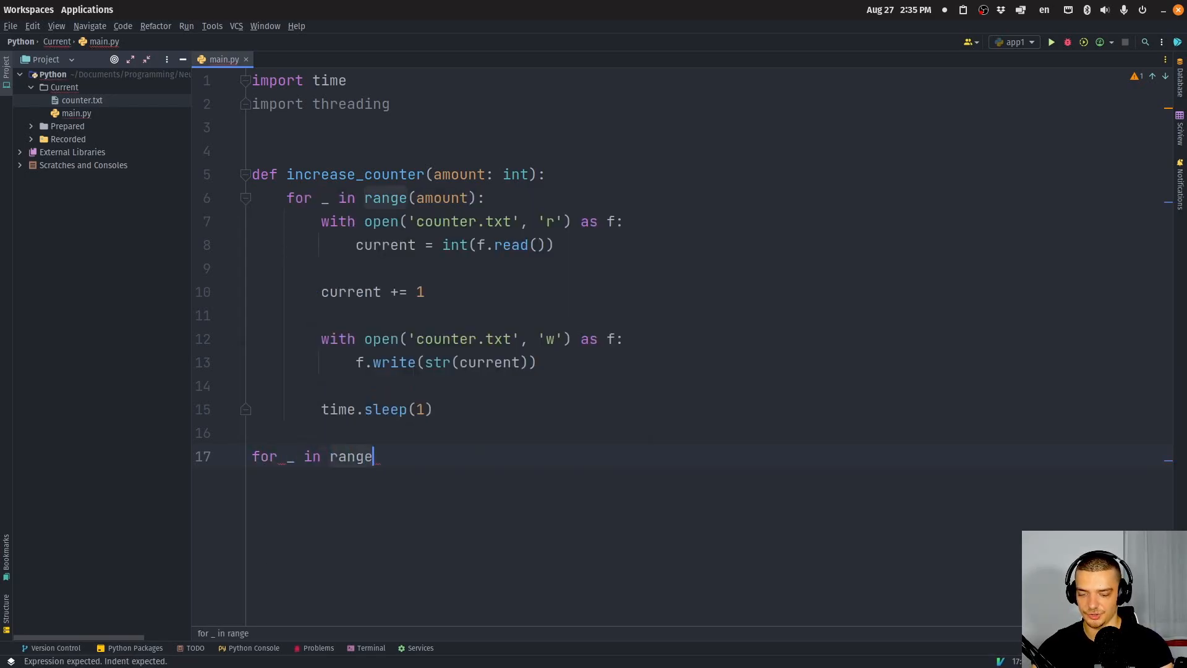
pyautogui.write('(15):')
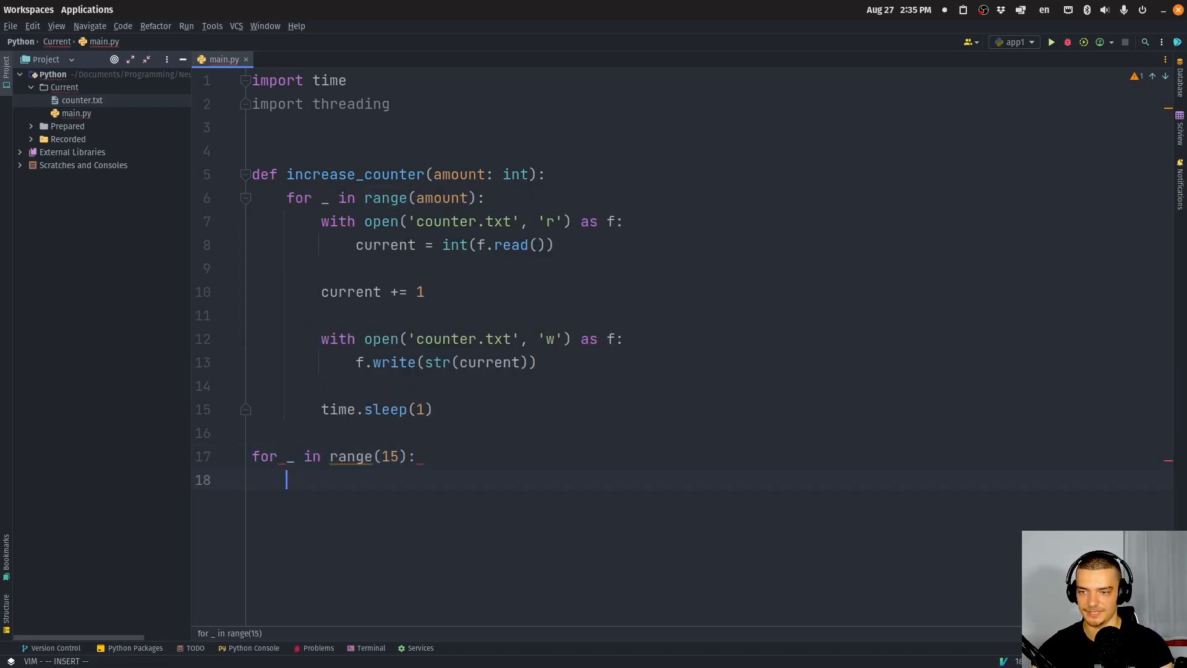
pyautogui.write('threading.')
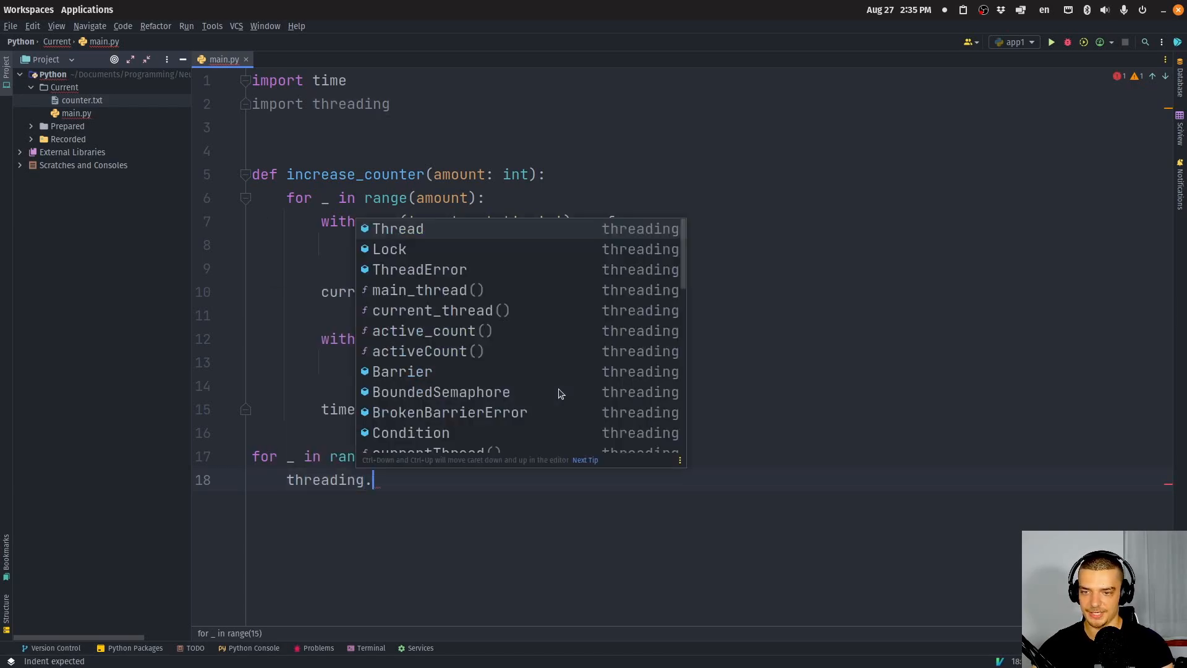
pyautogui.write('Thread(target=increase_counter, a')
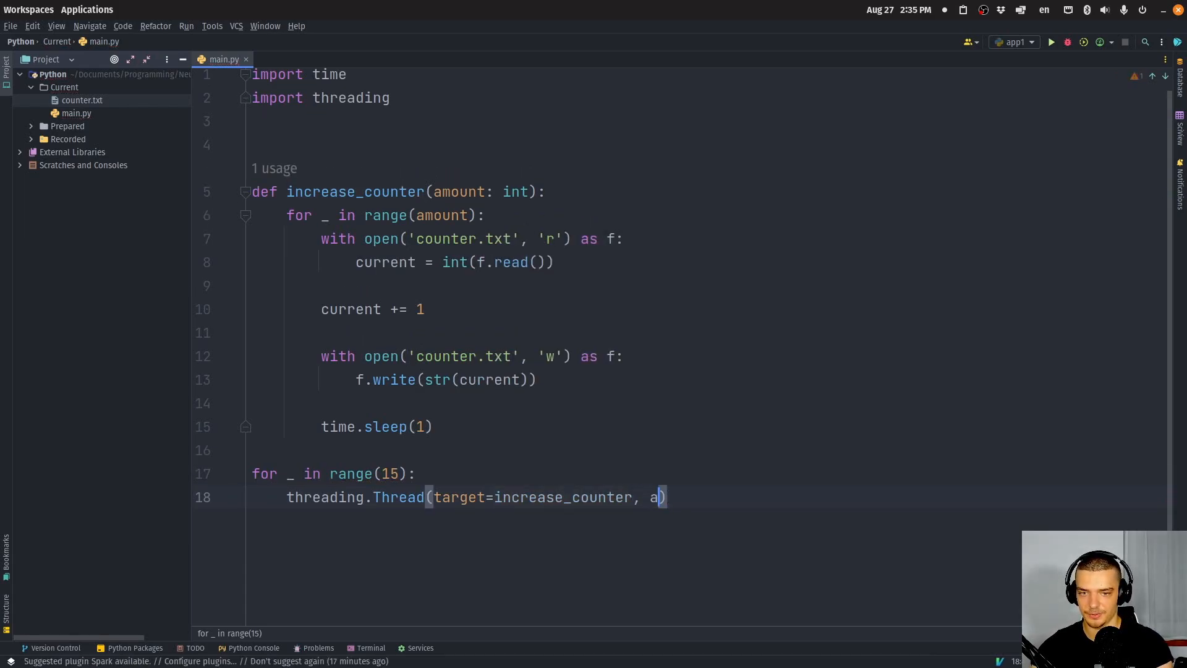
pyautogui.write('rgs=(10)')
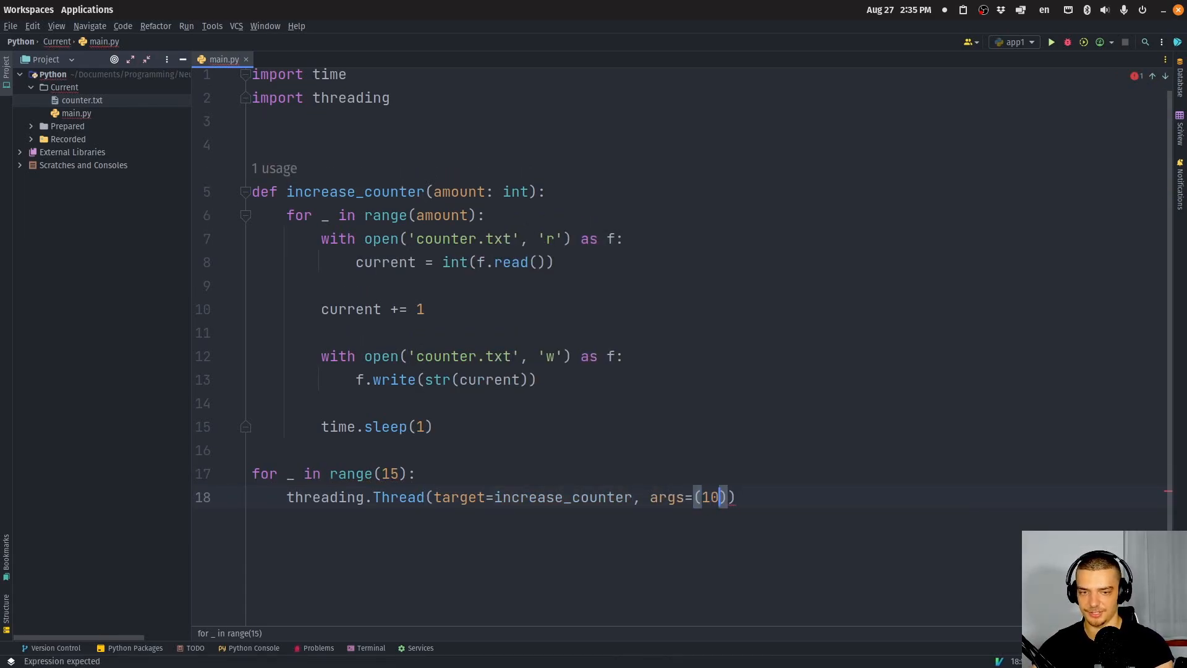
pyautogui.write(',')
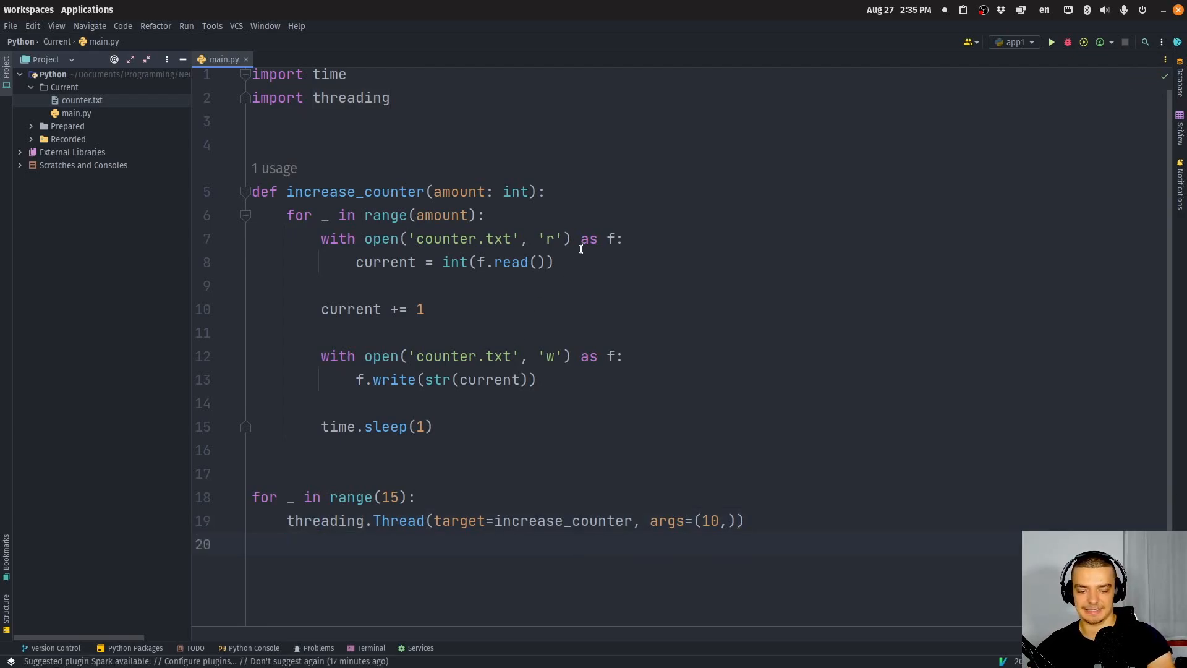
# Step: Launch the threads with .start() and run main.py, which fails with ValueError
pyautogui.click(1050, 41)
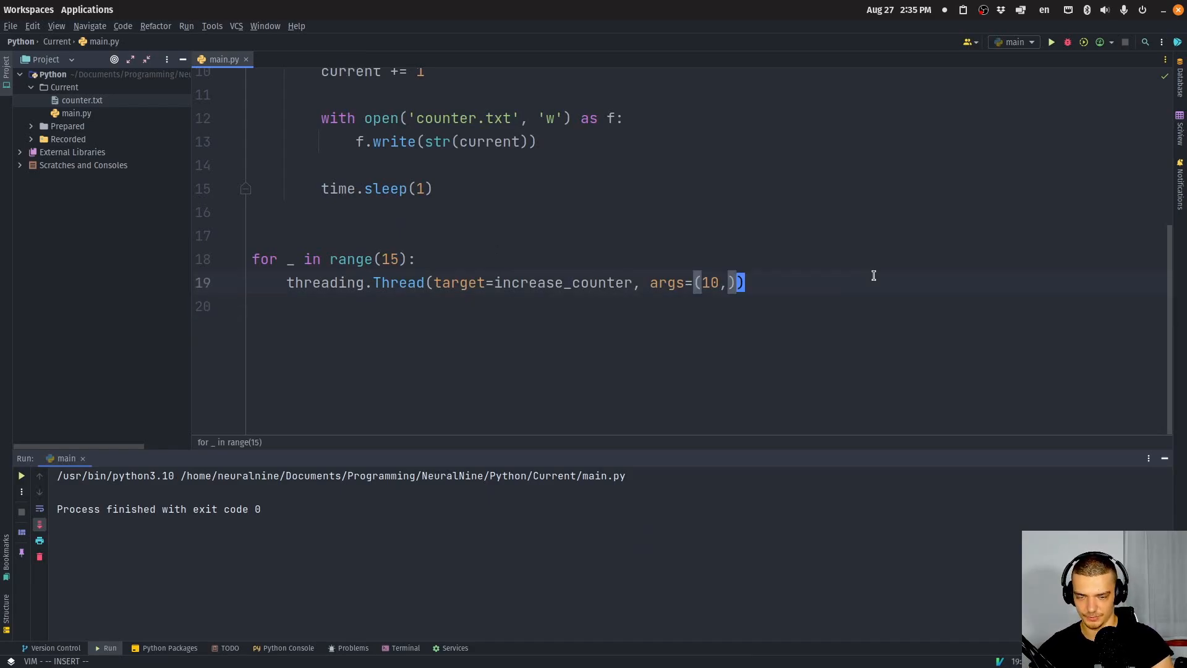
pyautogui.write('.start()')
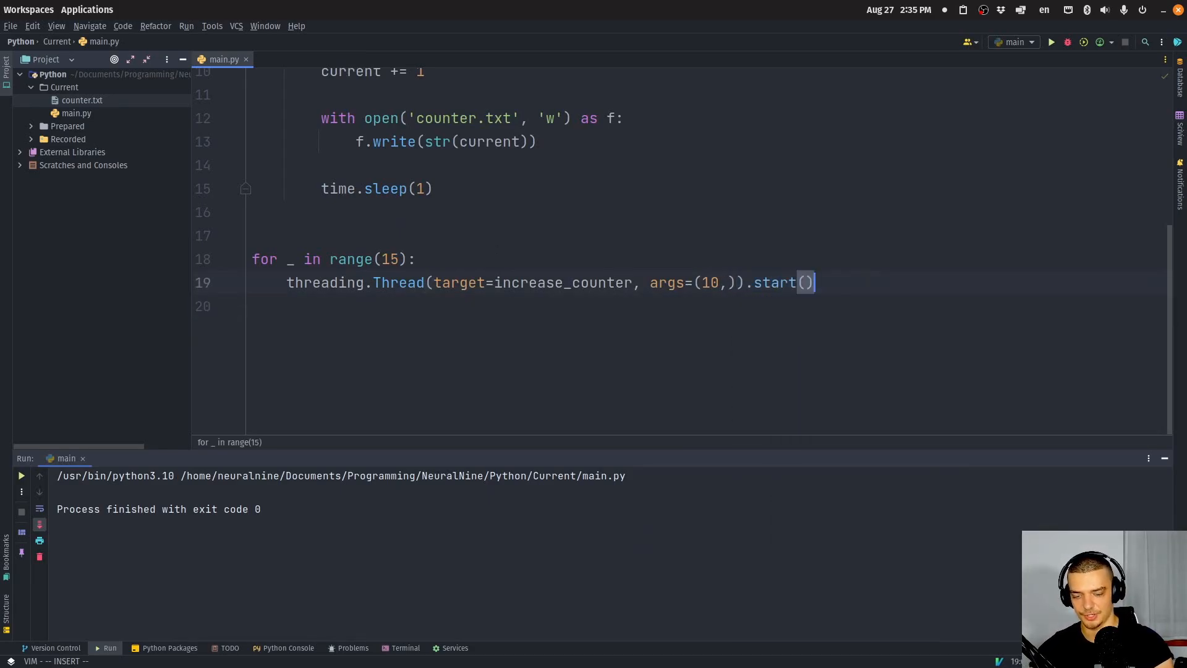
pyautogui.click(1050, 42)
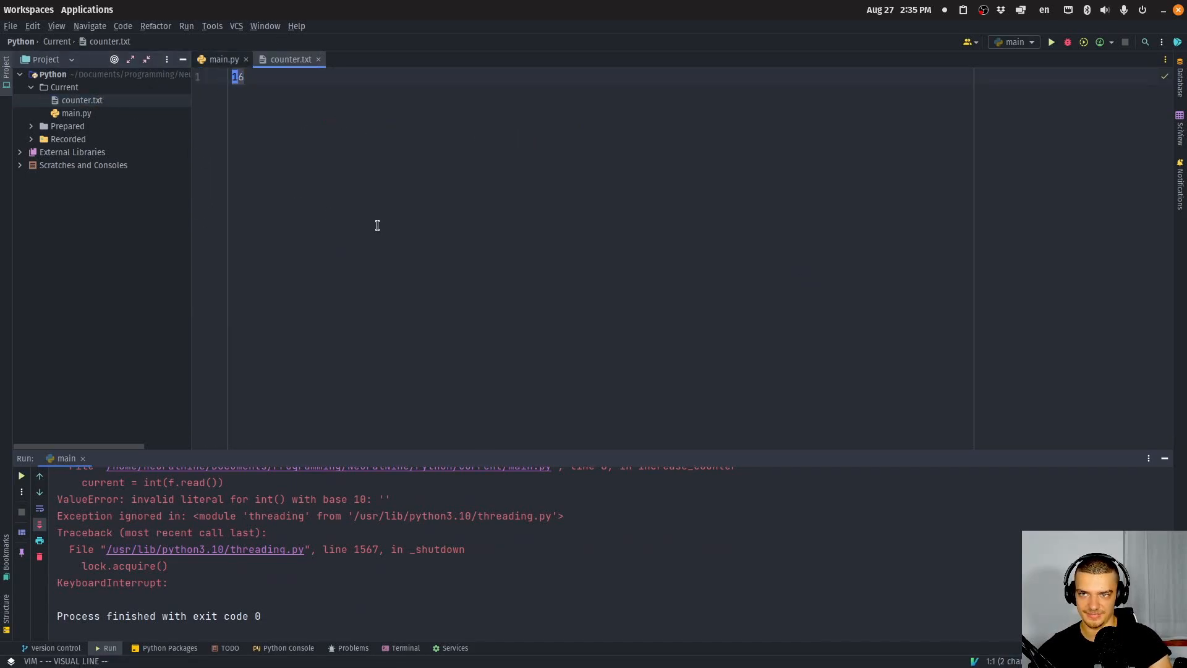
pyautogui.click(219, 59)
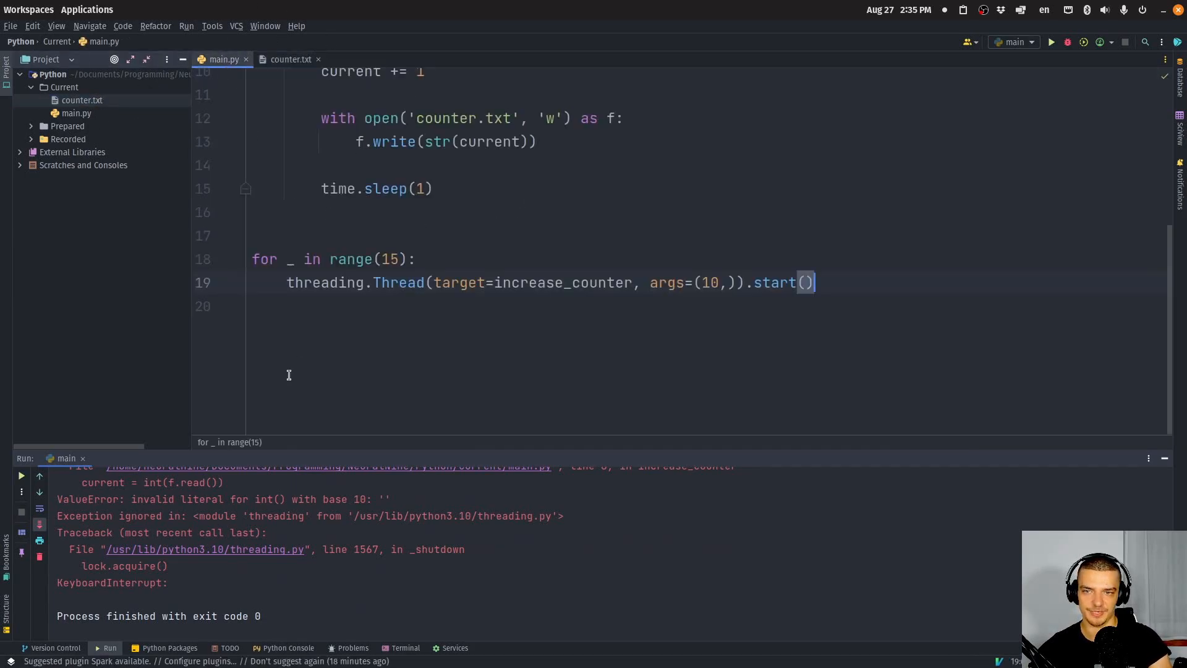
pyautogui.moveTo(717, 175)
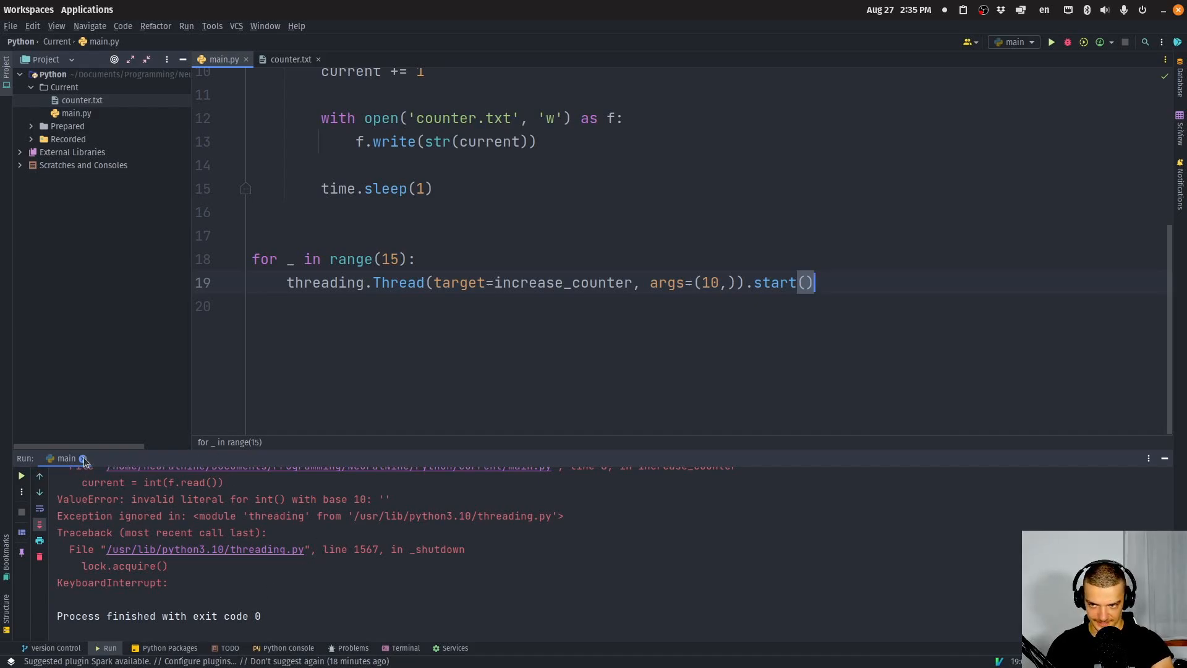
pyautogui.moveTo(136, 557)
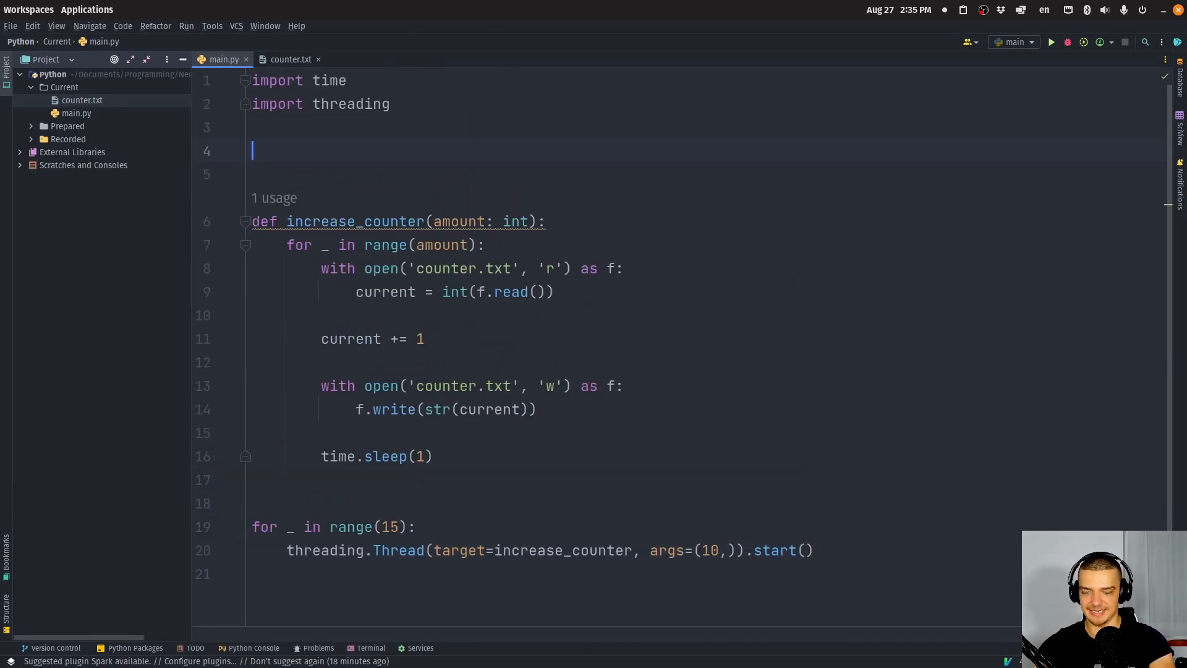
# Step: Add lock = threading.Lock() and nest the counter file operations under with lock
pyautogui.write('lock =')
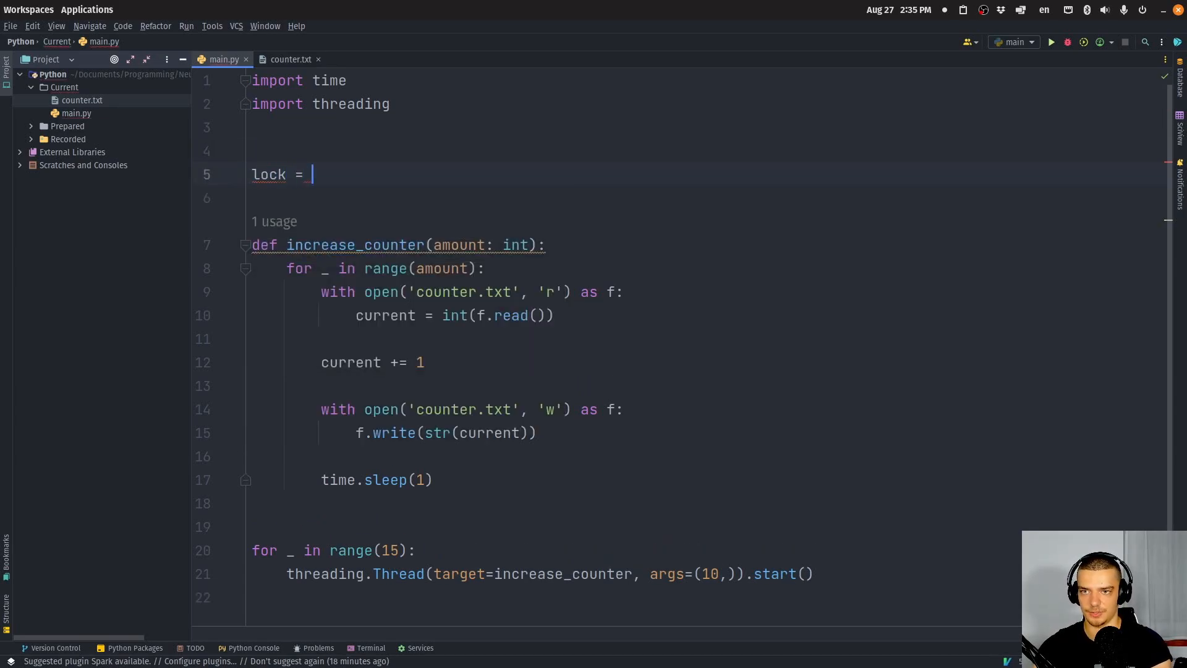
pyautogui.write('threading.Lock')
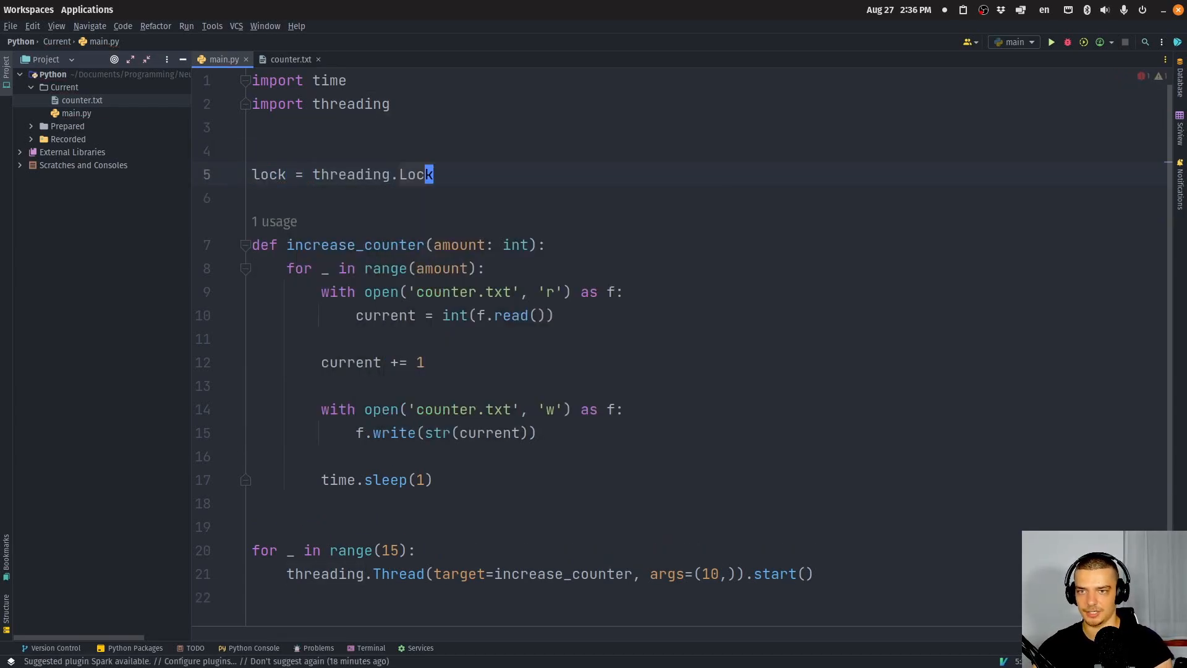
pyautogui.write('()')
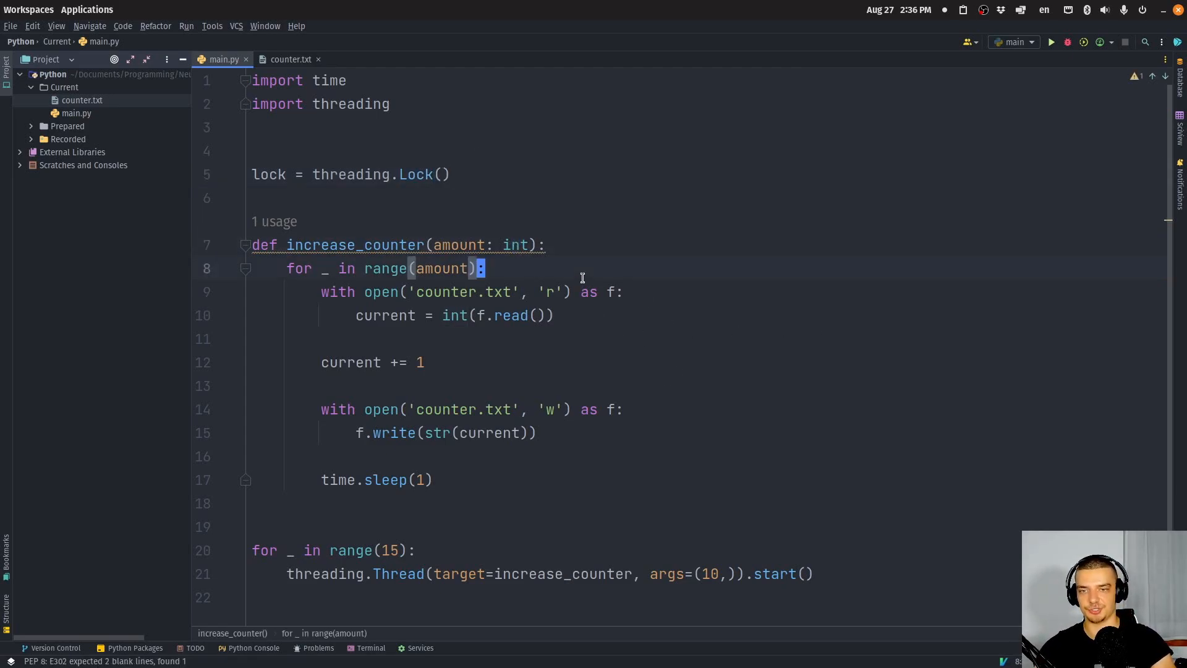
pyautogui.write('with lock:')
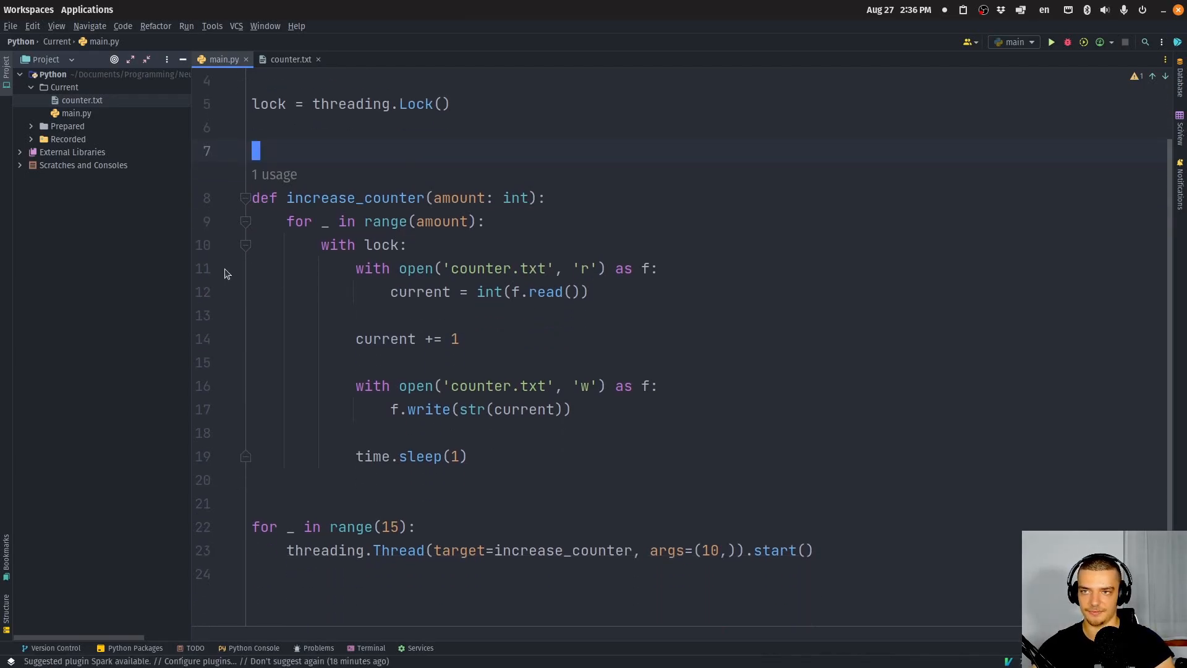
# Step: Confirm counter.txt holds 0, then run the locked main.py while watching counter.txt
pyautogui.click(290, 59)
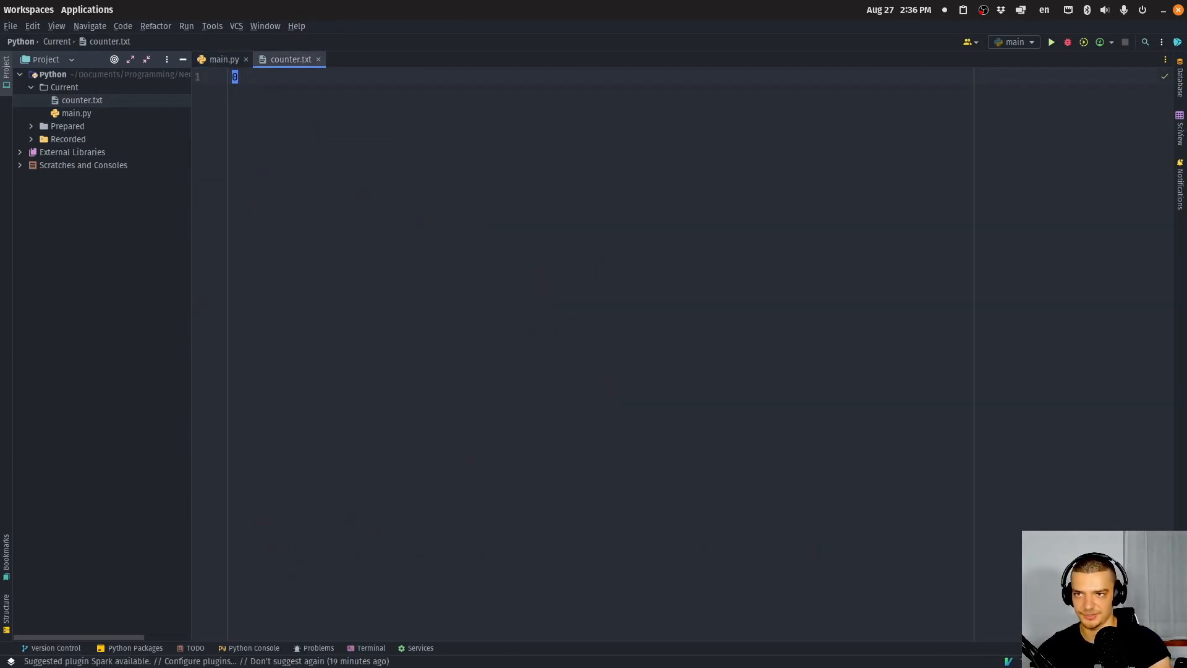
pyautogui.click(223, 60)
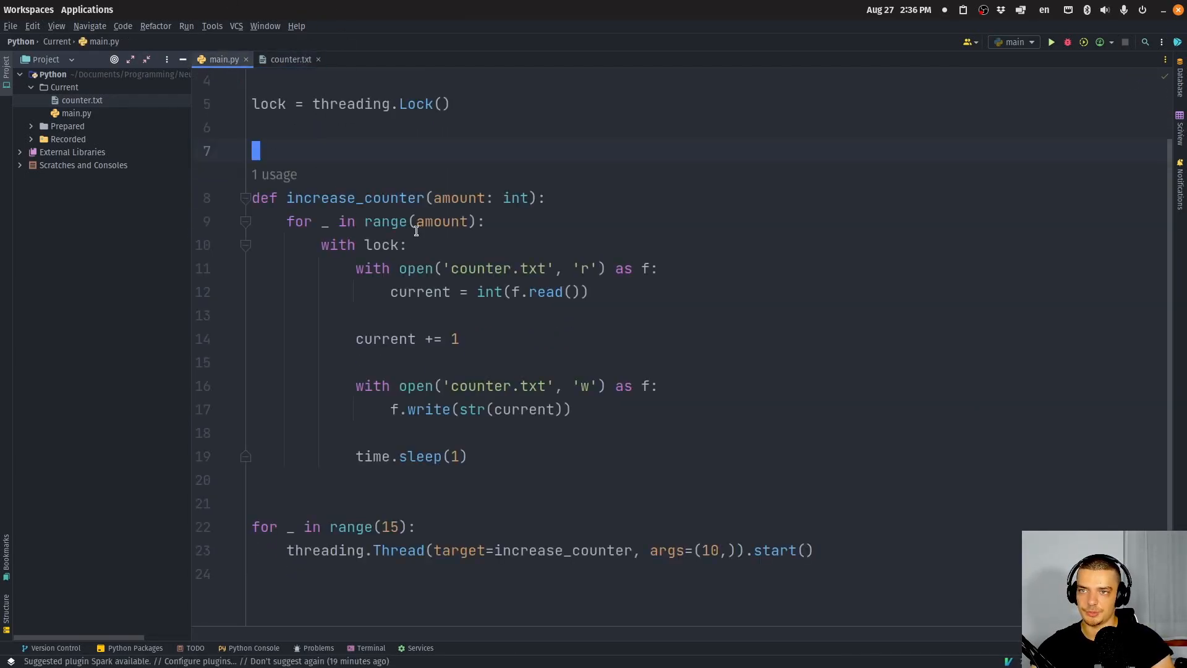
pyautogui.click(1050, 41)
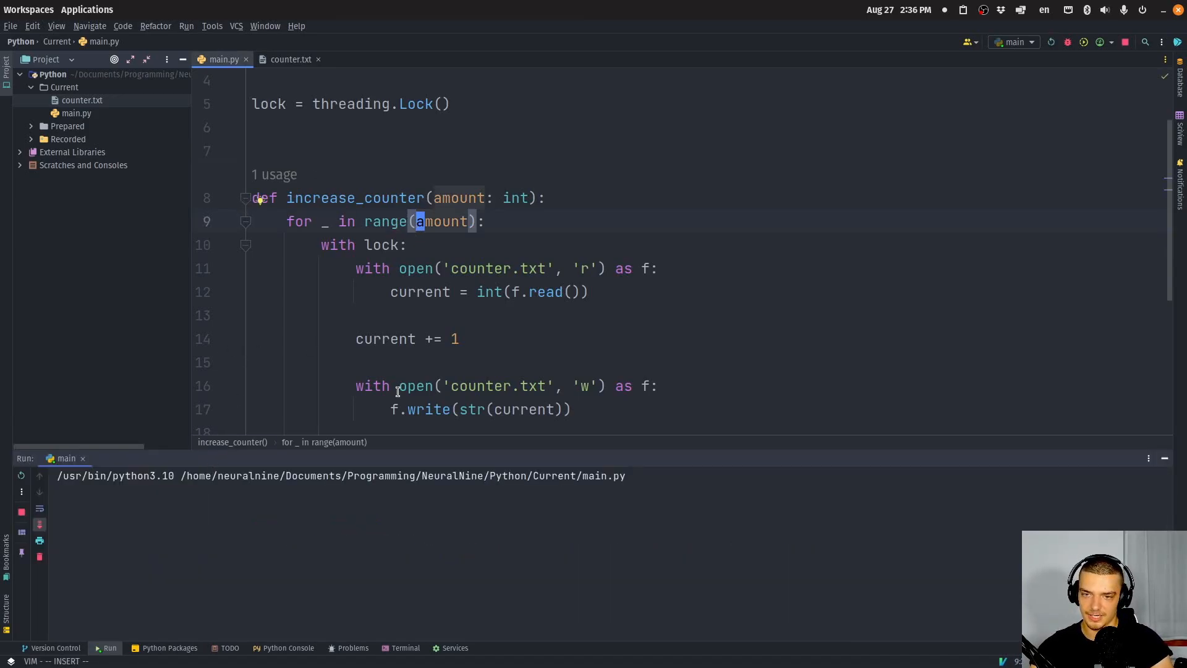
pyautogui.moveTo(274, 54)
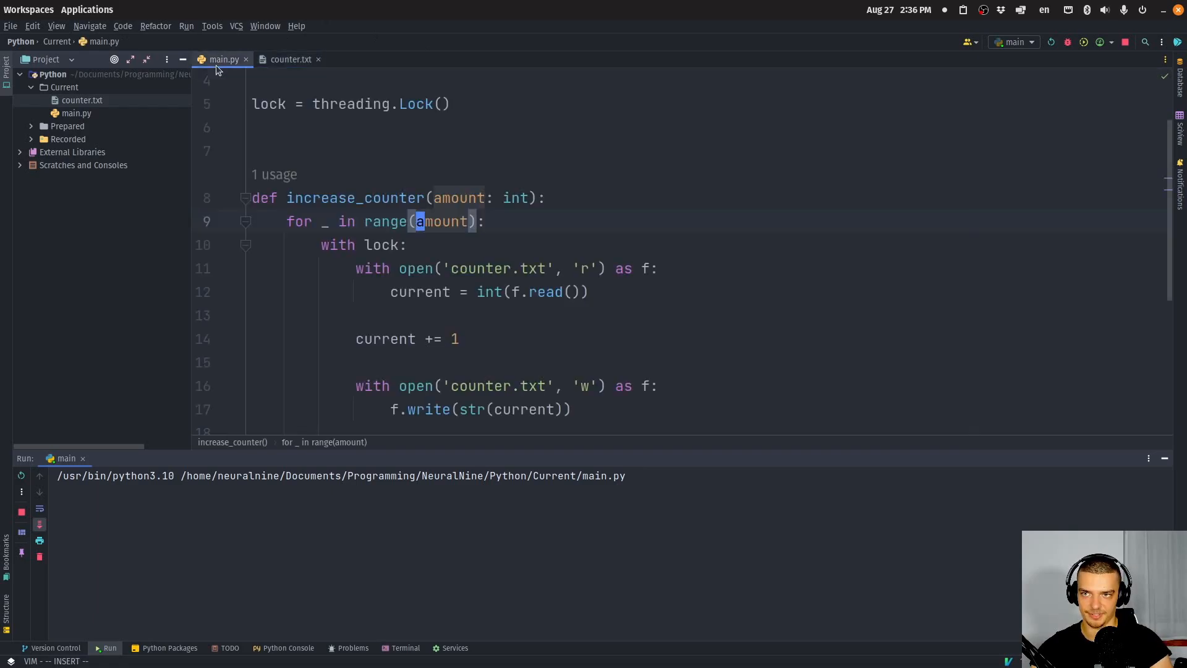
pyautogui.click(290, 59)
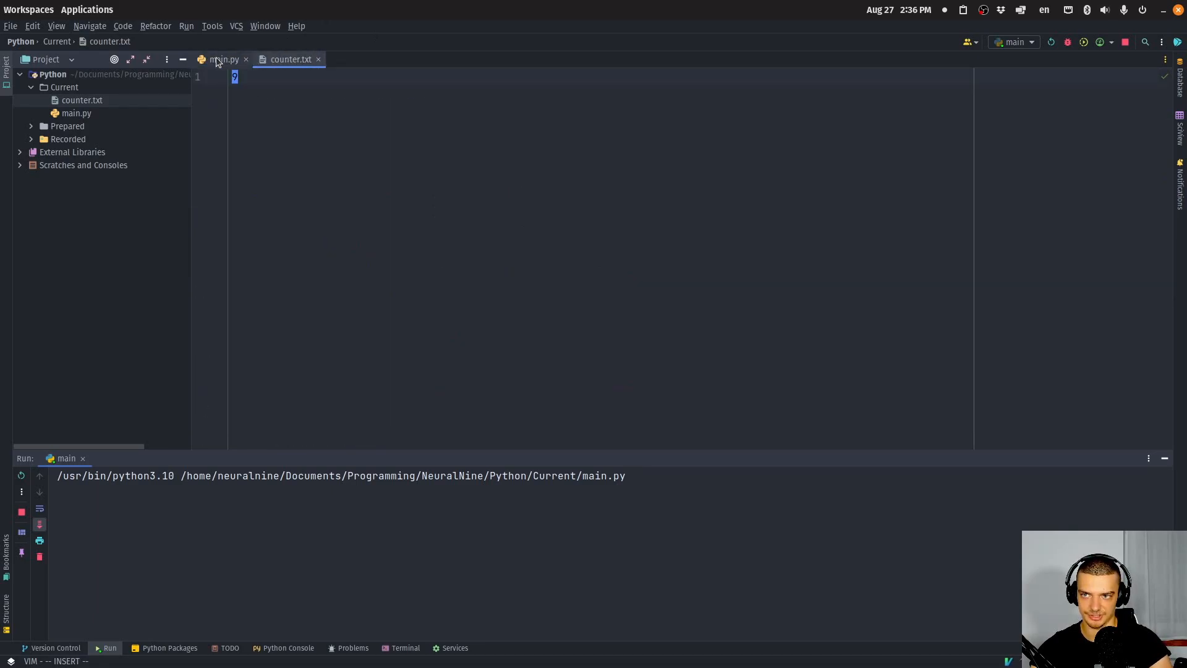
pyautogui.click(222, 59)
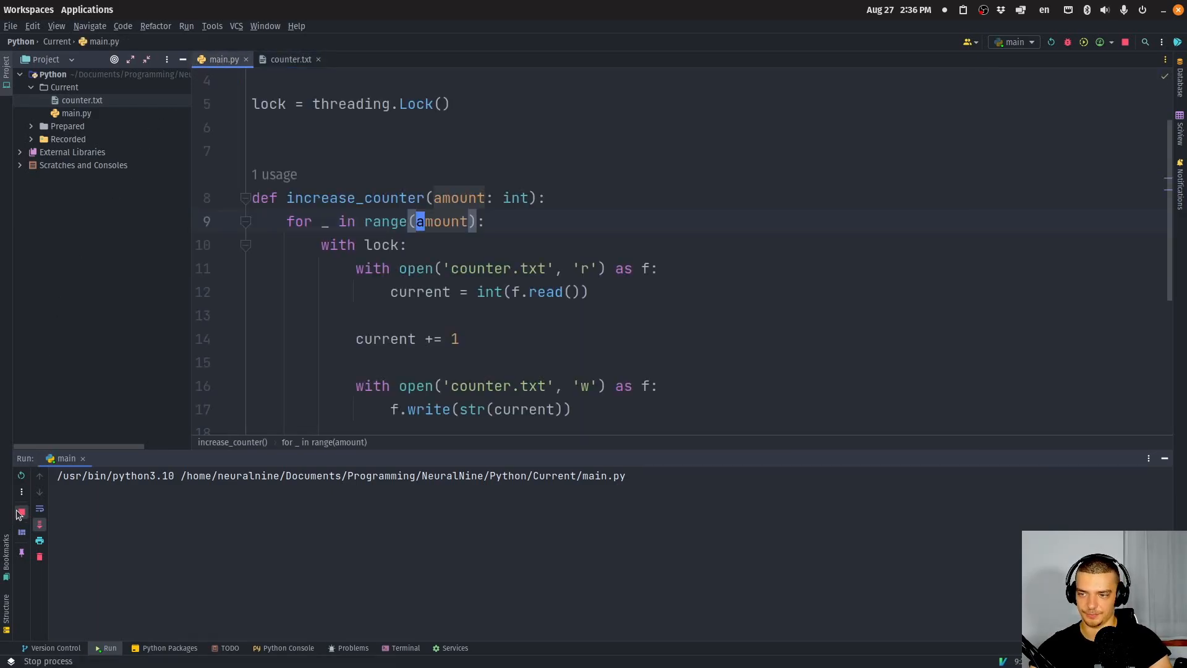
# Step: Stop the run with counter.txt at 12, delete time.sleep(1), and close counter.txt
pyautogui.click(20, 513)
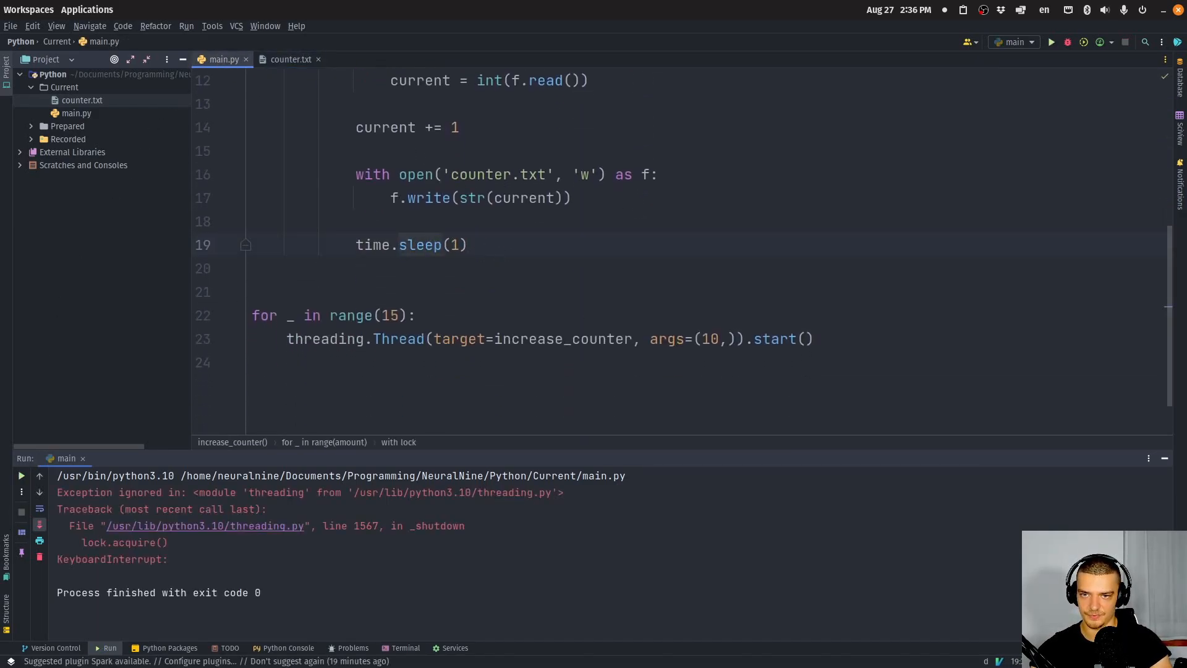
pyautogui.click(290, 59)
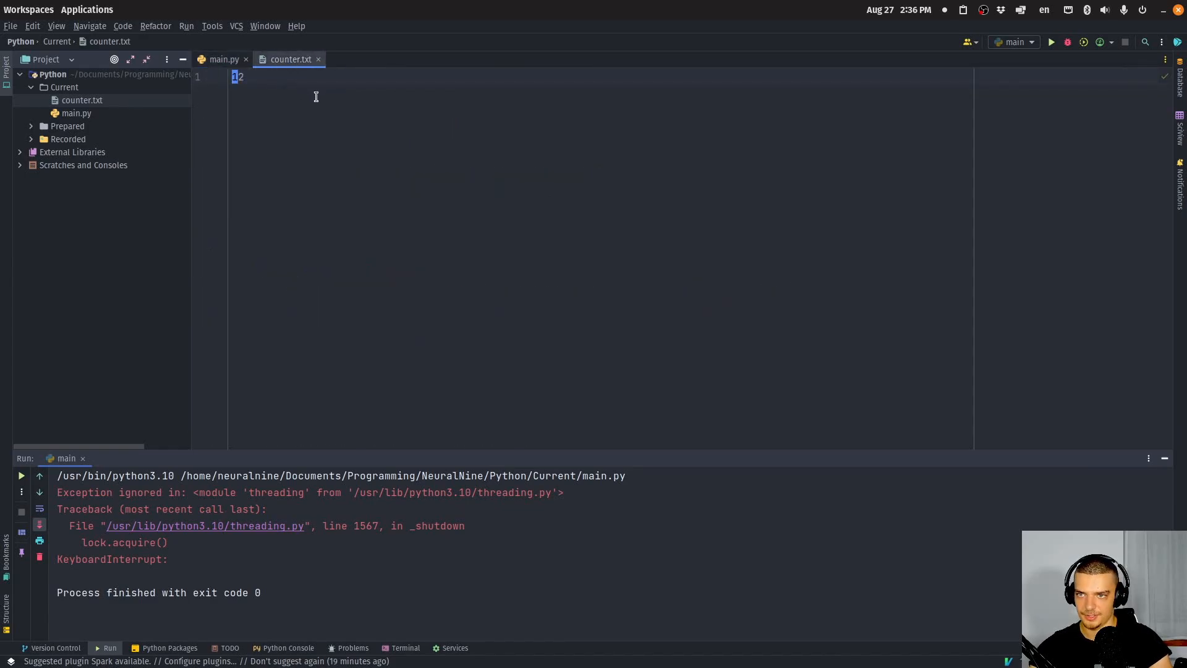
pyautogui.click(220, 59)
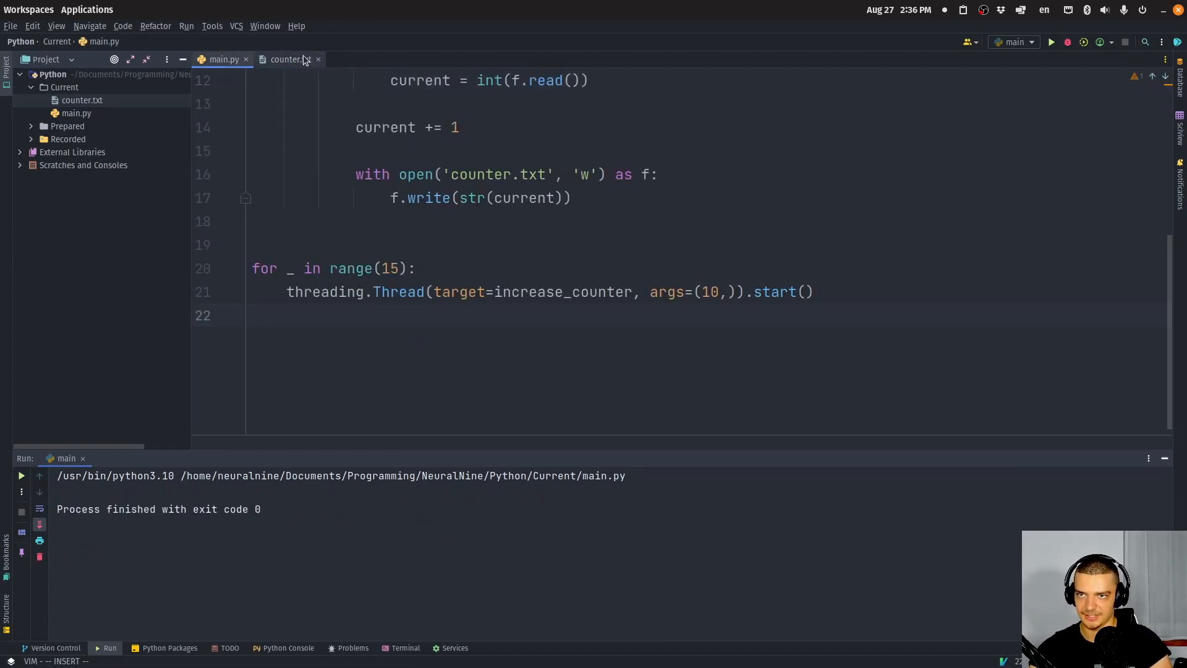
pyautogui.click(287, 59)
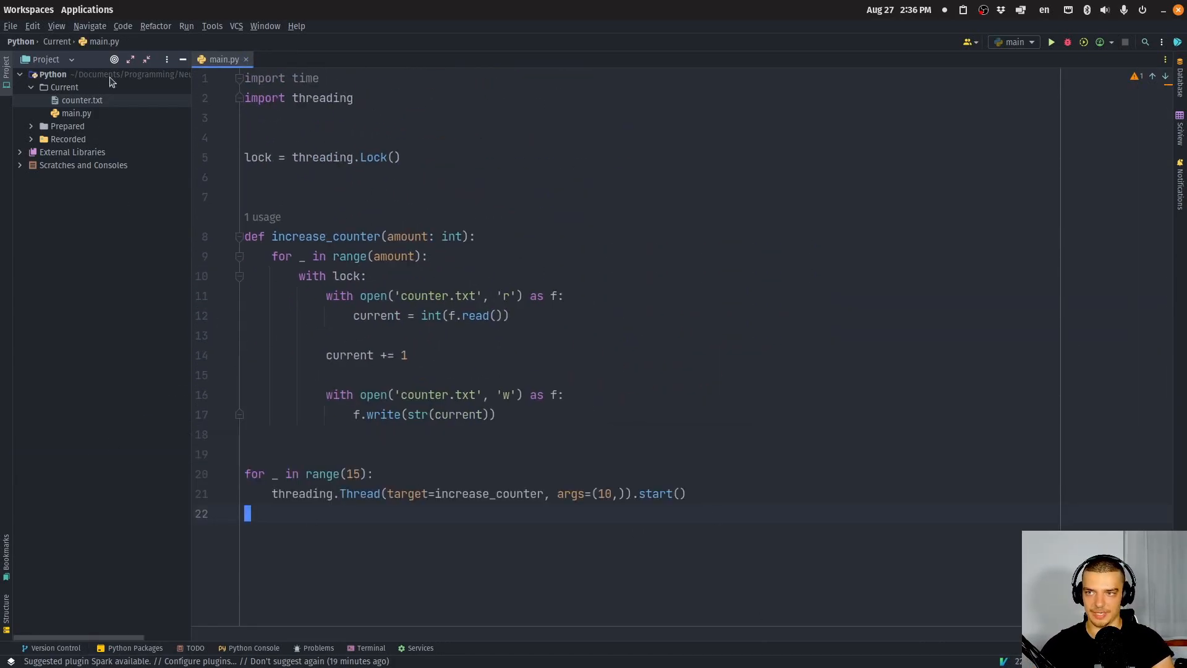
# Step: Add app.py to Current, close main.py, and begin a for _ in range loop
pyautogui.rightClick(64, 87)
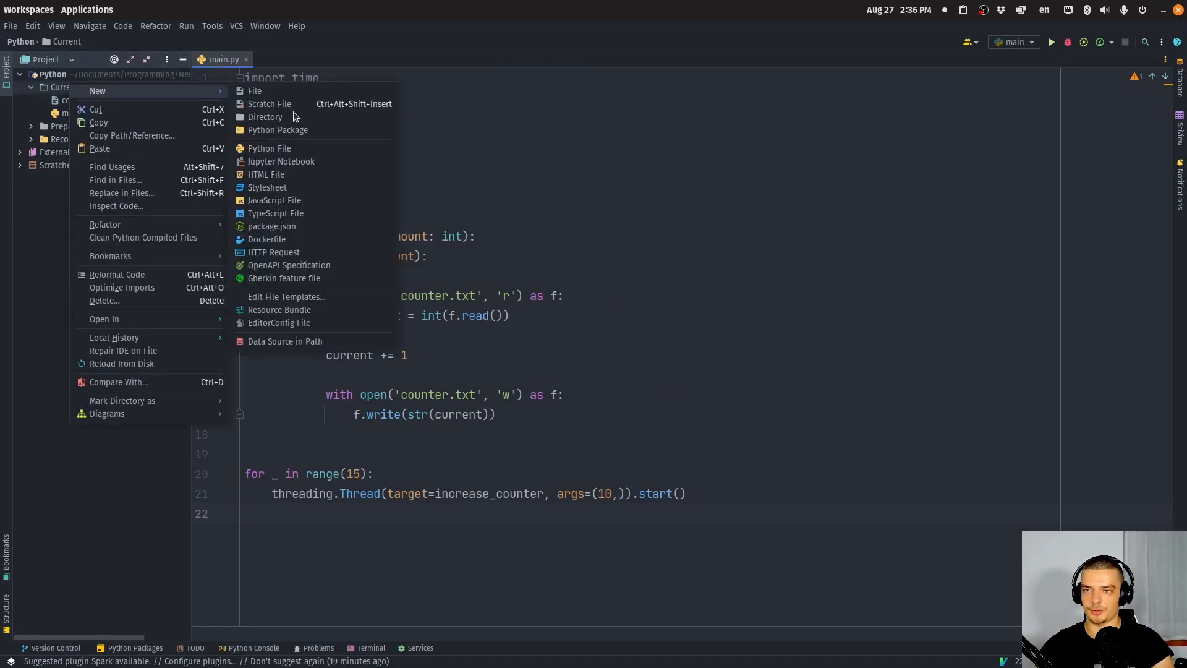
pyautogui.click(269, 147)
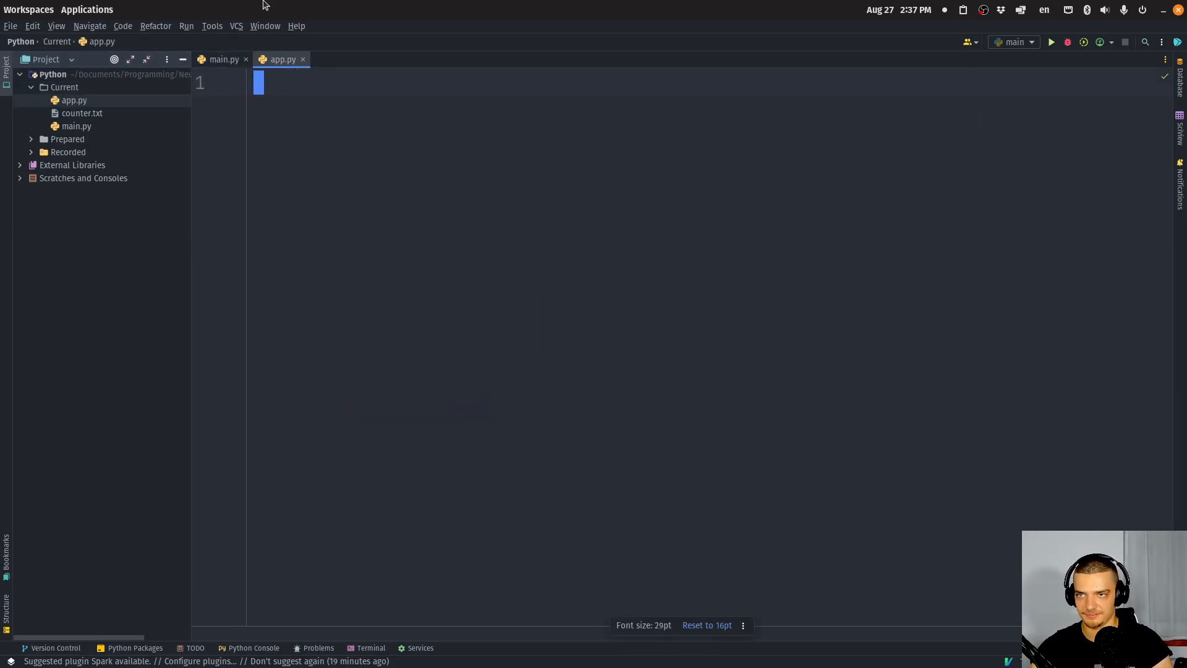
pyautogui.click(222, 60)
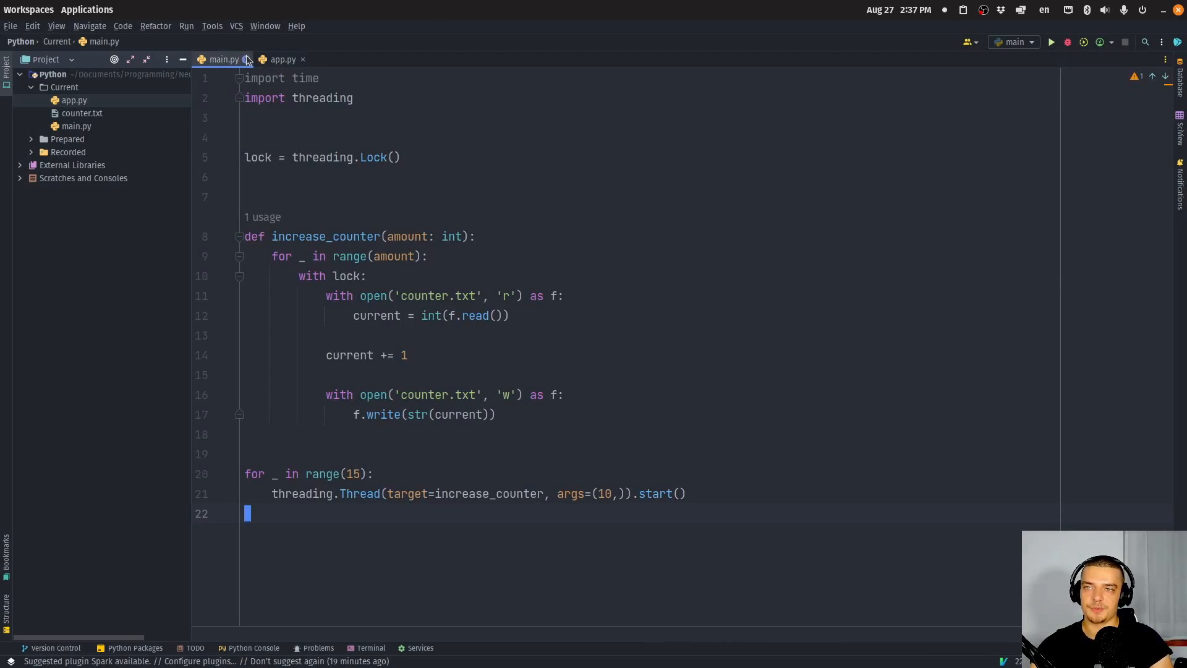
pyautogui.click(247, 59)
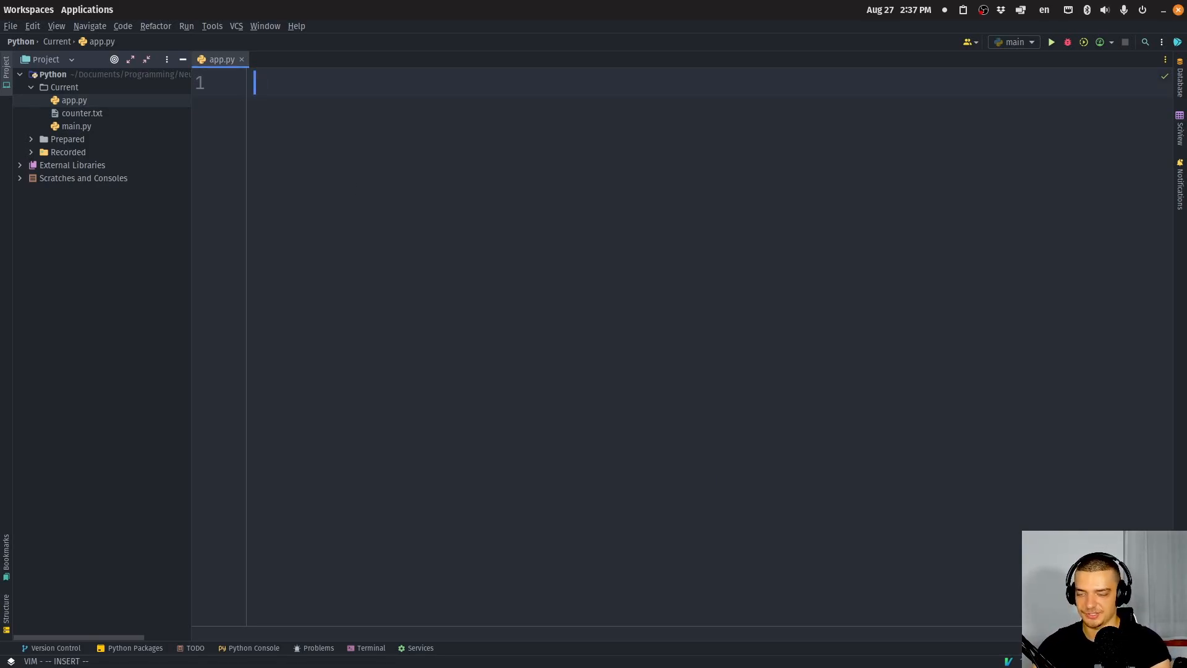
pyautogui.write('for')
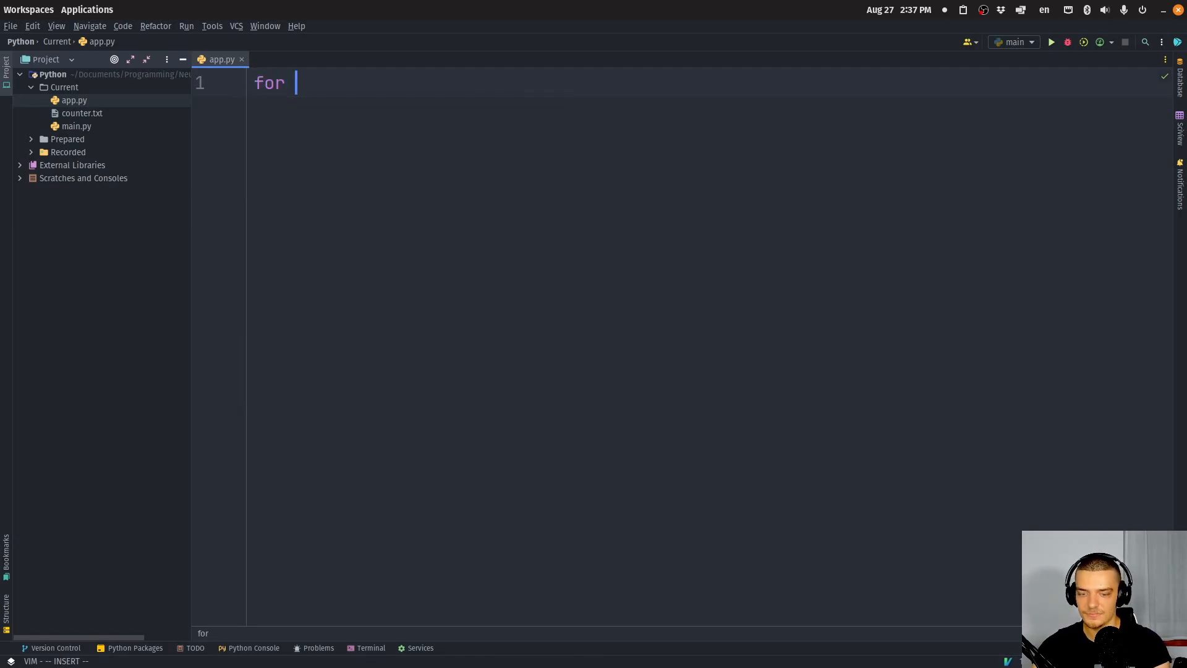
pyautogui.write('_ in range(100):')
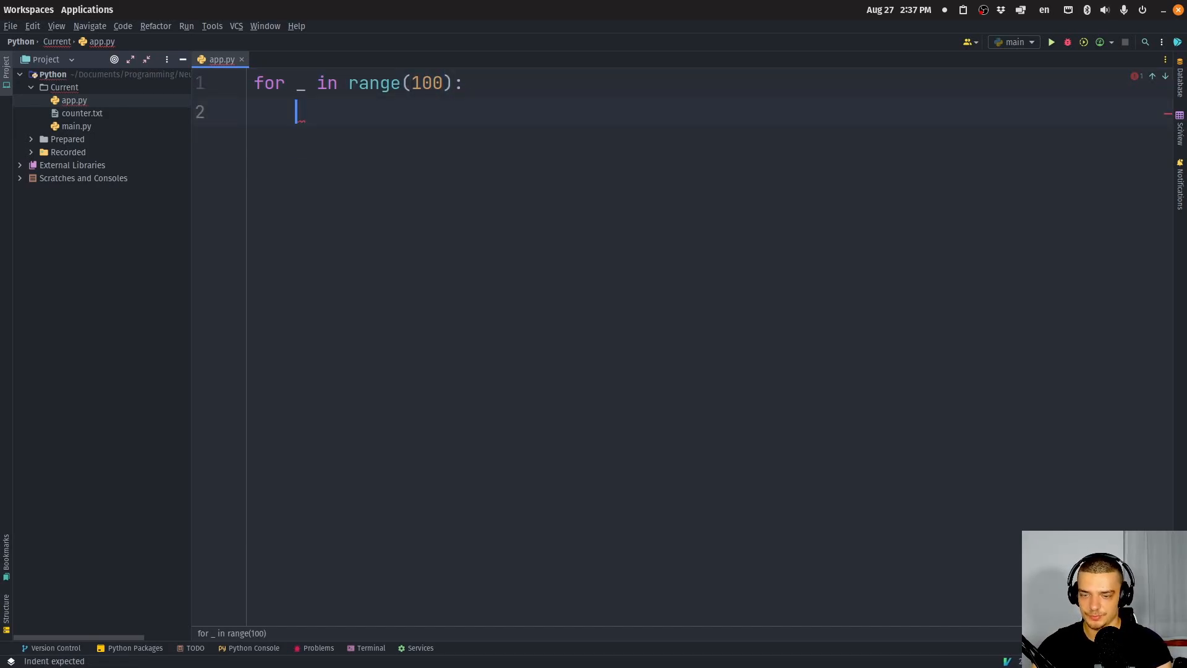
# Step: Paste main.py's counter read/write block into app.py's 100-iteration loop and run app.py
pyautogui.write('with')
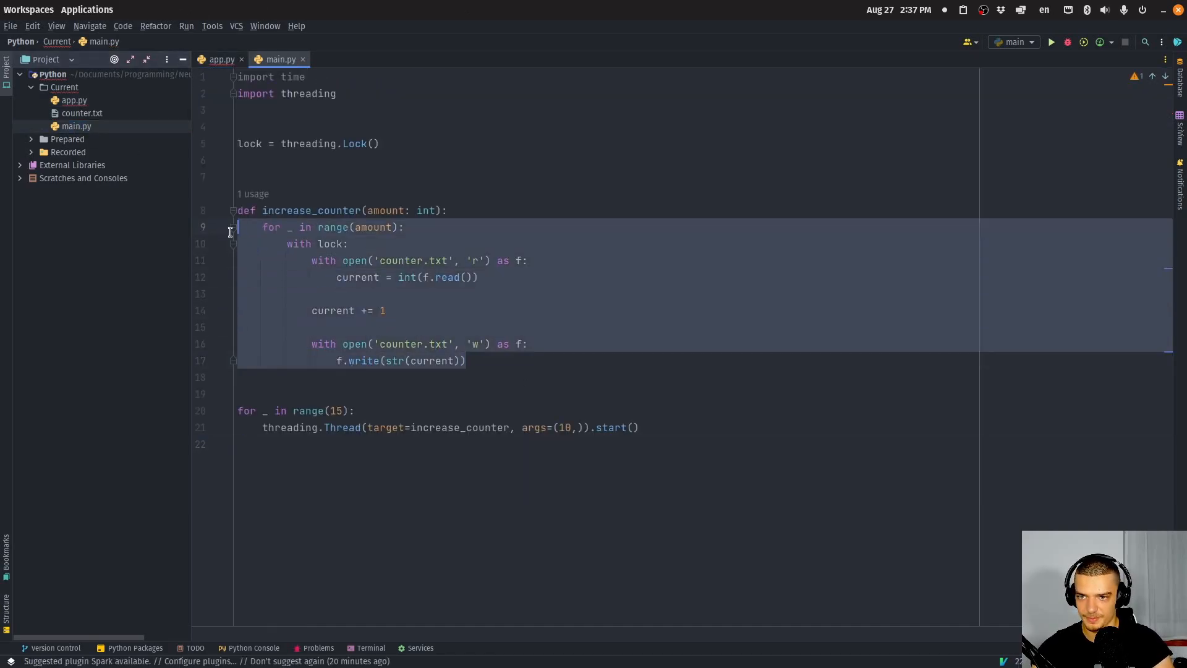
pyautogui.click(221, 59)
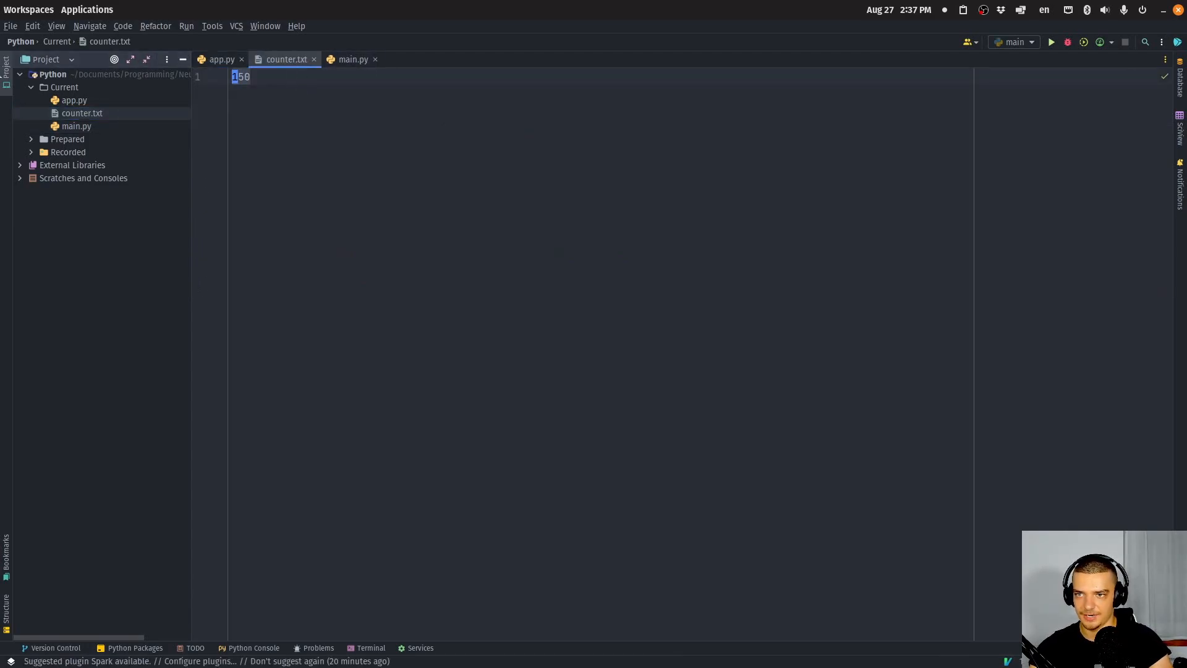
pyautogui.click(220, 59)
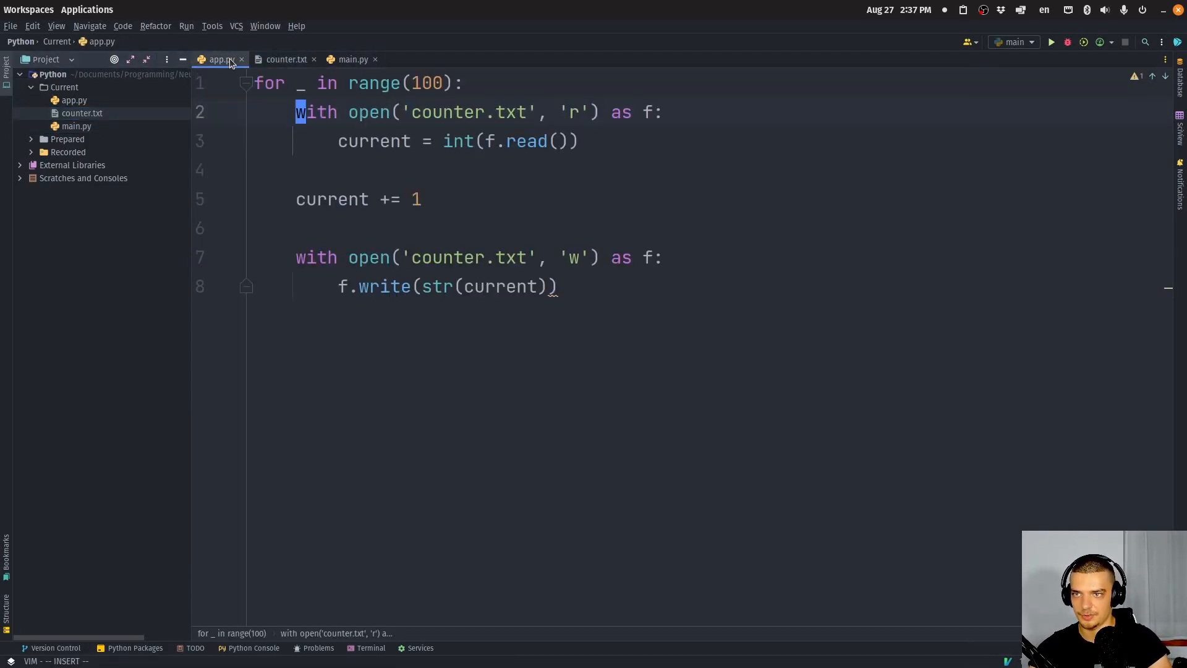
pyautogui.click(1050, 41)
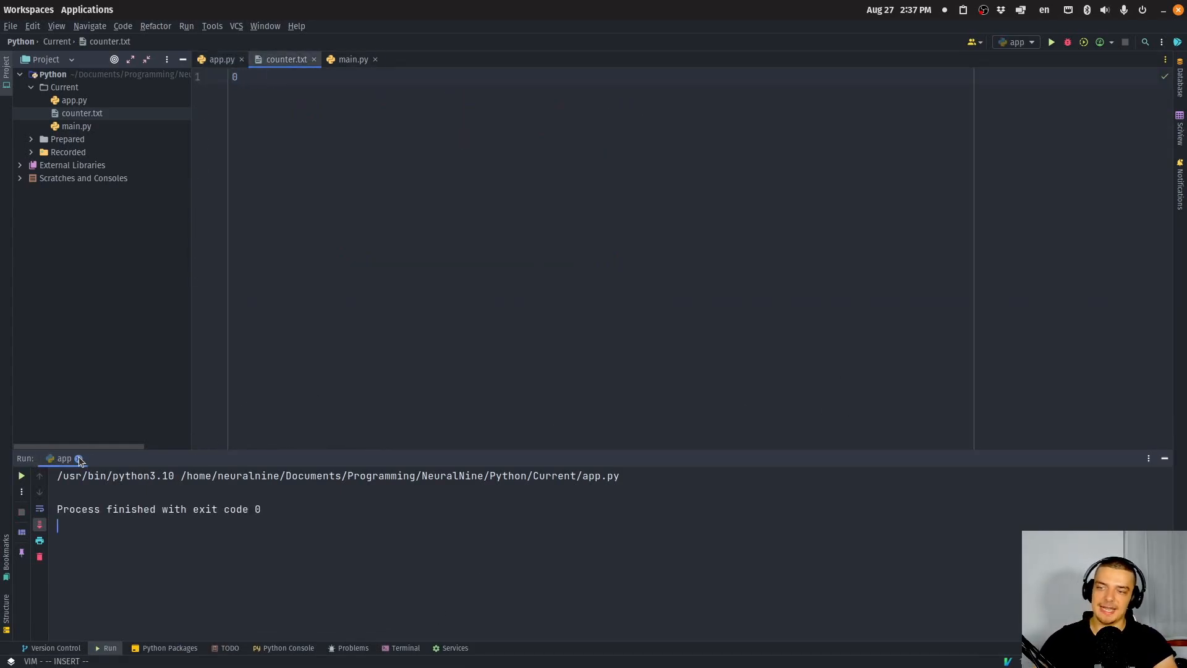
# Step: Close the app.py Run output panel
pyautogui.click(220, 59)
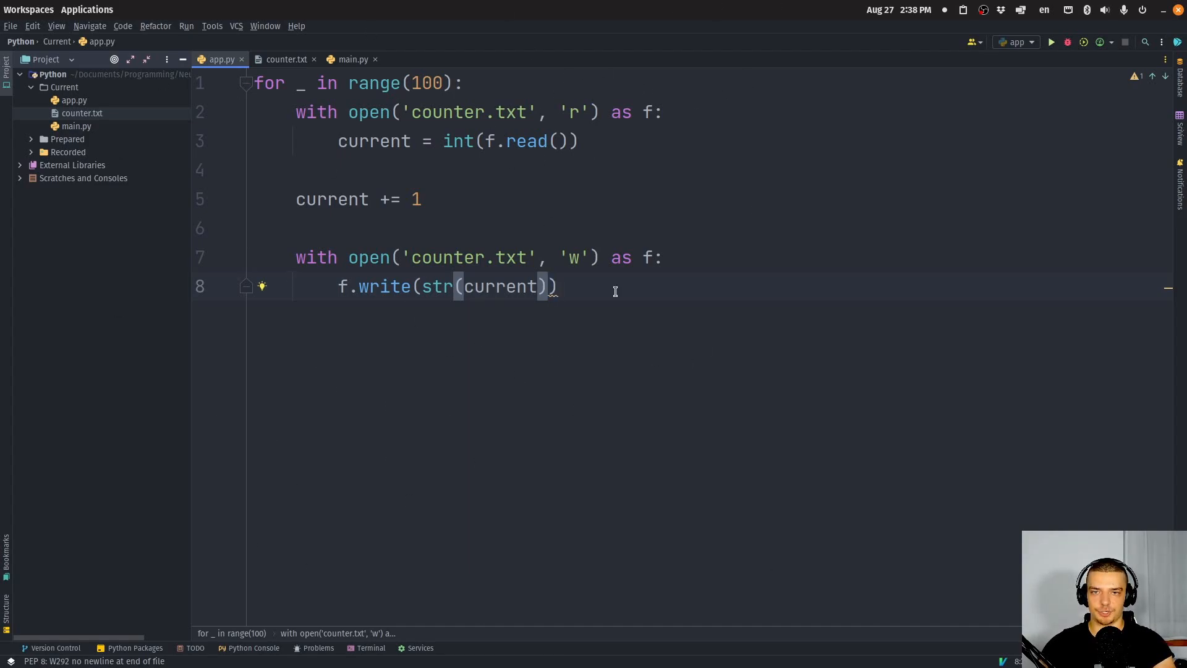
pyautogui.moveTo(467, 202)
pyautogui.write('cd Current/')
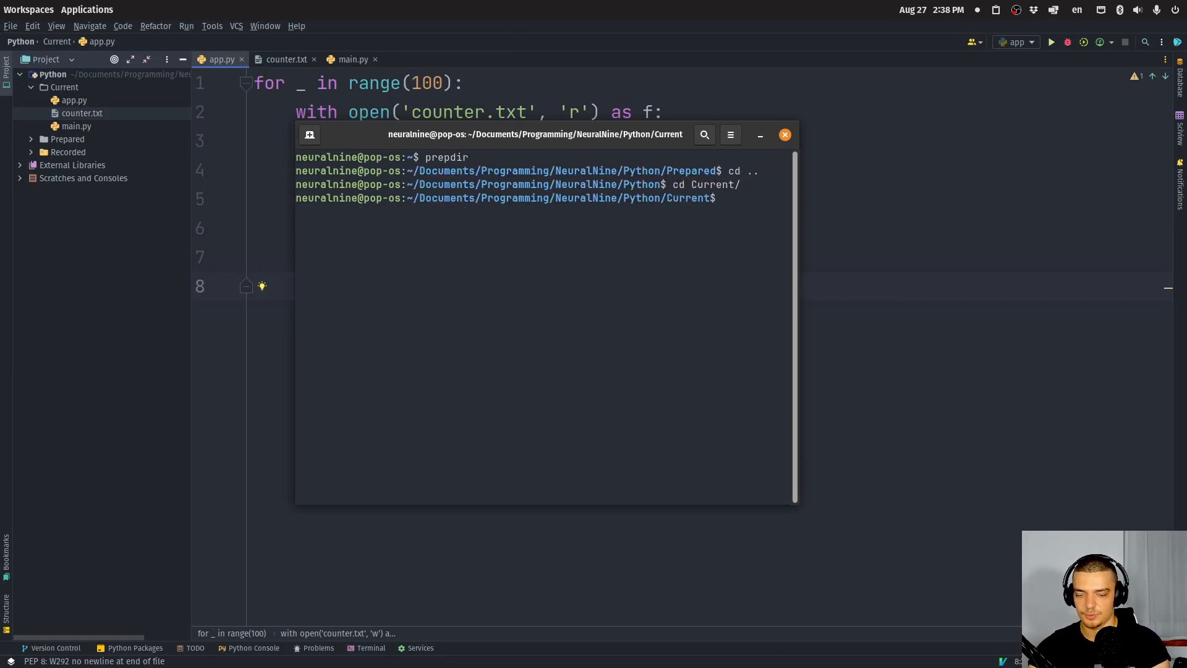
# Step: Launch ten background 'python3 app.py &' runs via a for loop over {1..10}, then select the job ids
pyautogui.moveTo(537, 135); pyautogui.dragTo(355, 86)
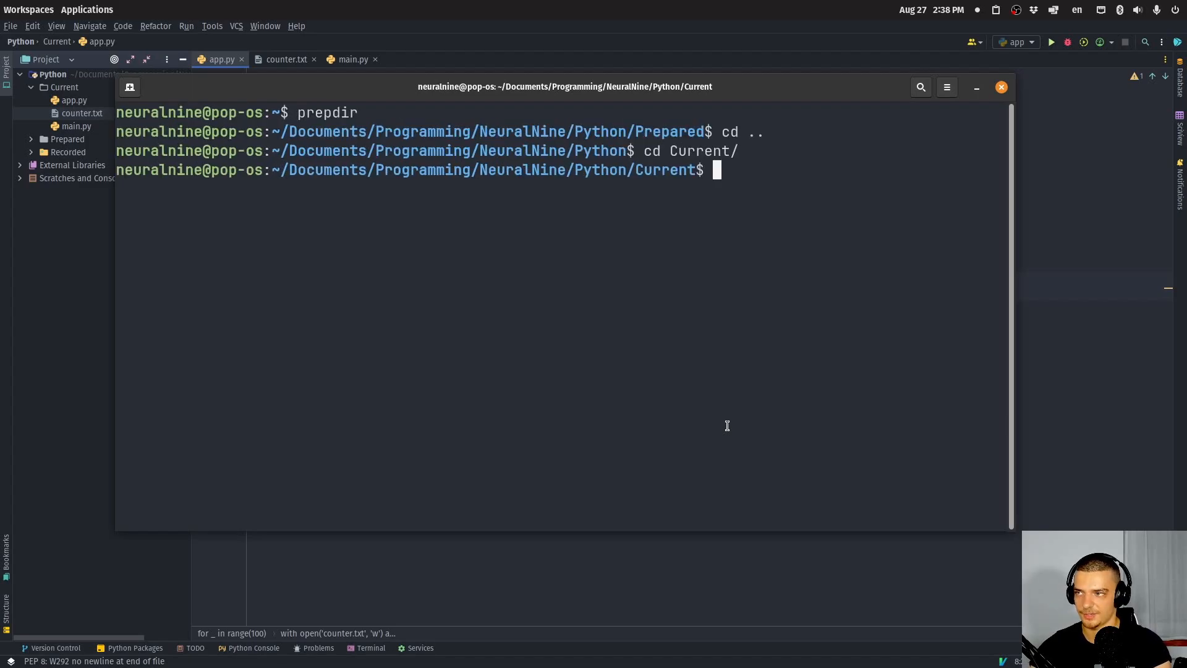
pyautogui.write('for i in')
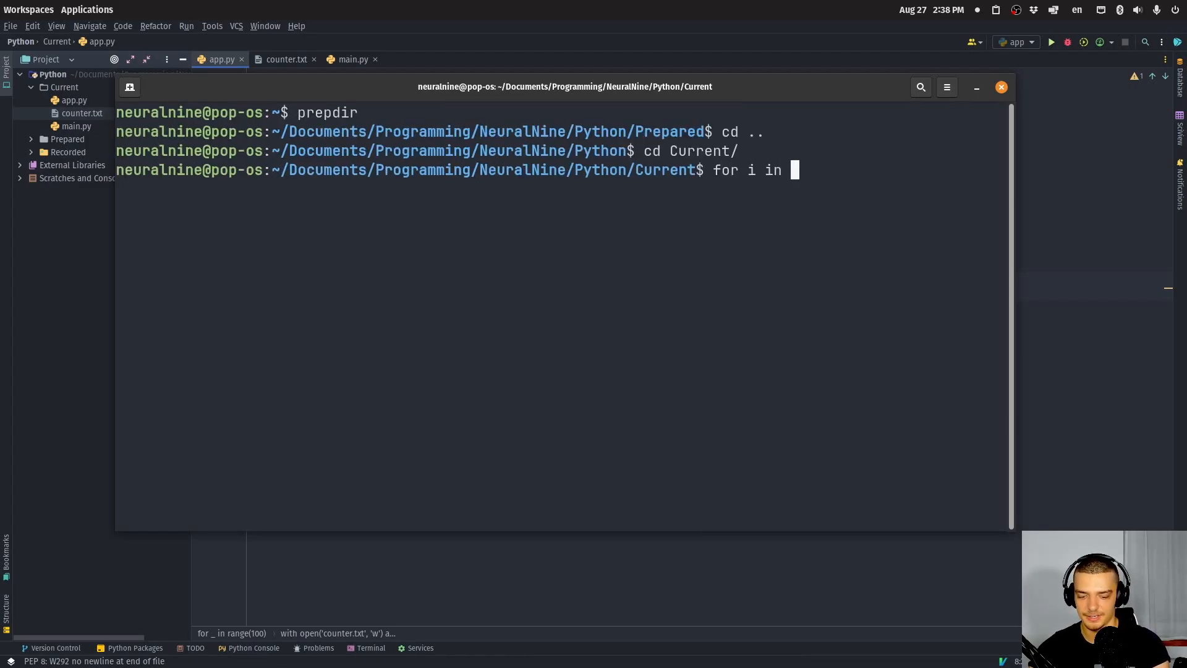
pyautogui.write('{1.')
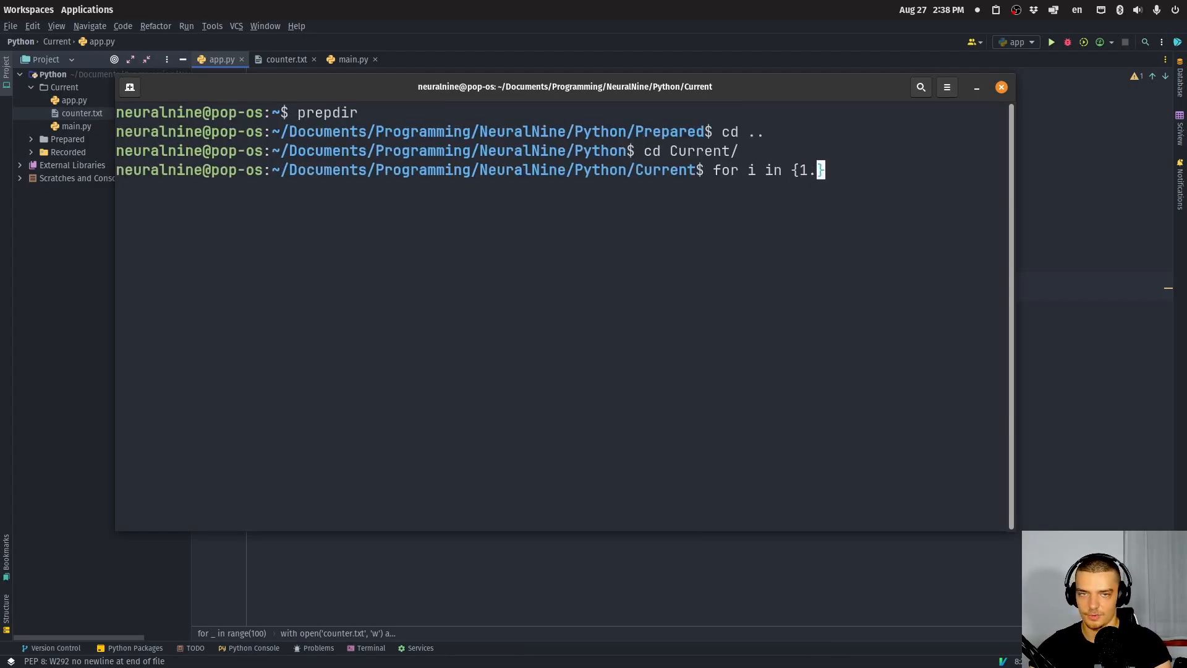
pyautogui.write('.10}')
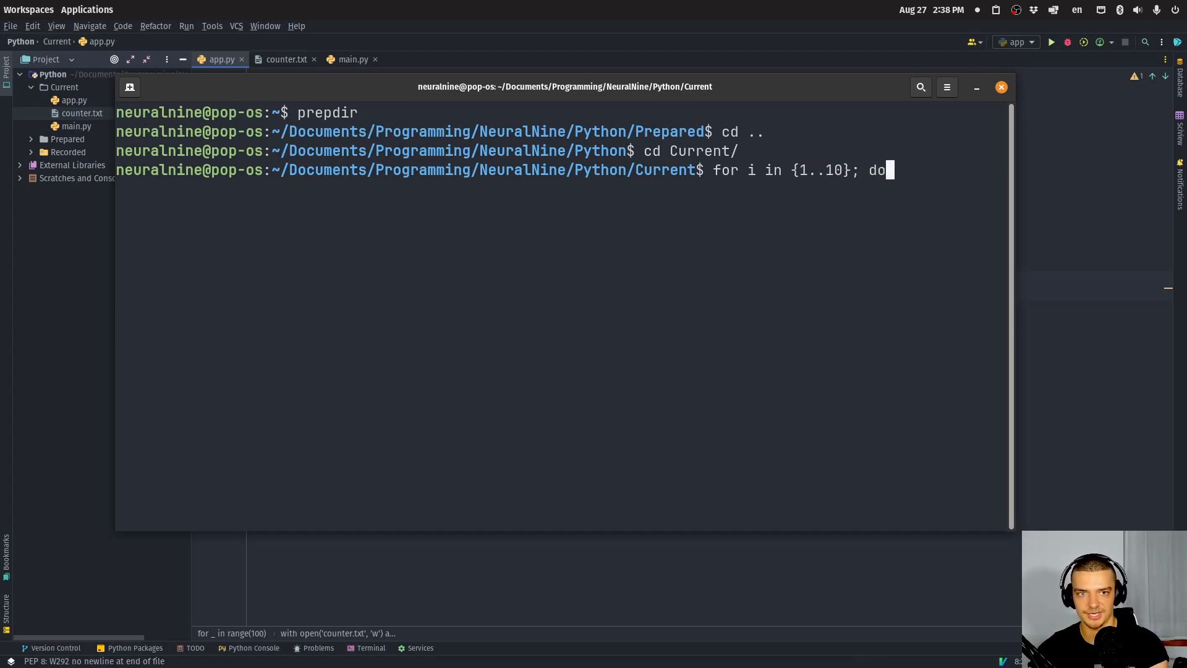
pyautogui.write('python3')
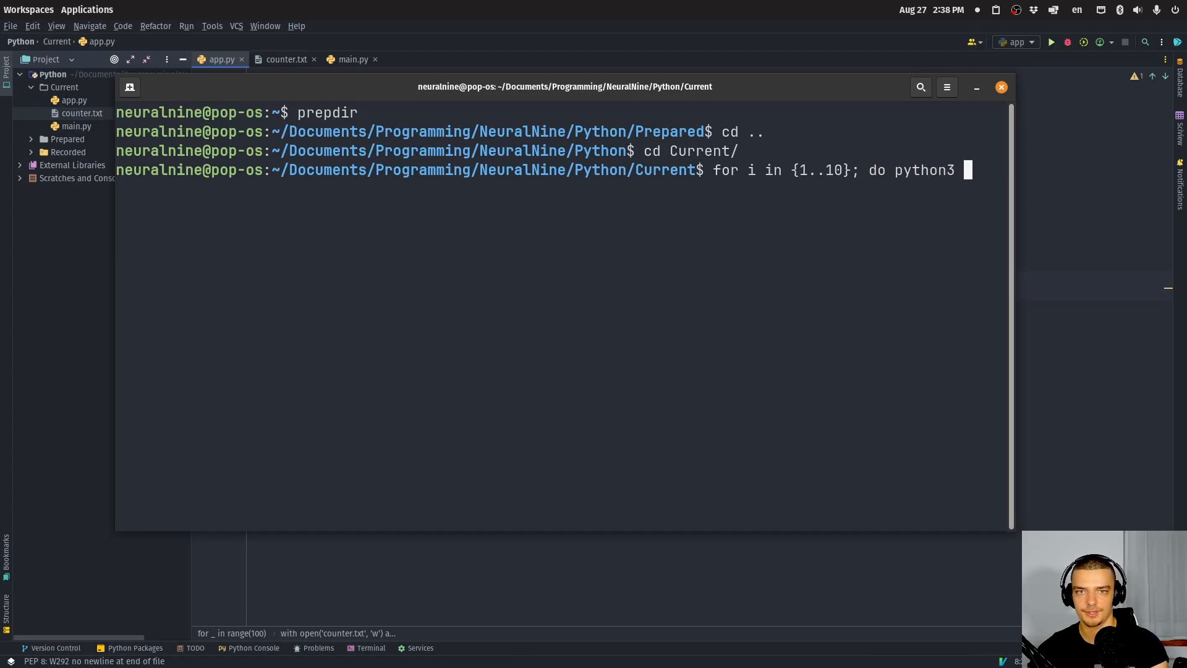
pyautogui.write('app.py')
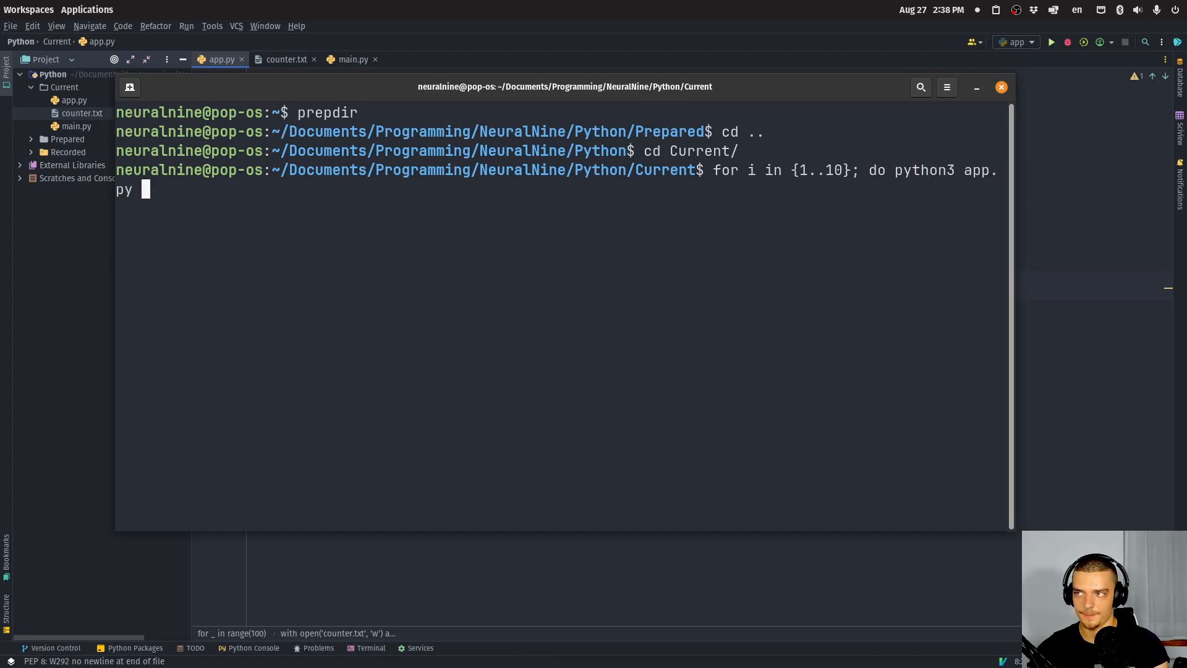
pyautogui.write('& done')
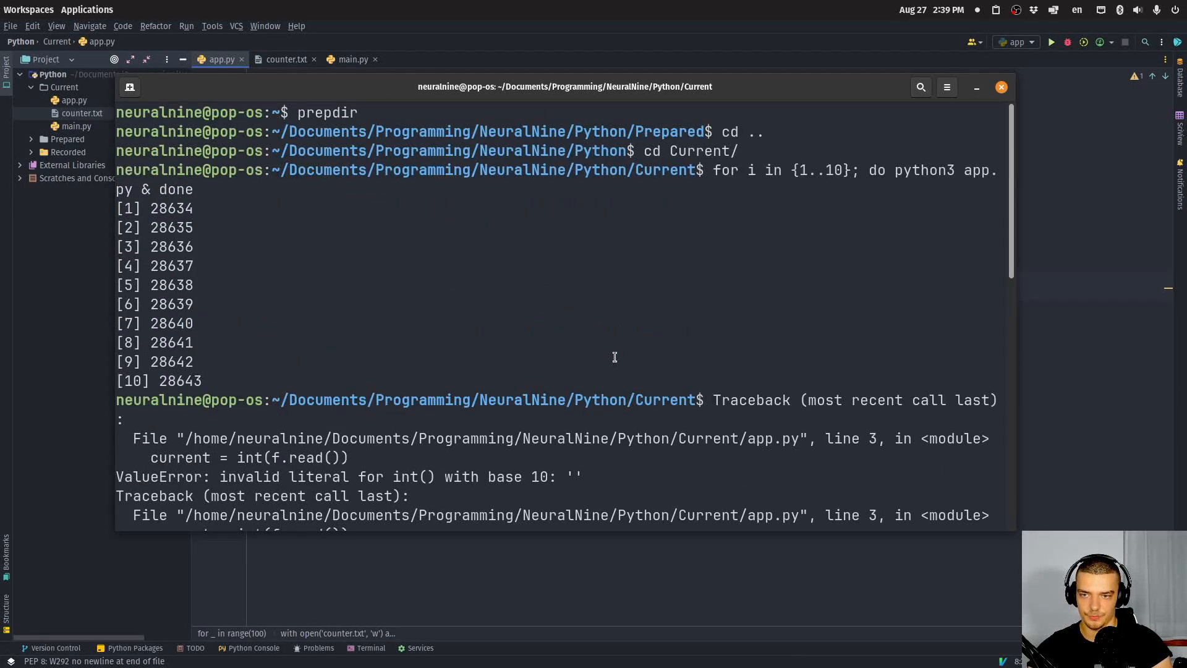
pyautogui.moveTo(151, 220); pyautogui.dragTo(202, 381)
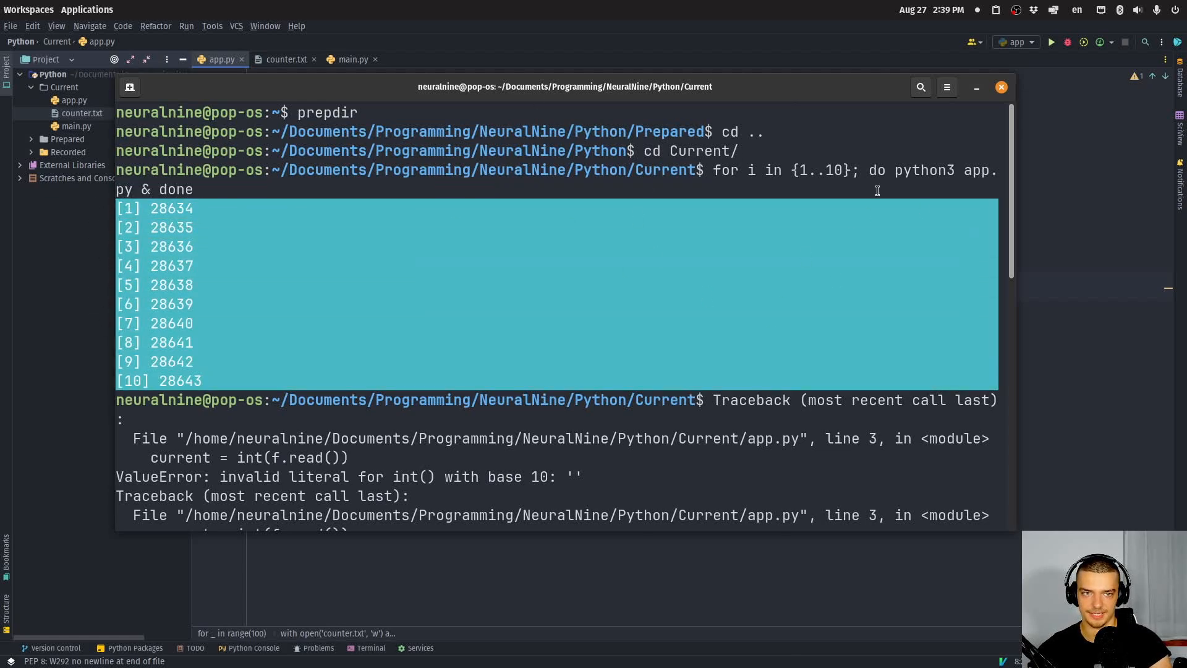
pyautogui.scroll(-3)
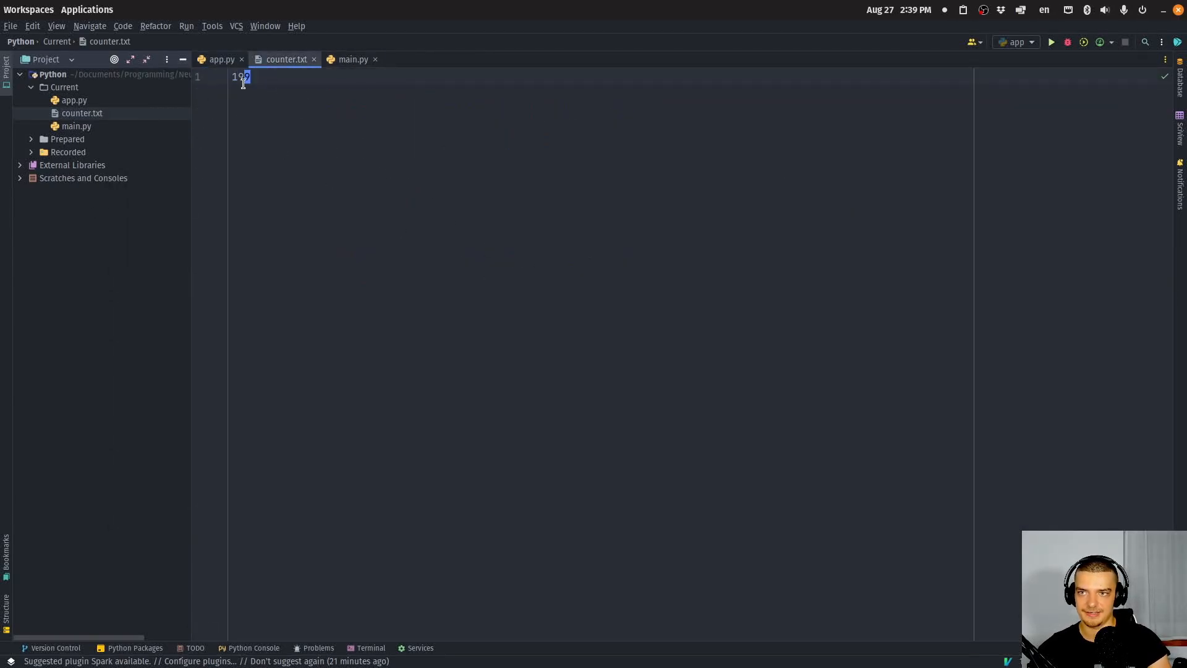
pyautogui.moveTo(347, 115)
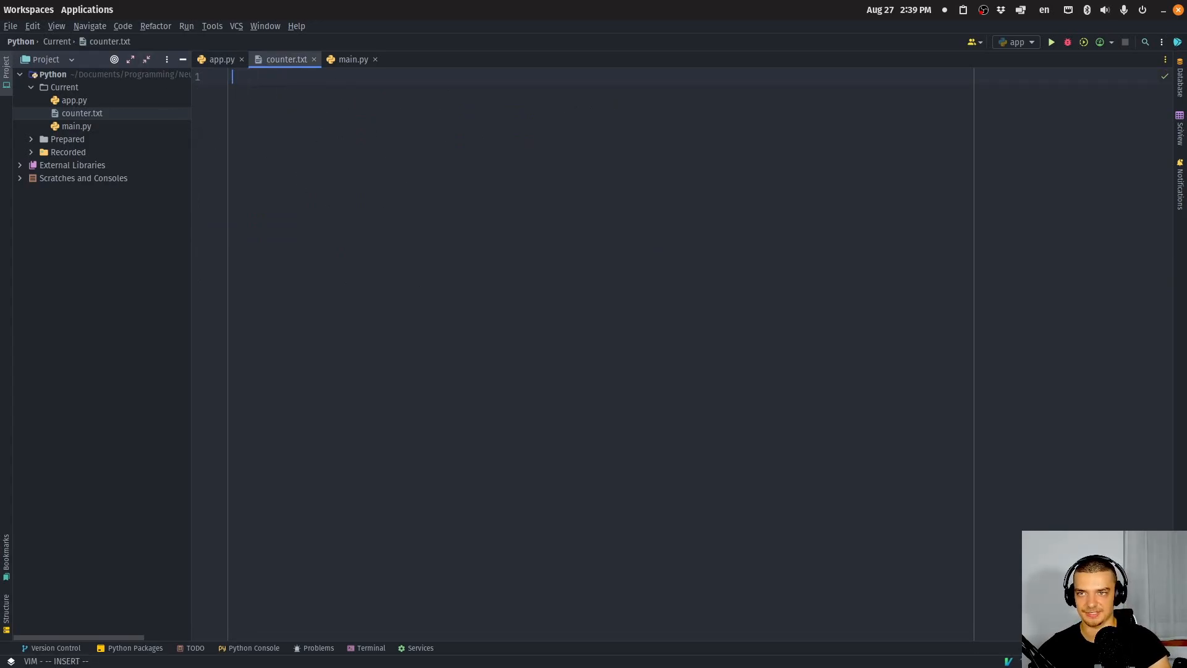
# Step: Reset counter.txt to 0, bring the jobs to the foreground with fg, and return to app.py
pyautogui.write('0')
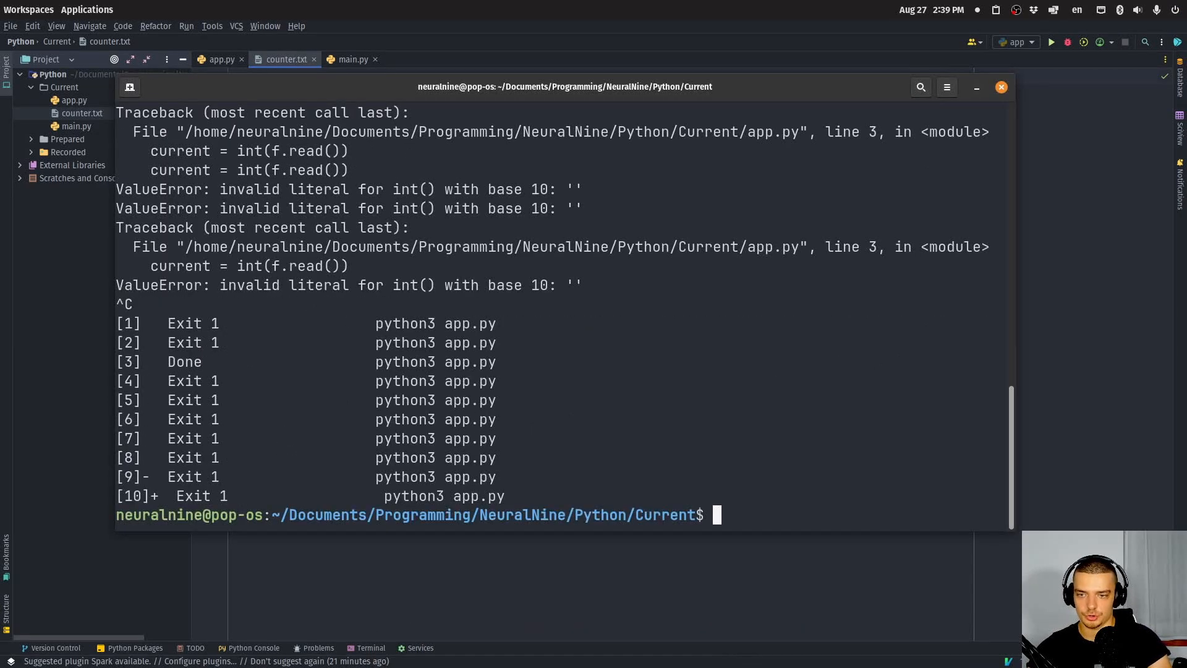
pyautogui.write('fg')
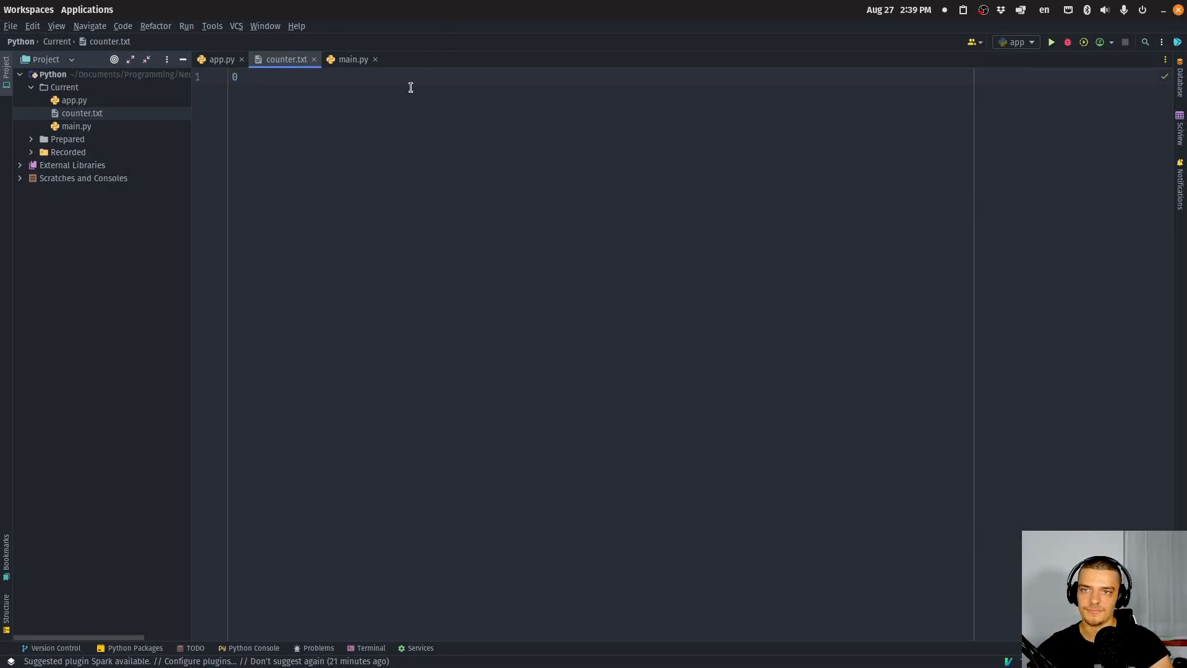
pyautogui.click(220, 60)
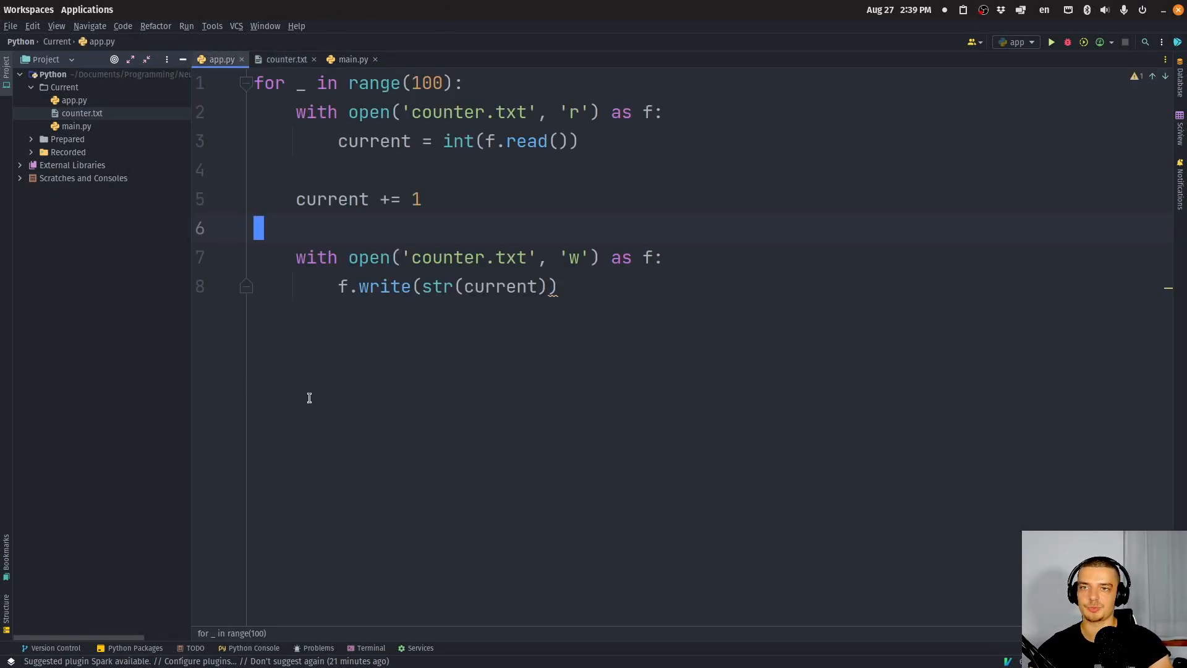
pyautogui.moveTo(296, 367)
pyautogui.write('pip3')
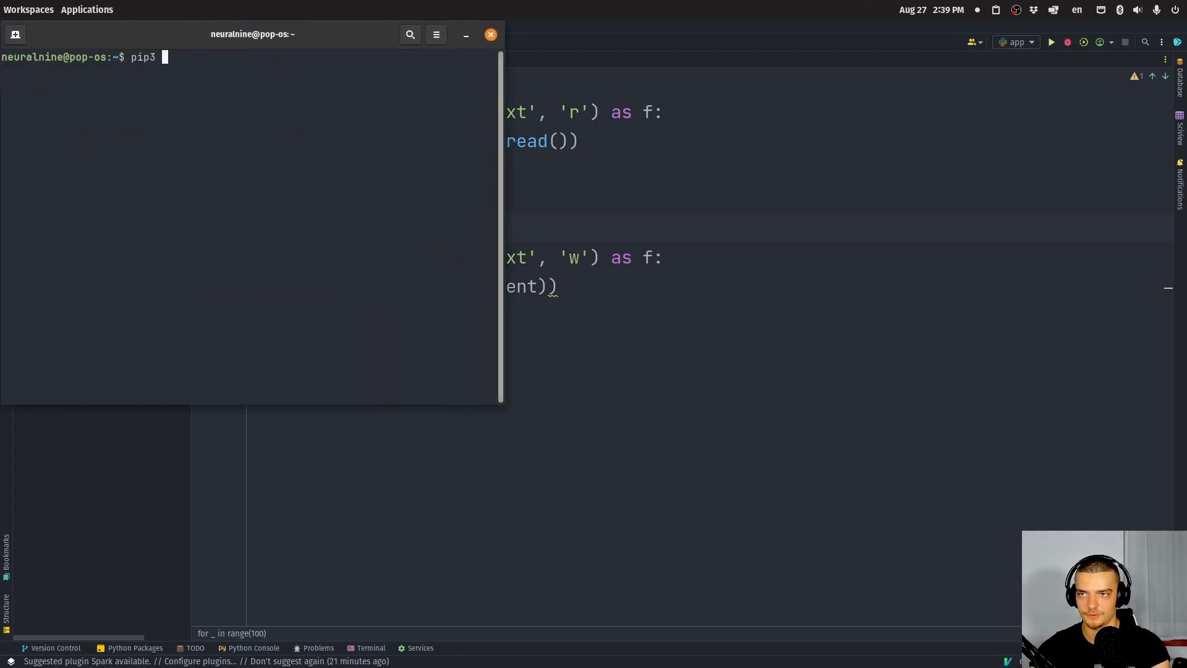
# Step: Install the filelock package with pip3 and add 'import filelock' to app.py
pyautogui.write('install flioe')
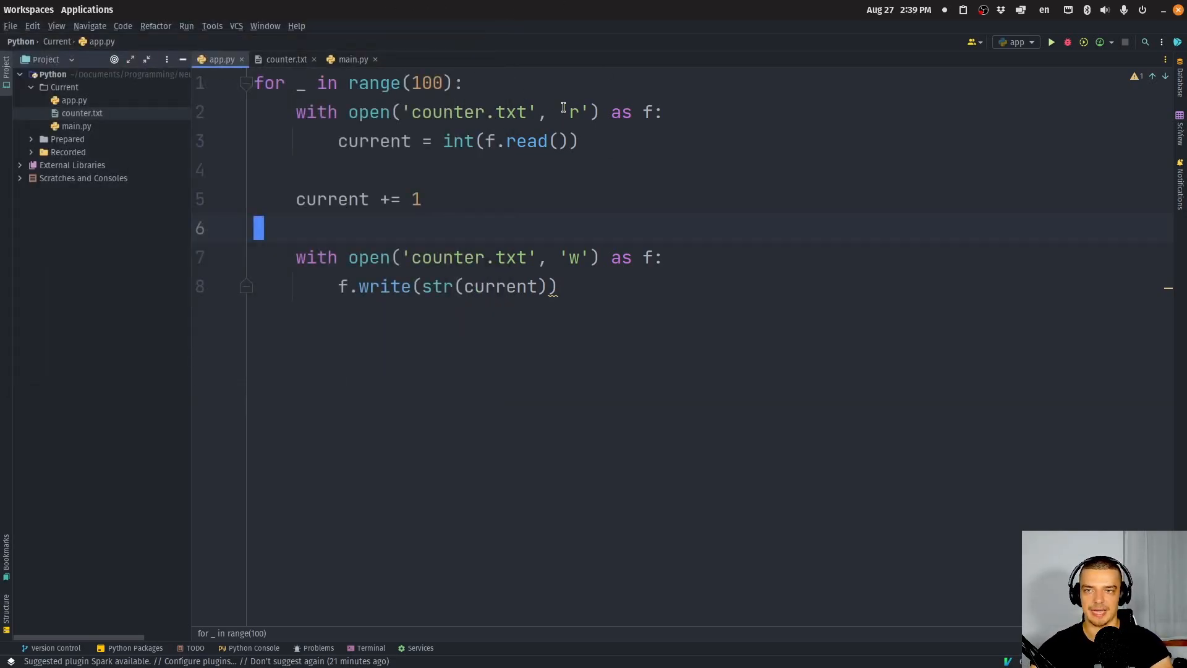
pyautogui.write('imp')
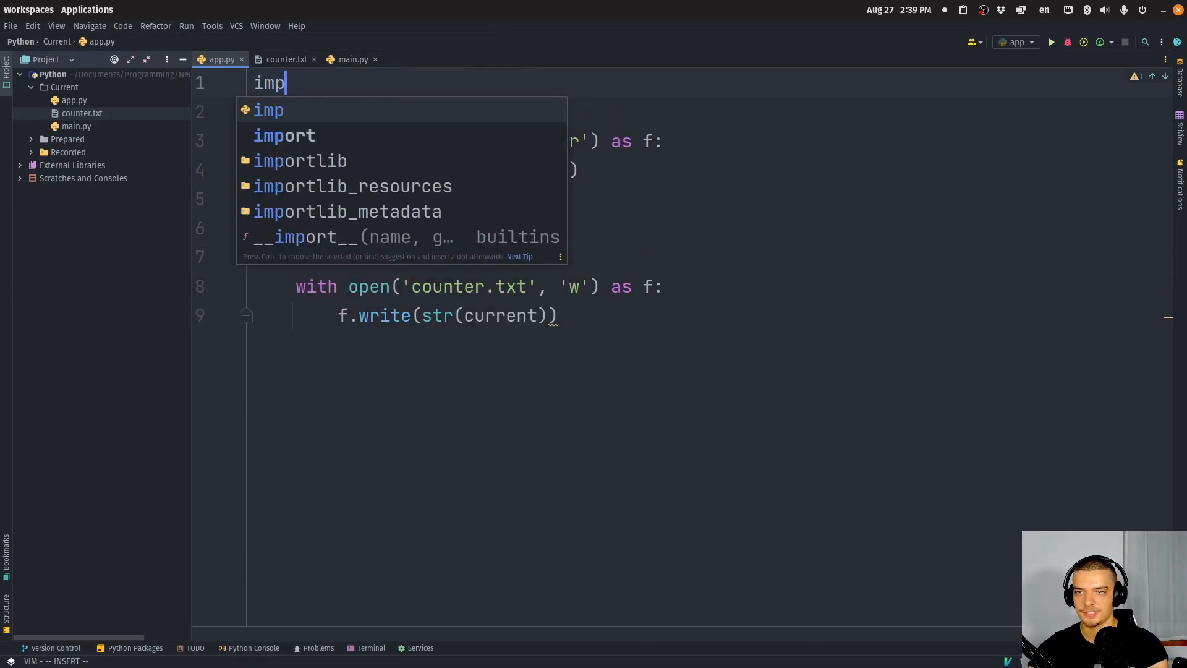
pyautogui.write('ort filelock')
pyautogui.write('lock = filelock')
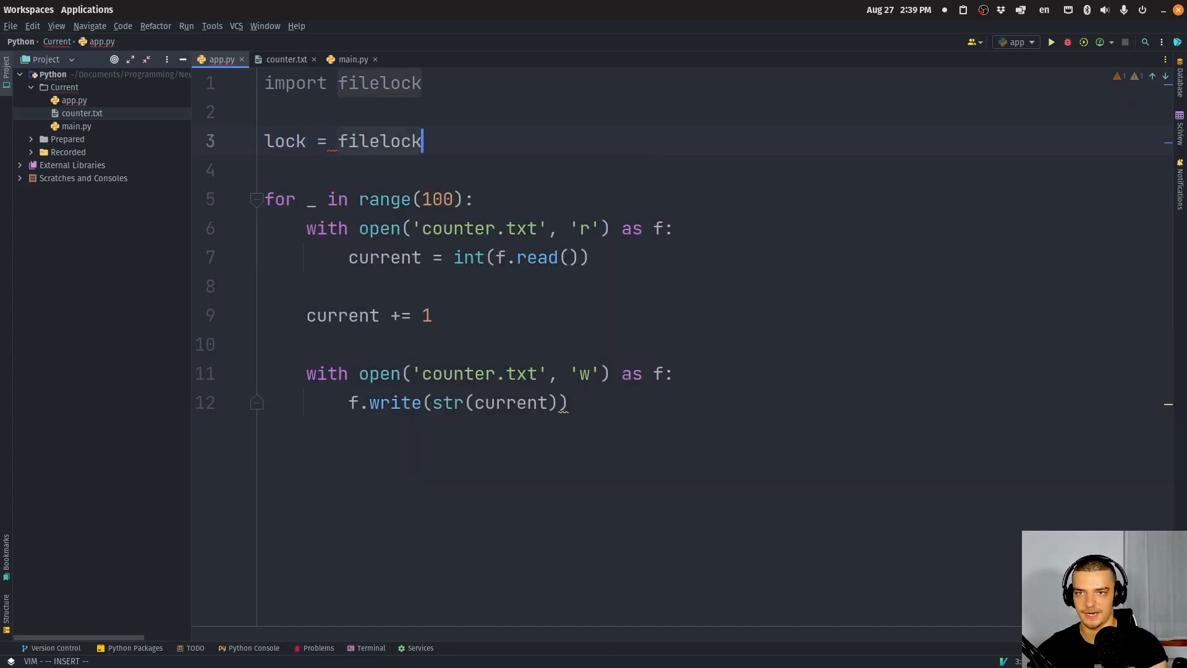
# Step: Create filelock.FileLock('counter.lock') and guard each increment with lock.acquire() and lock.release()
pyautogui.write('.FileLock()')
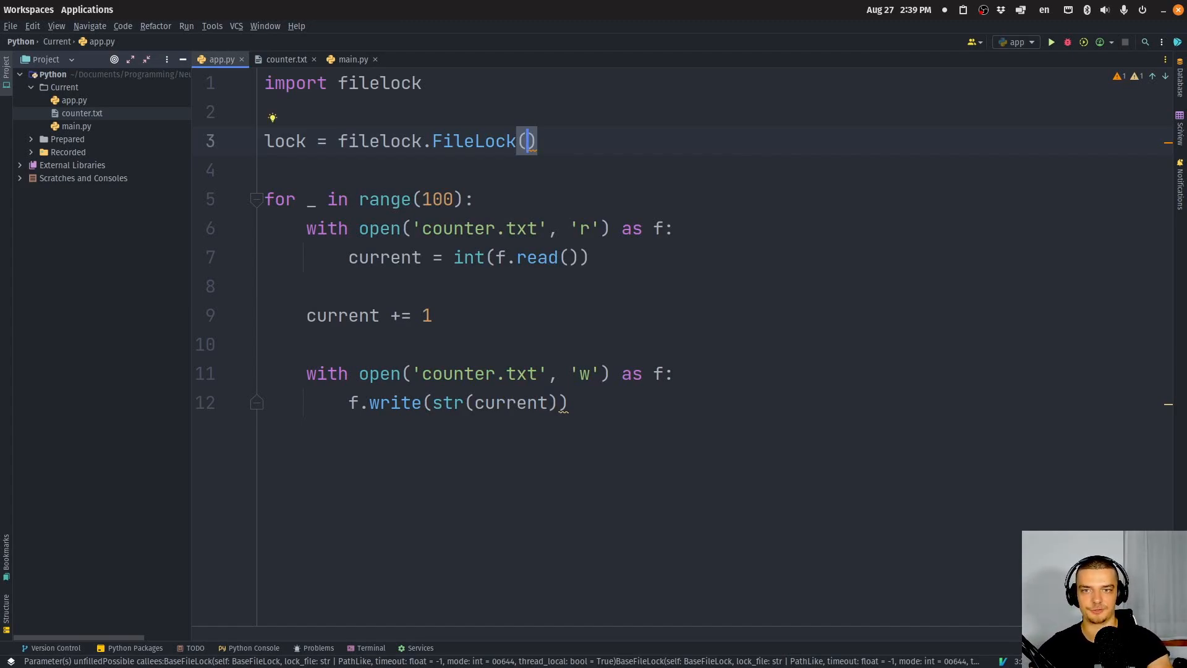
pyautogui.write("''")
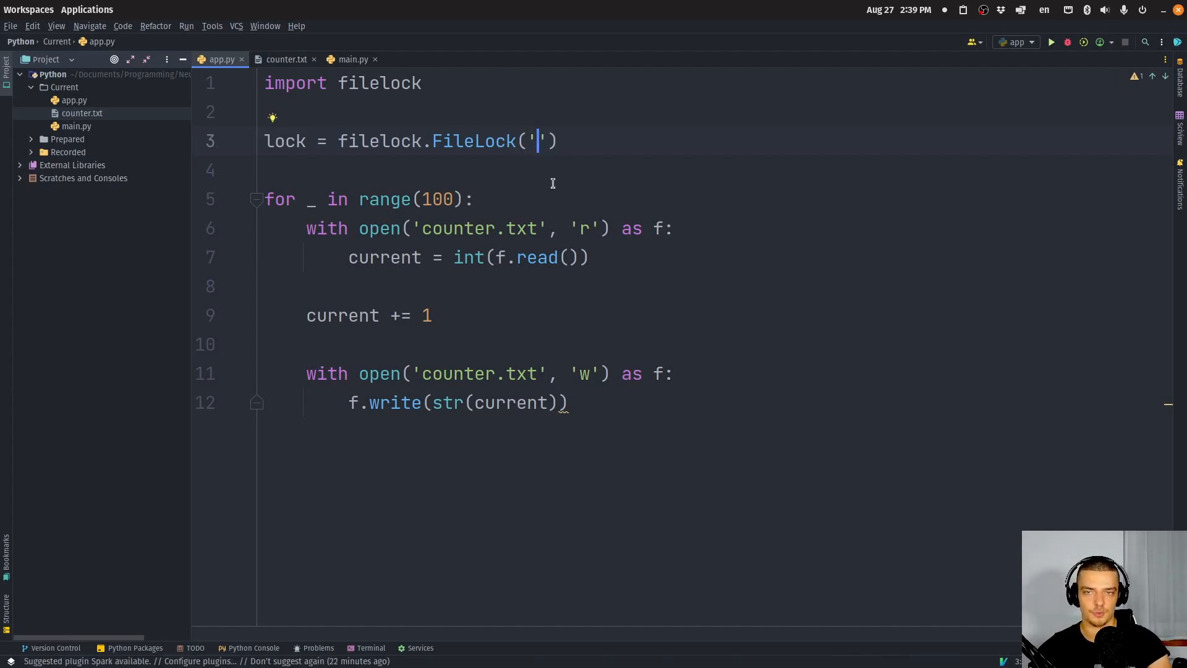
pyautogui.write('co')
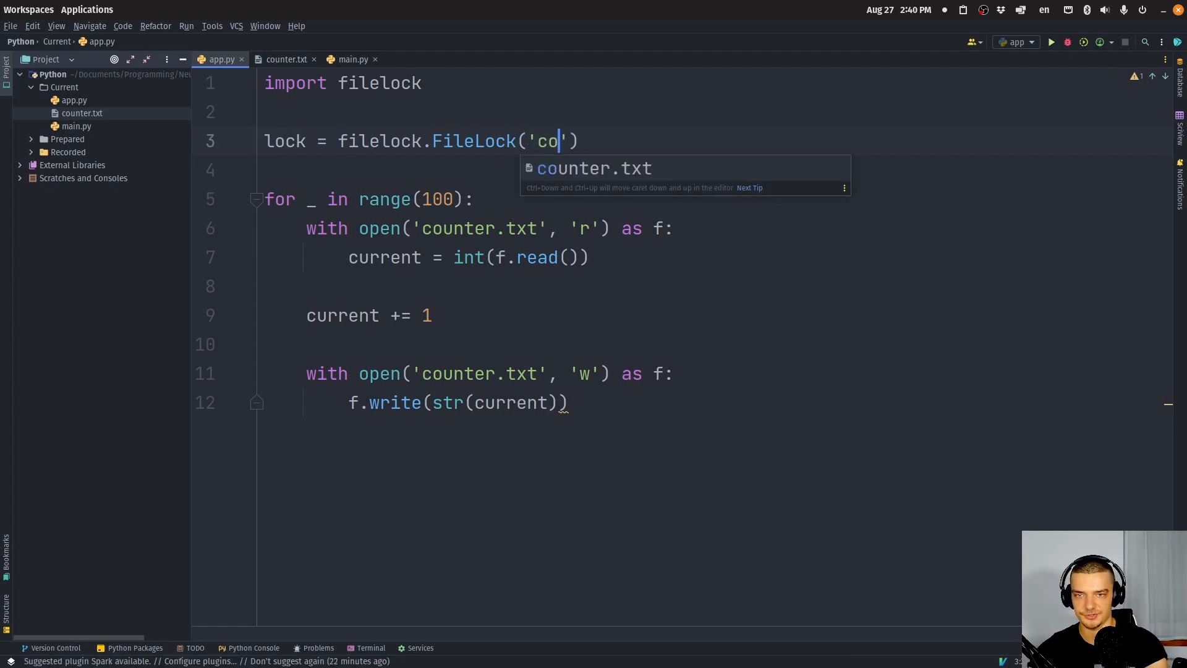
pyautogui.write('unter.lock')
pyautogui.write('with lock:')
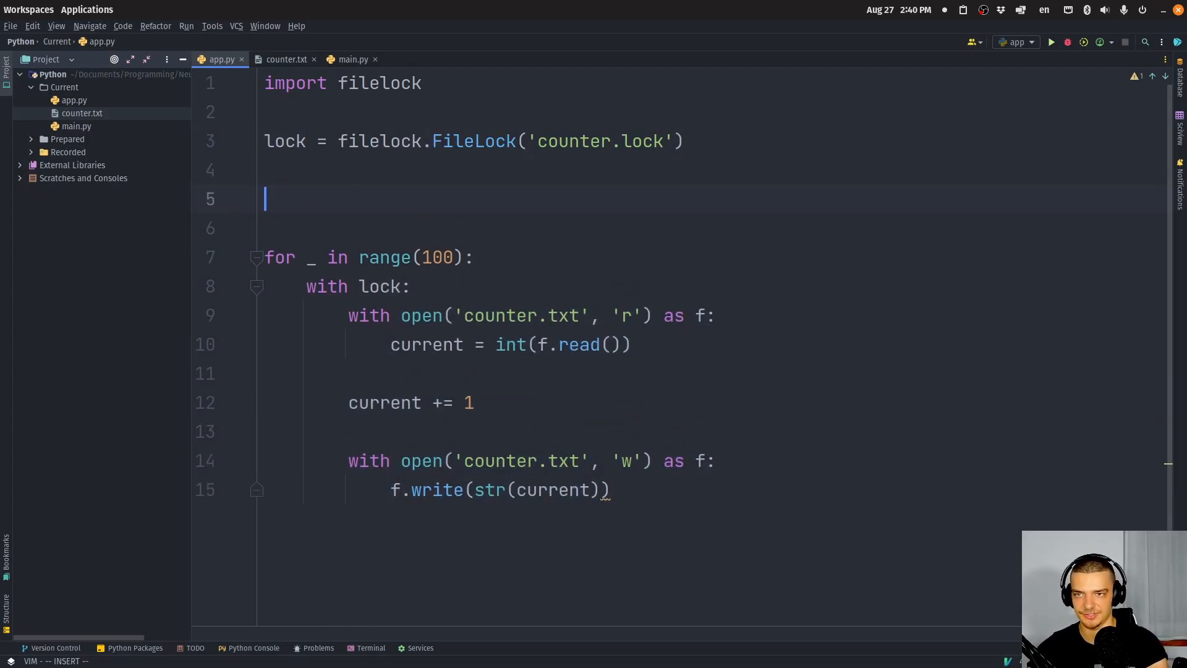
pyautogui.write('lock.acquire()')
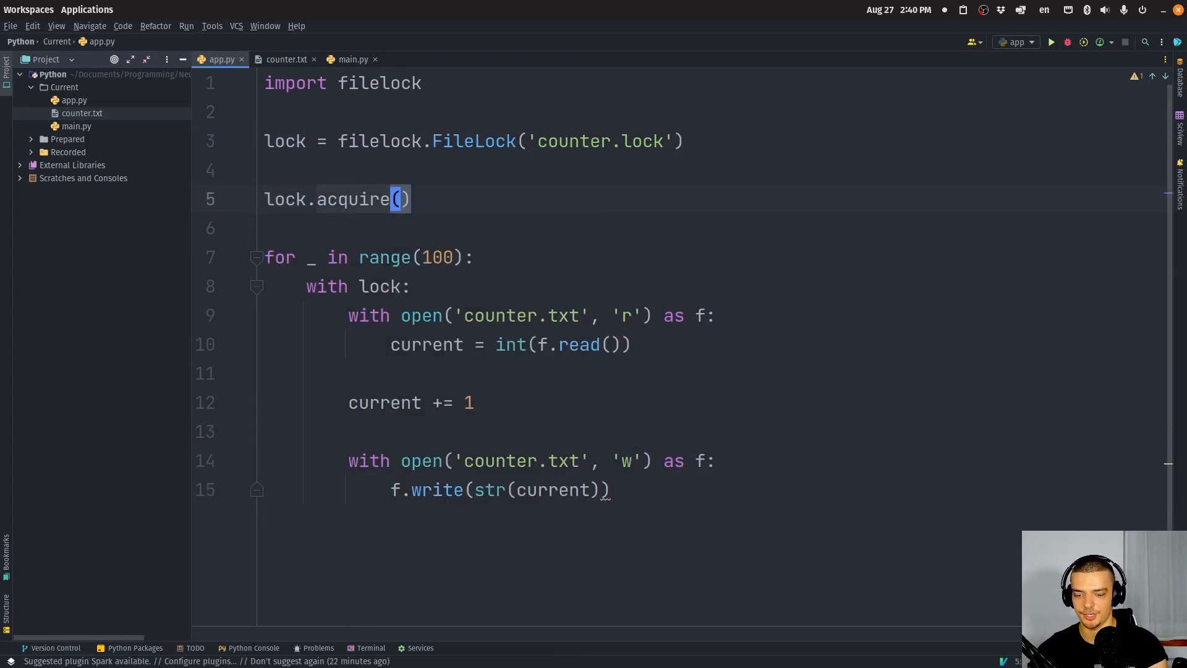
pyautogui.write('lock.release()')
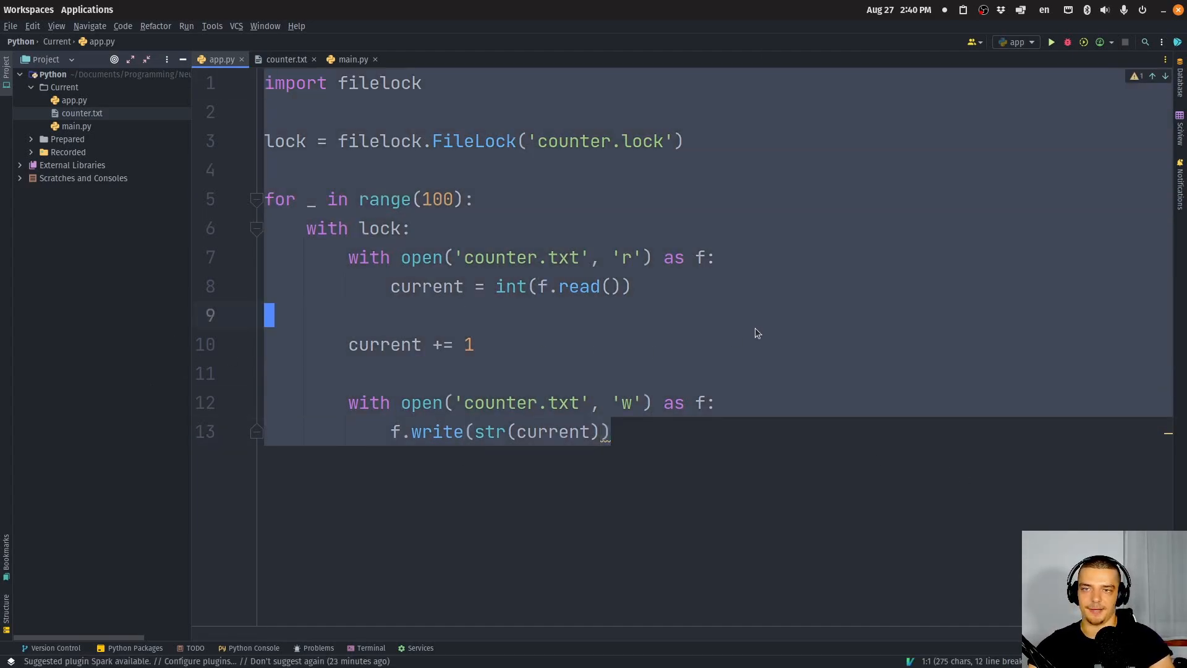
# Step: Confirm counter.txt reads 1000 with counter.lock in the project, then switch back to app.py
pyautogui.click(286, 60)
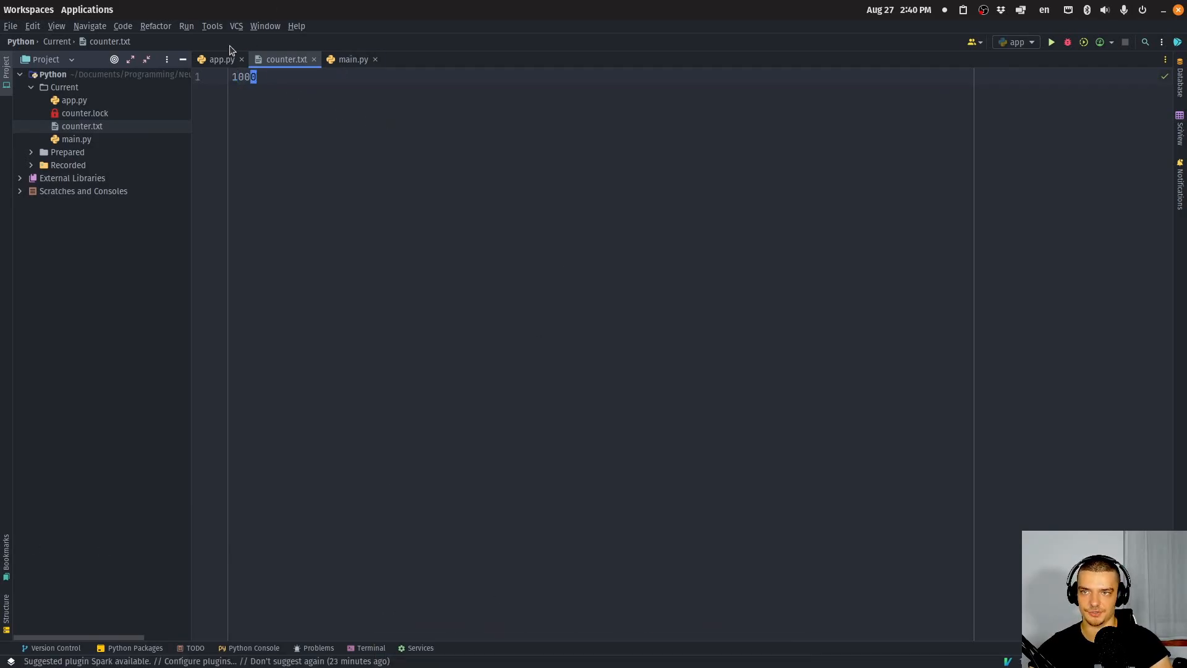
pyautogui.click(220, 59)
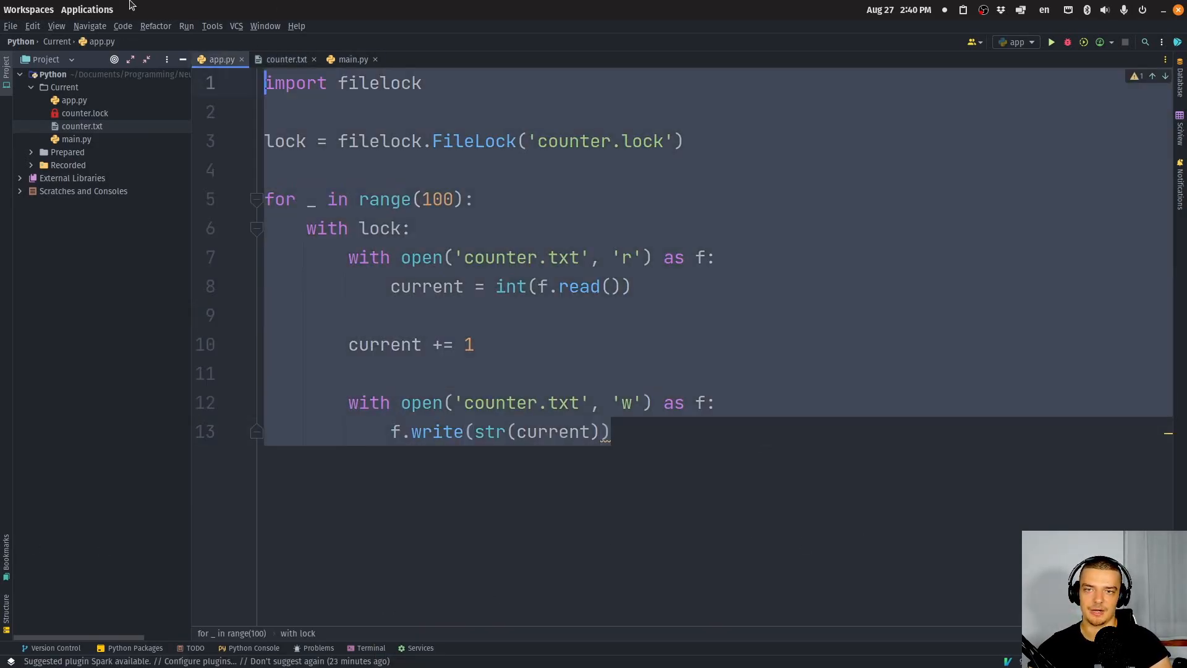